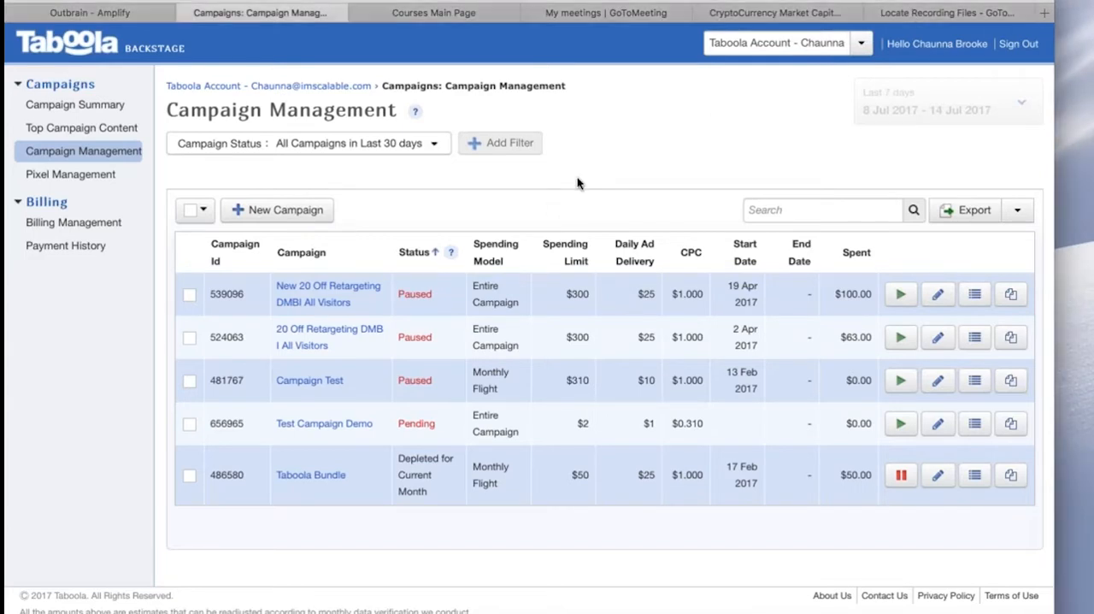
{"action": "mouse_move", "coordinate": [158, 151]}
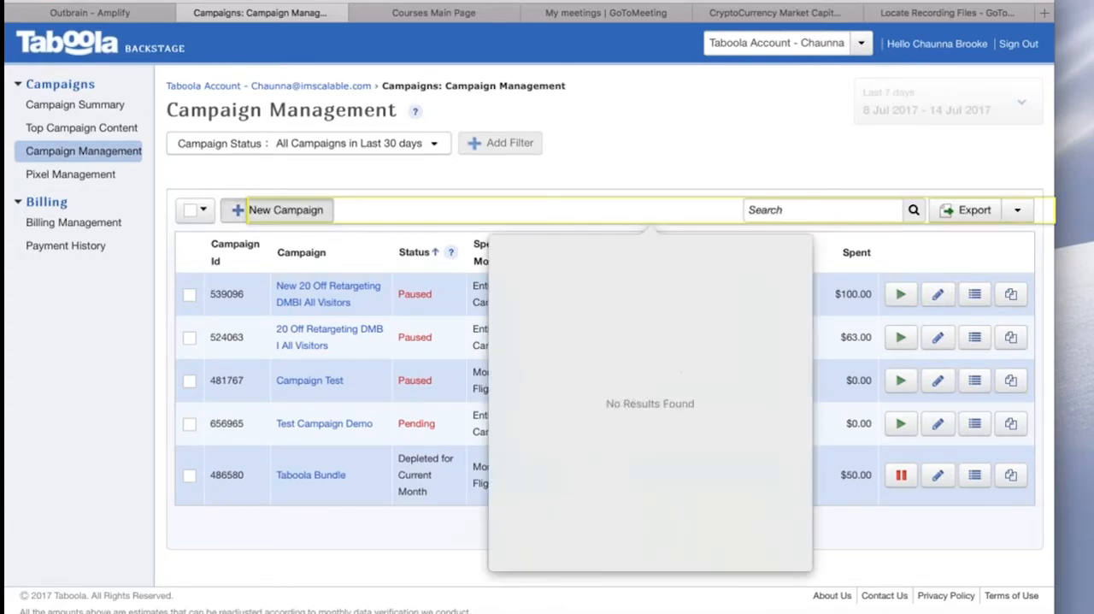
Start a new campaign named 'Demo Campaign, Test' with branding text 'Ad Skills'
{"action": "left_click", "coordinate": [286, 211]}
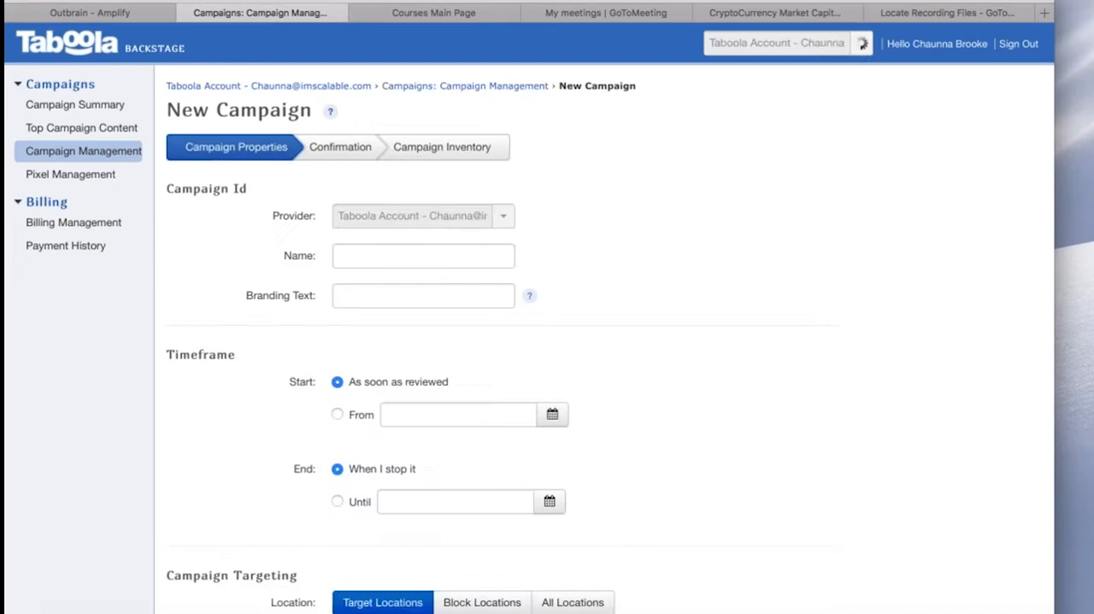
{"action": "scroll", "scroll_direction": "down", "scroll_amount": 3}
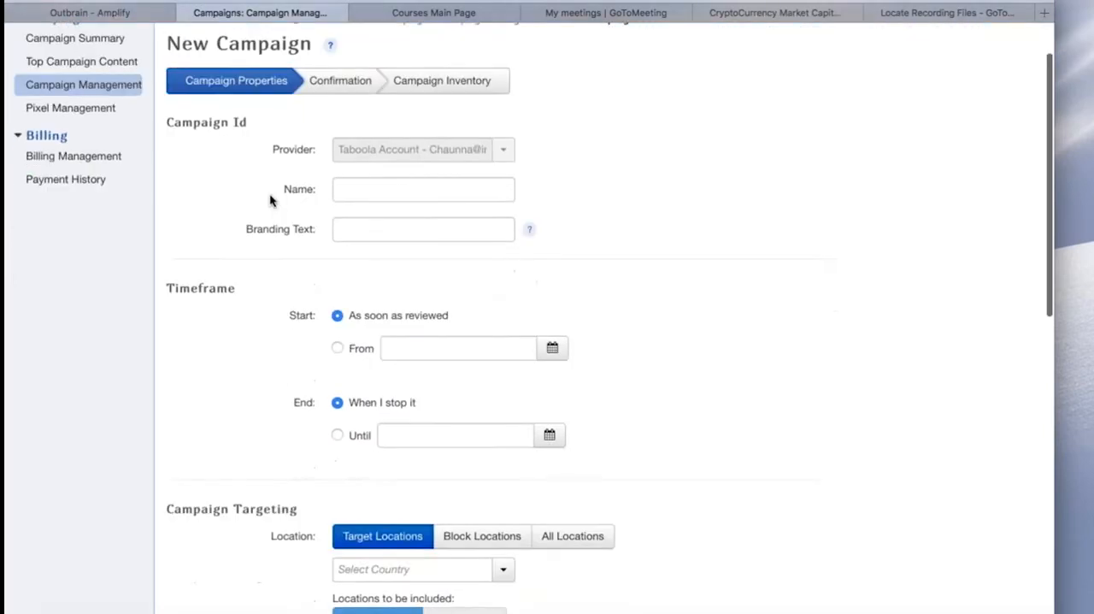
{"action": "left_click", "coordinate": [422, 181]}
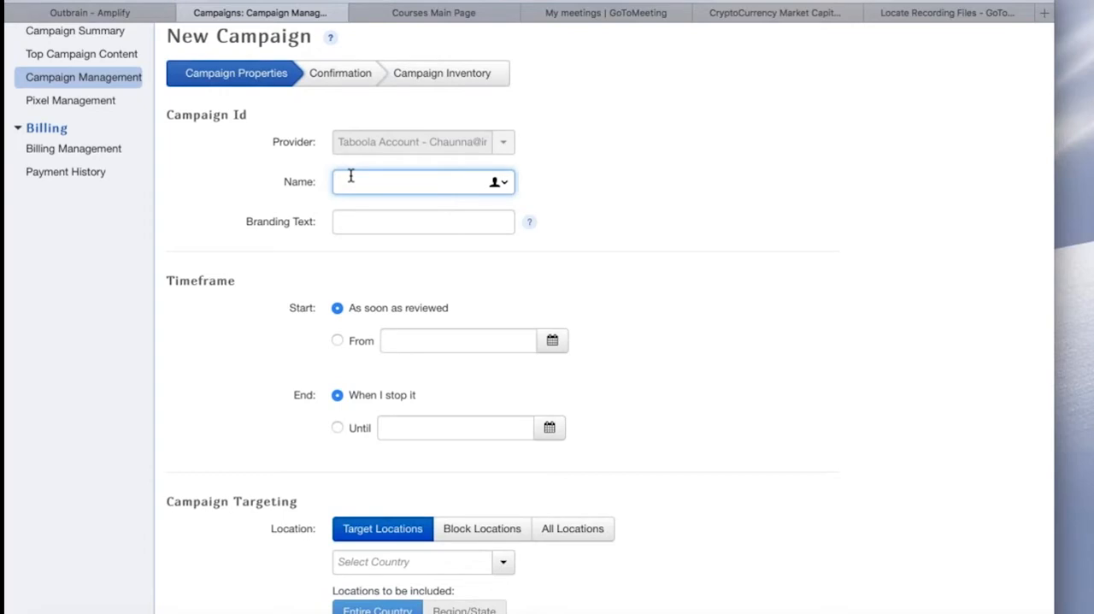
{"action": "type", "text": "Demo Campaign,"}
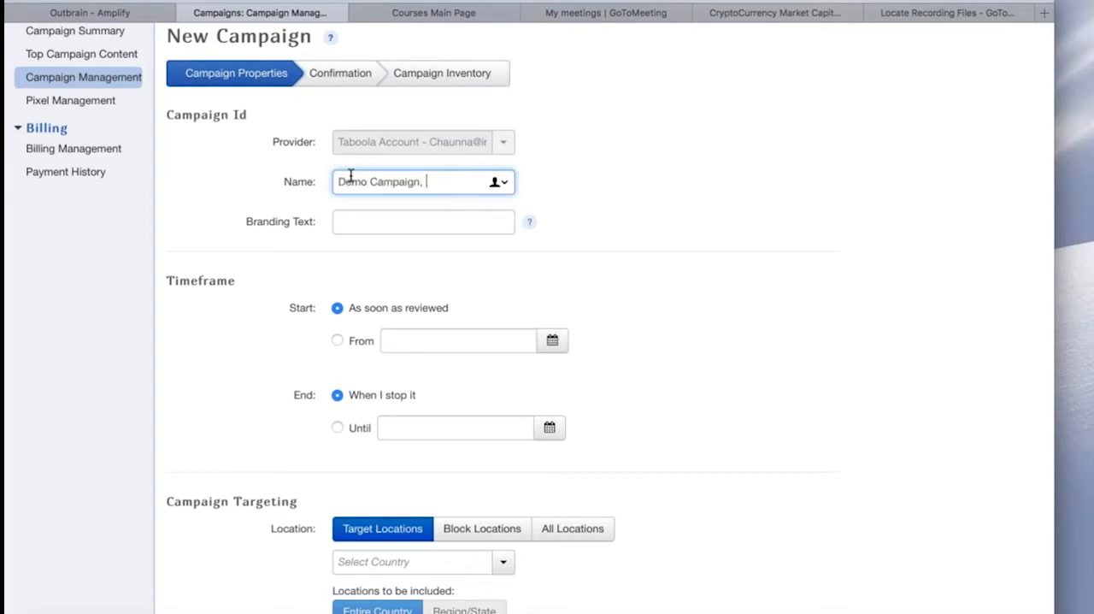
{"action": "type", "text": "Test"}
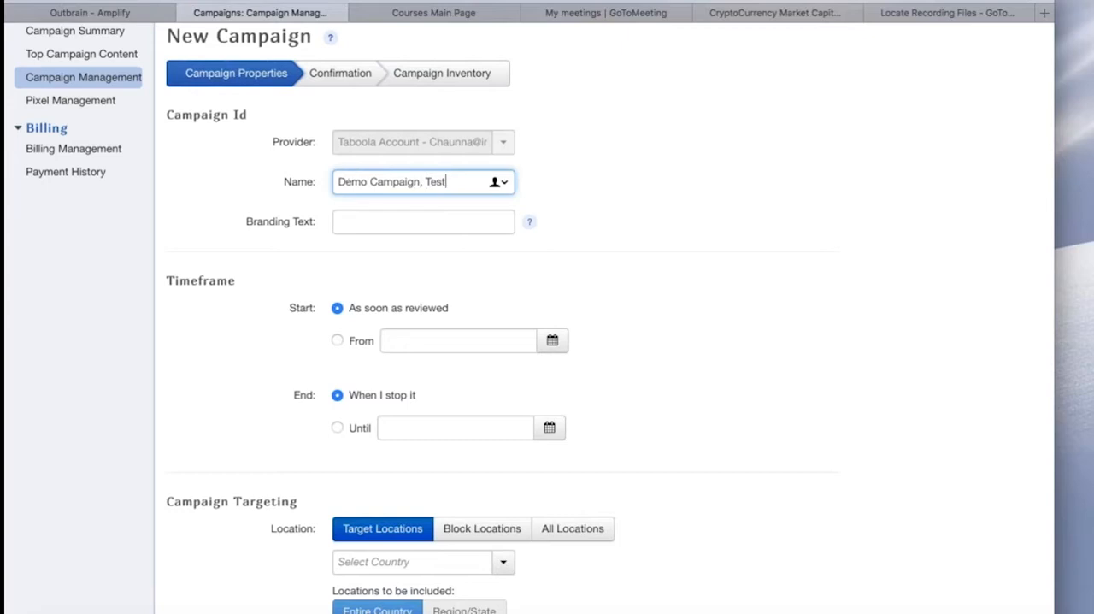
{"action": "left_click", "coordinate": [422, 221]}
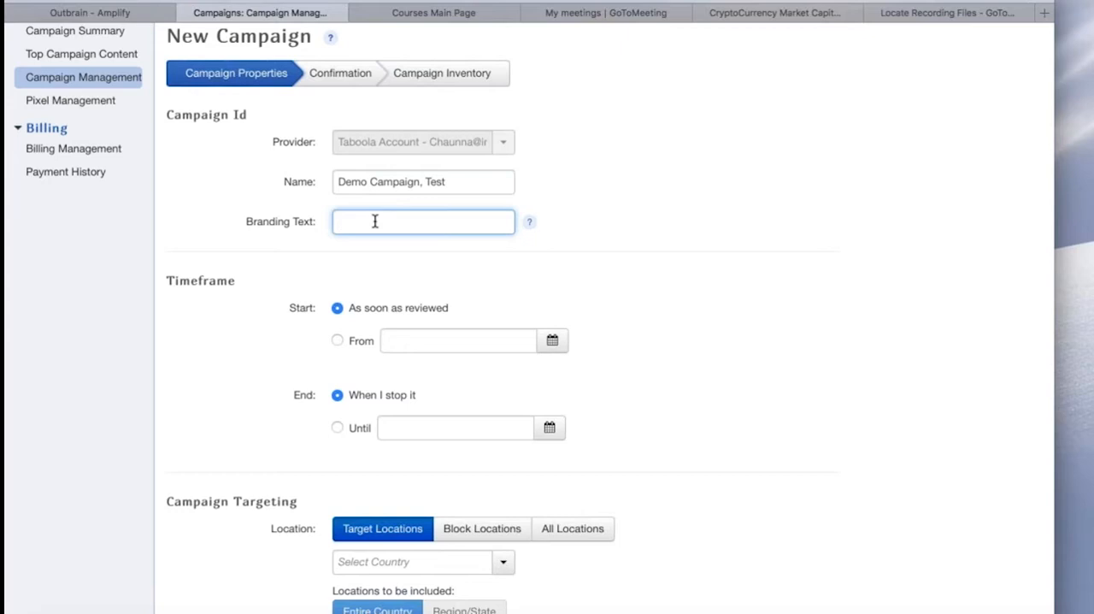
{"action": "type", "text": "Ad Skills"}
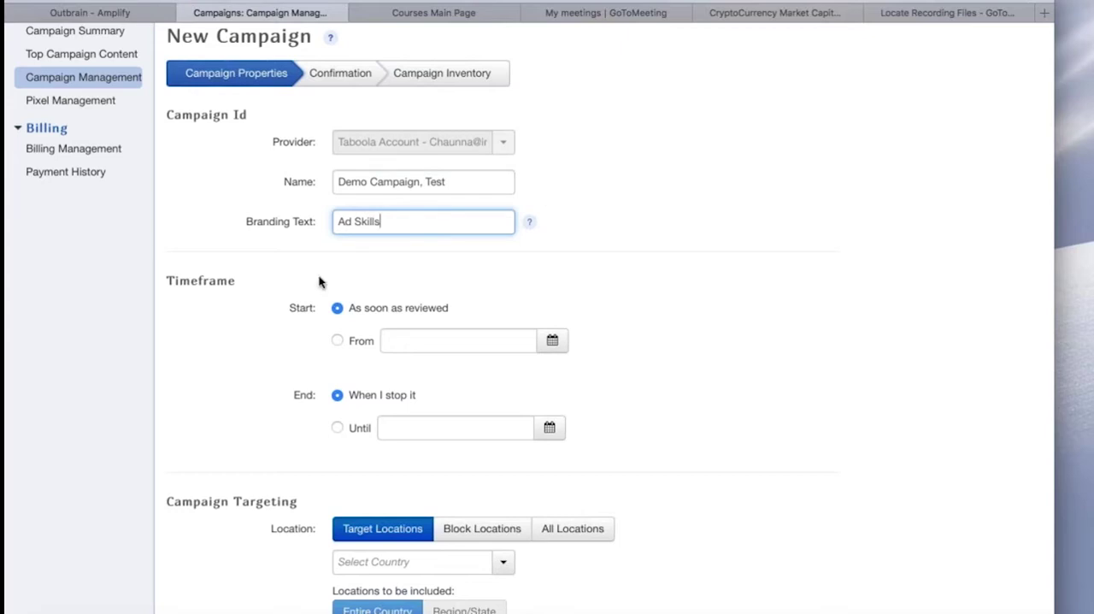
{"action": "mouse_move", "coordinate": [267, 288]}
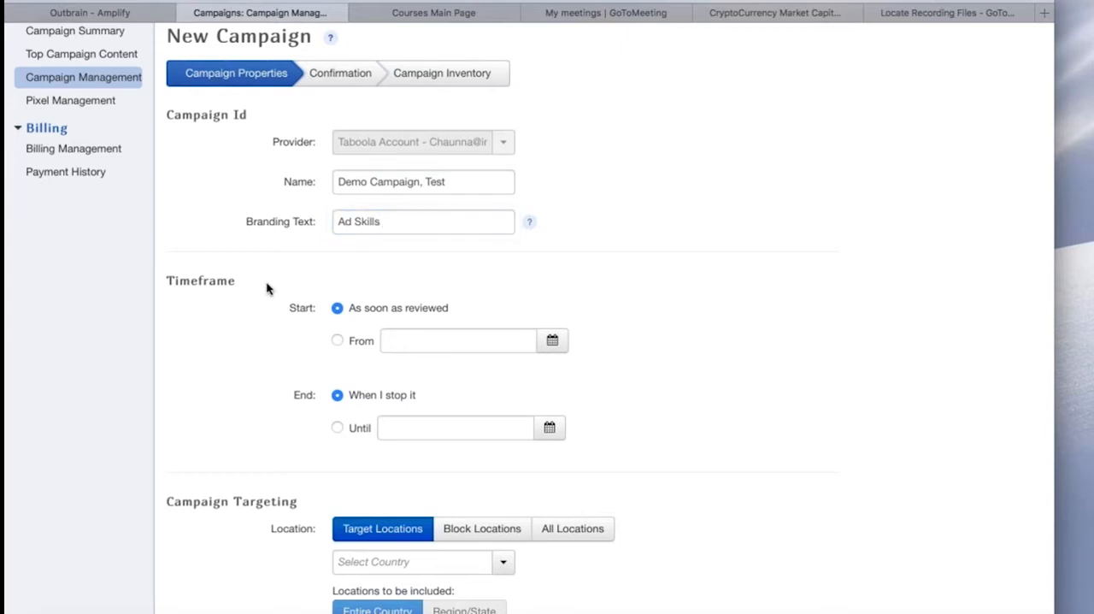
{"action": "scroll", "scroll_direction": "down", "scroll_amount": 3}
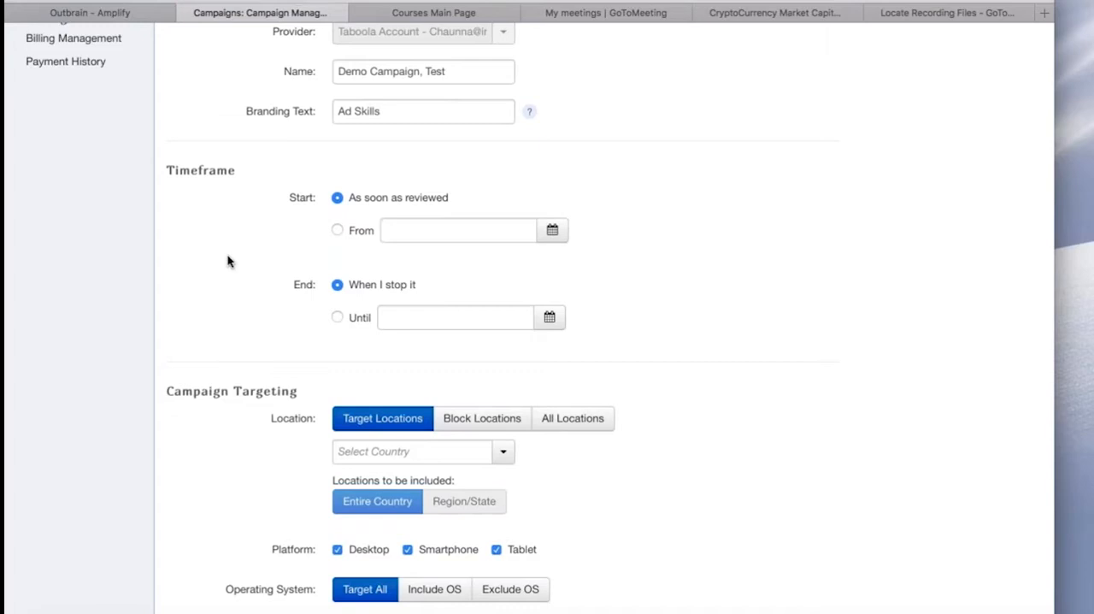
{"action": "mouse_move", "coordinate": [349, 211]}
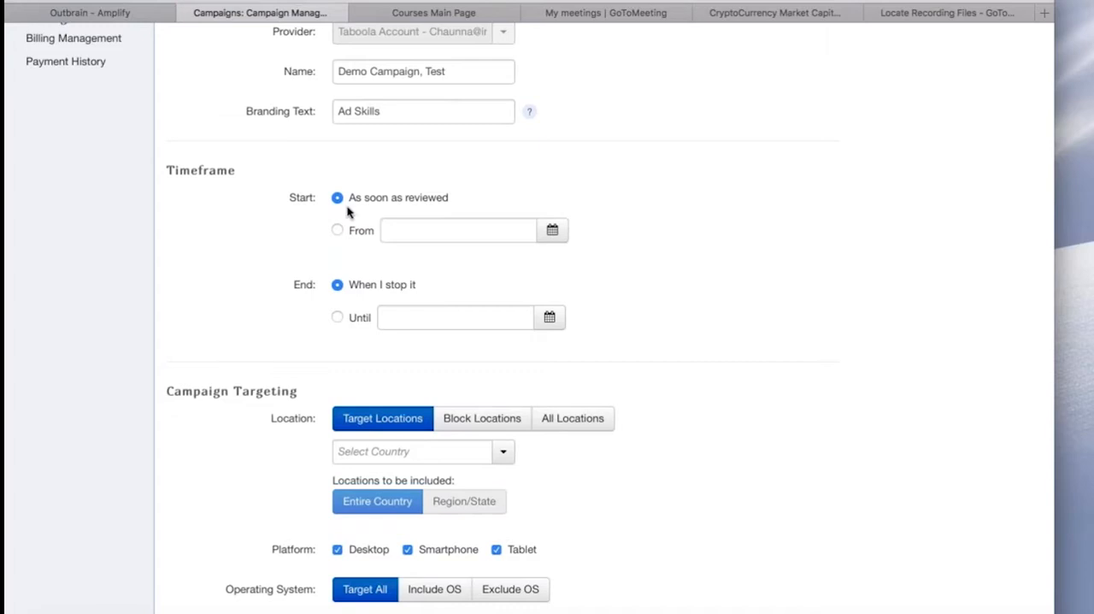
{"action": "mouse_move", "coordinate": [318, 245]}
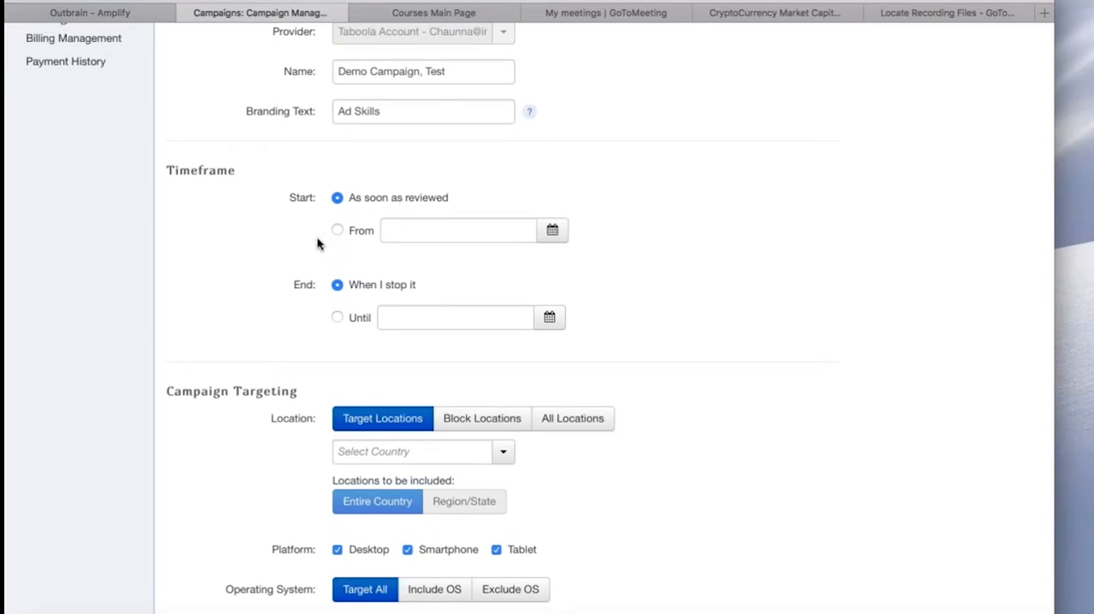
{"action": "mouse_move", "coordinate": [281, 199]}
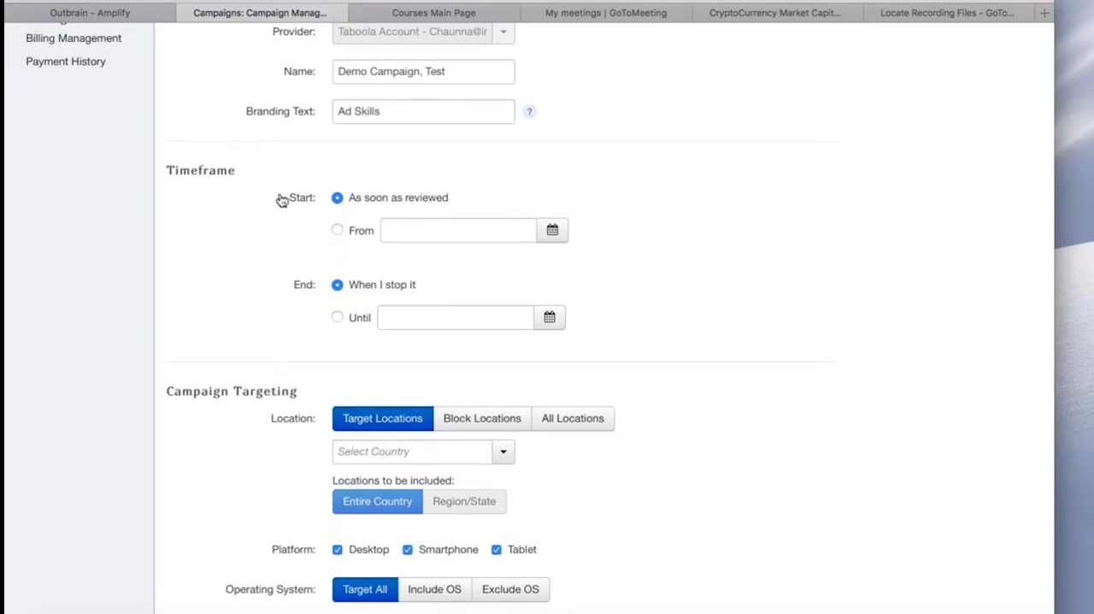
{"action": "mouse_move", "coordinate": [285, 312]}
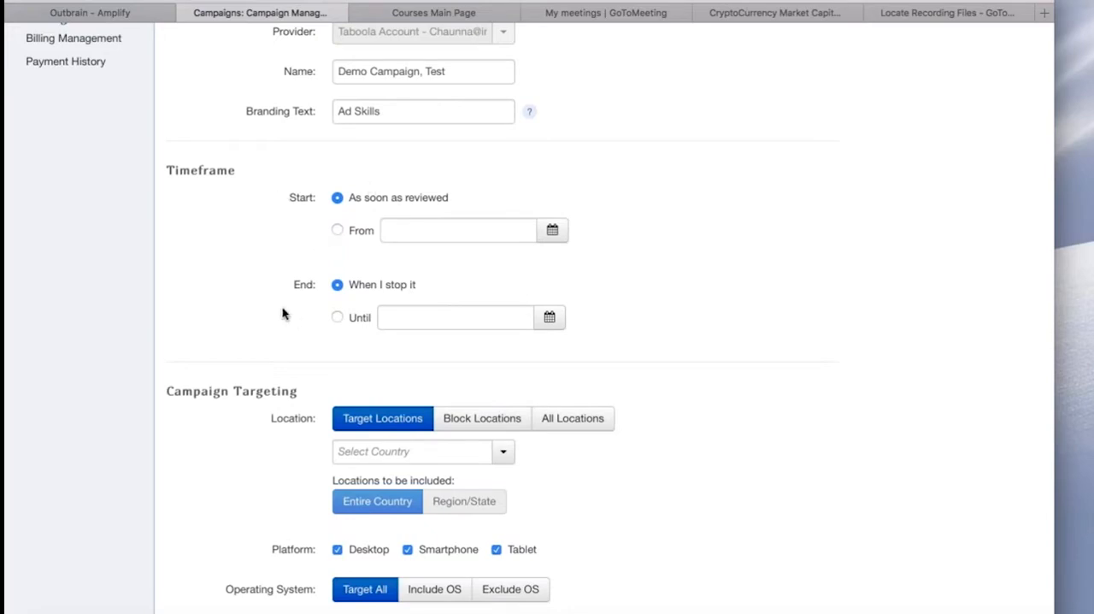
Search 'united' and add United States as the campaign's target country
{"action": "scroll", "scroll_direction": "down", "scroll_amount": 3}
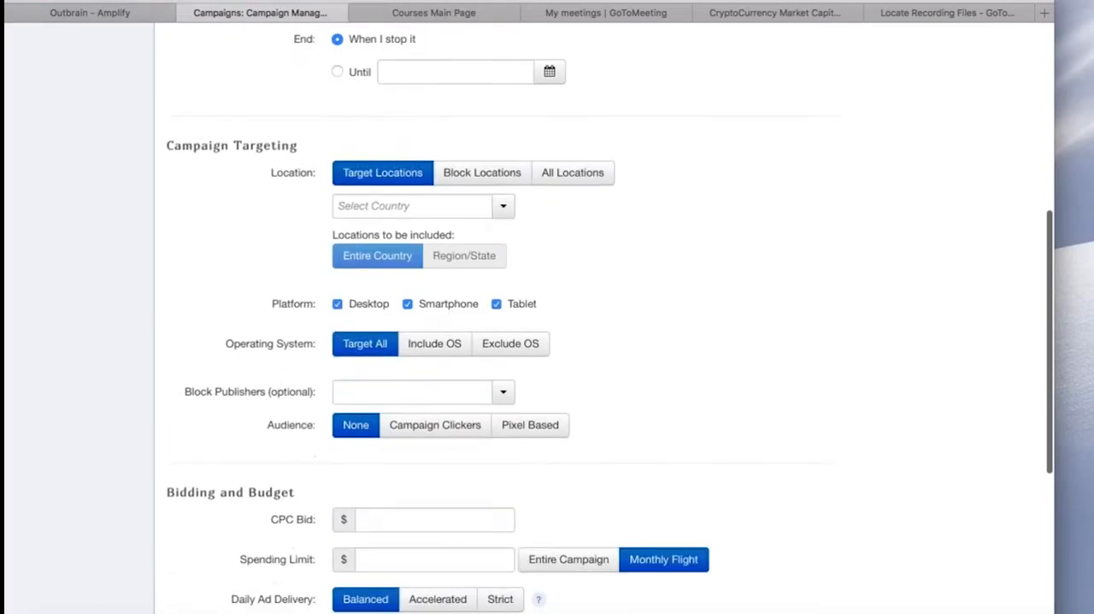
{"action": "scroll", "scroll_direction": "down", "scroll_amount": 3}
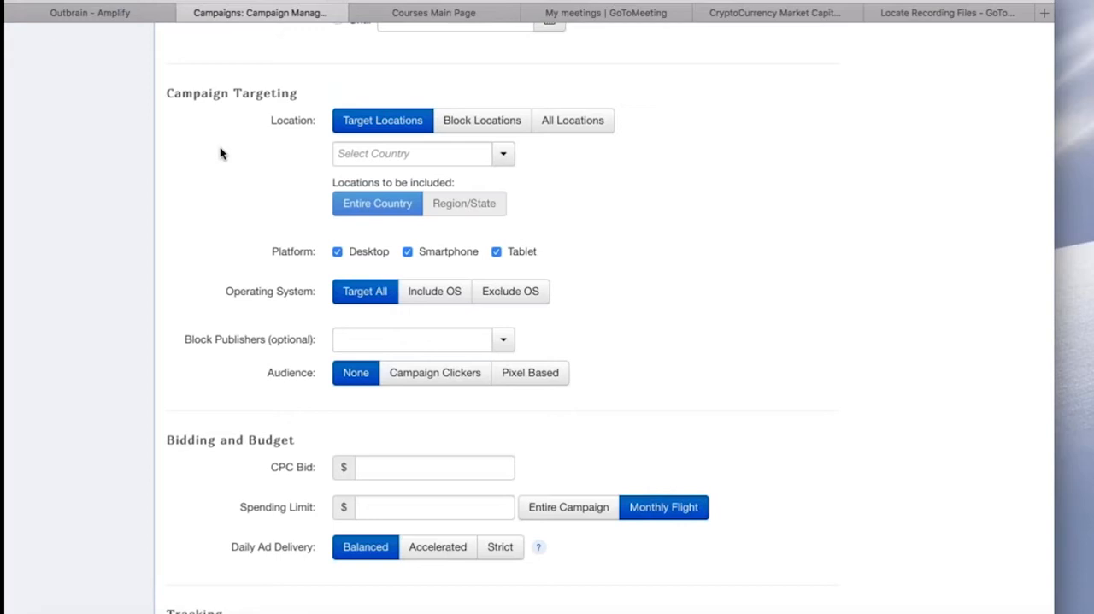
{"action": "type", "text": "u"}
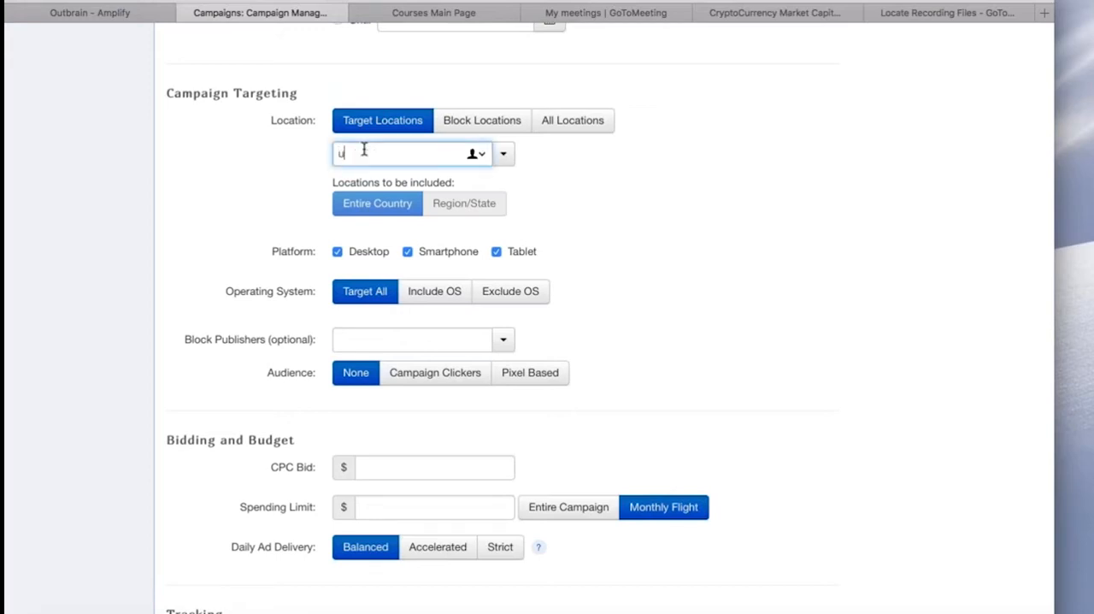
{"action": "type", "text": "nited"}
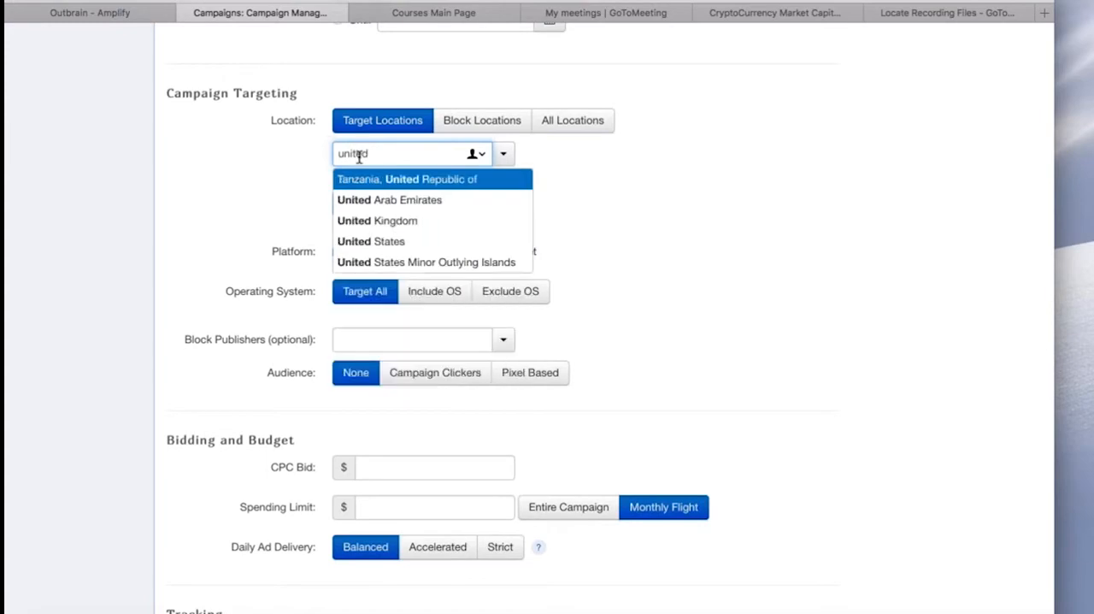
{"action": "left_click", "coordinate": [371, 241]}
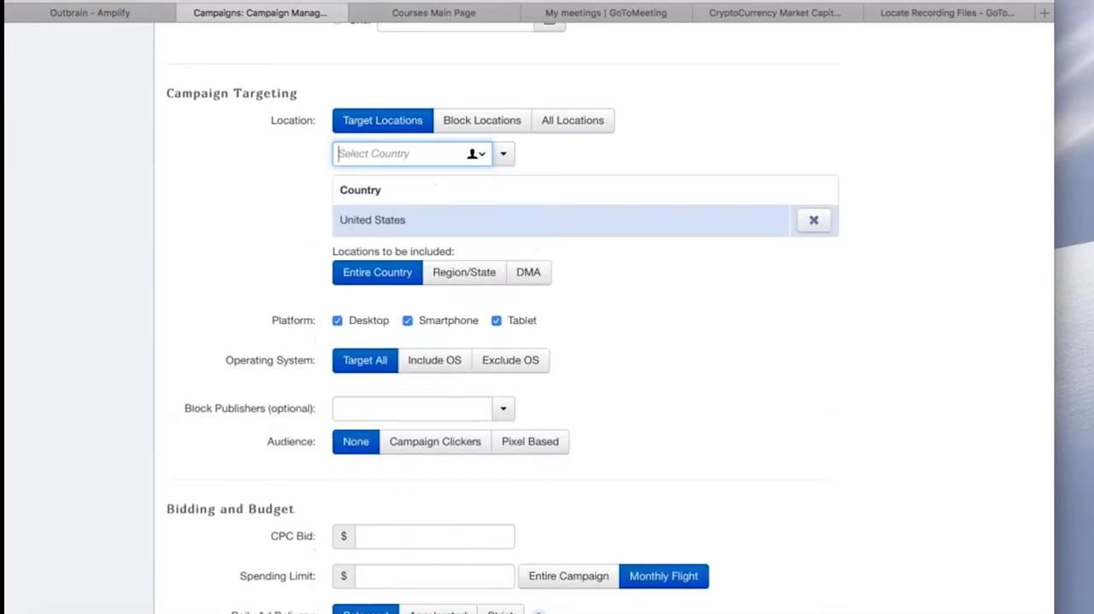
{"action": "scroll", "scroll_direction": "down", "scroll_amount": 3}
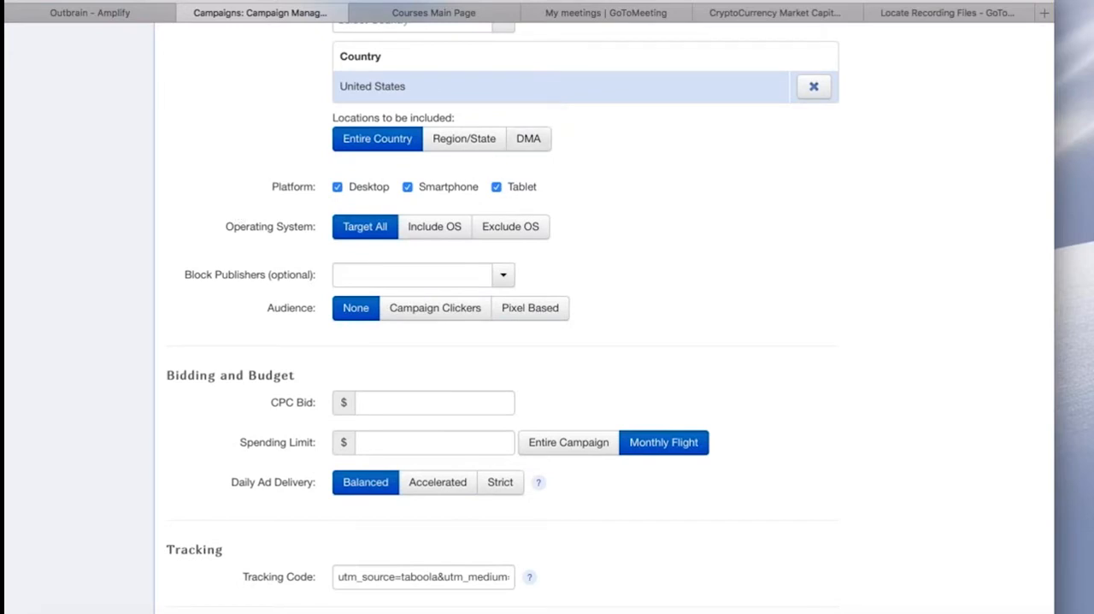
{"action": "mouse_move", "coordinate": [294, 175]}
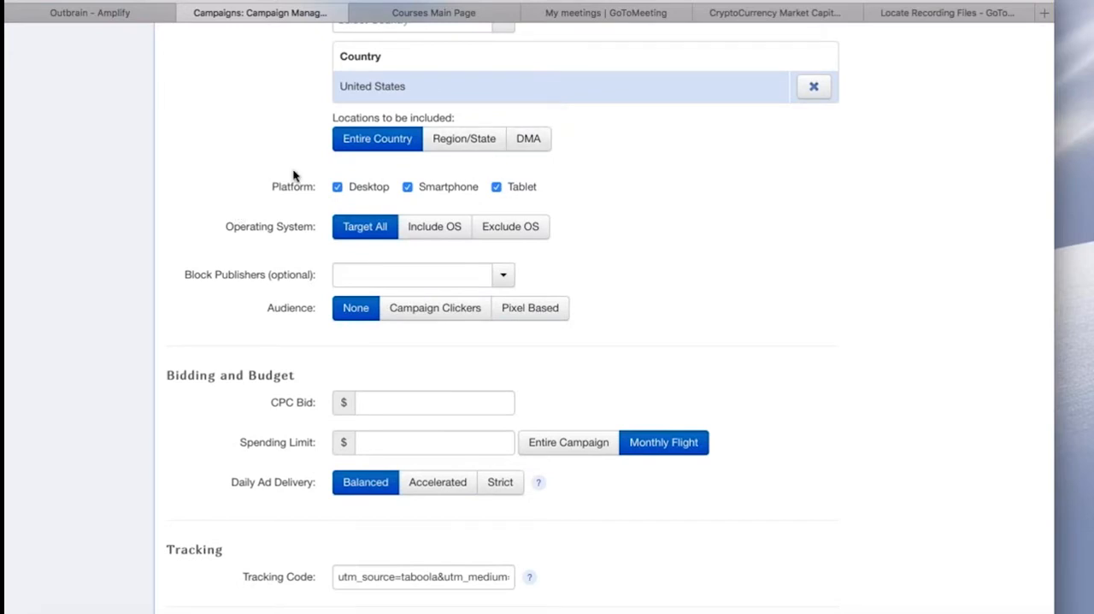
{"action": "mouse_move", "coordinate": [260, 189]}
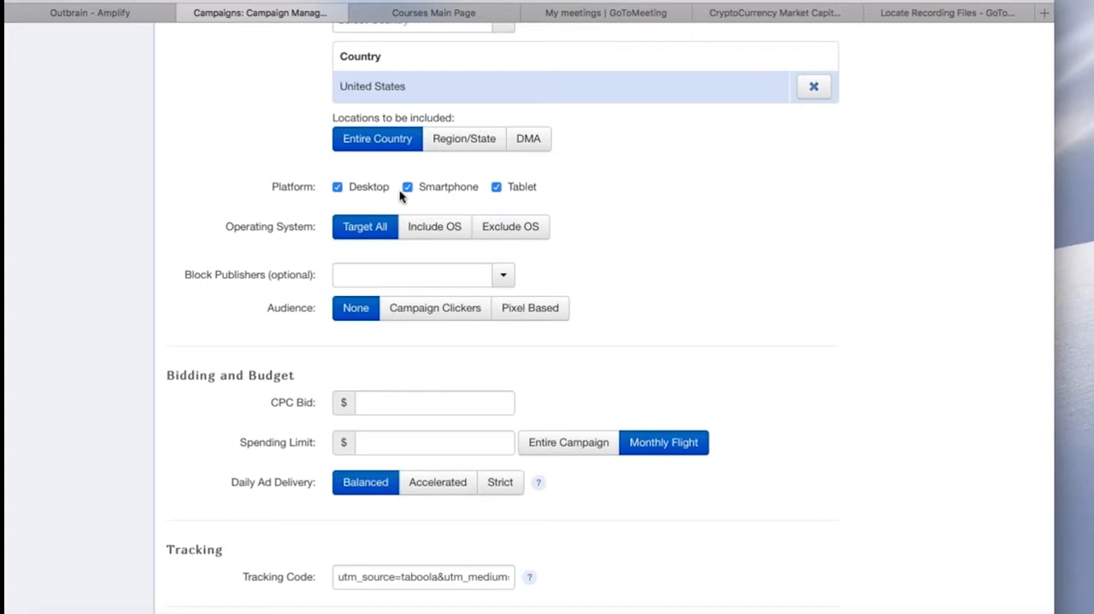
Uncheck Smartphone and Tablet so only Desktop is targeted
{"action": "left_click", "coordinate": [407, 186]}
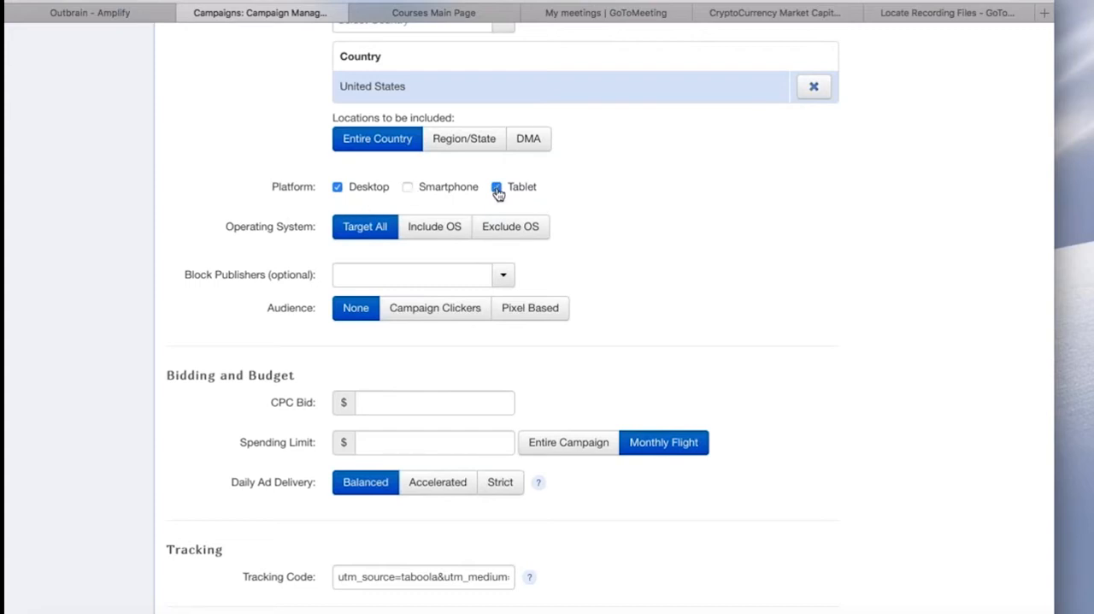
{"action": "scroll", "scroll_direction": "down", "scroll_amount": 3}
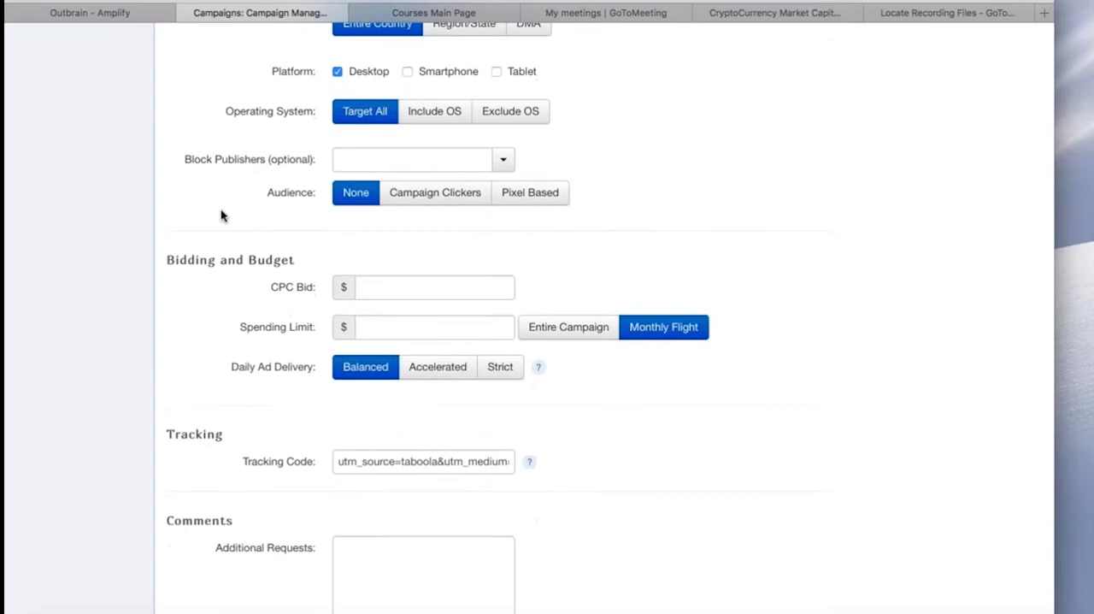
{"action": "mouse_move", "coordinate": [255, 182]}
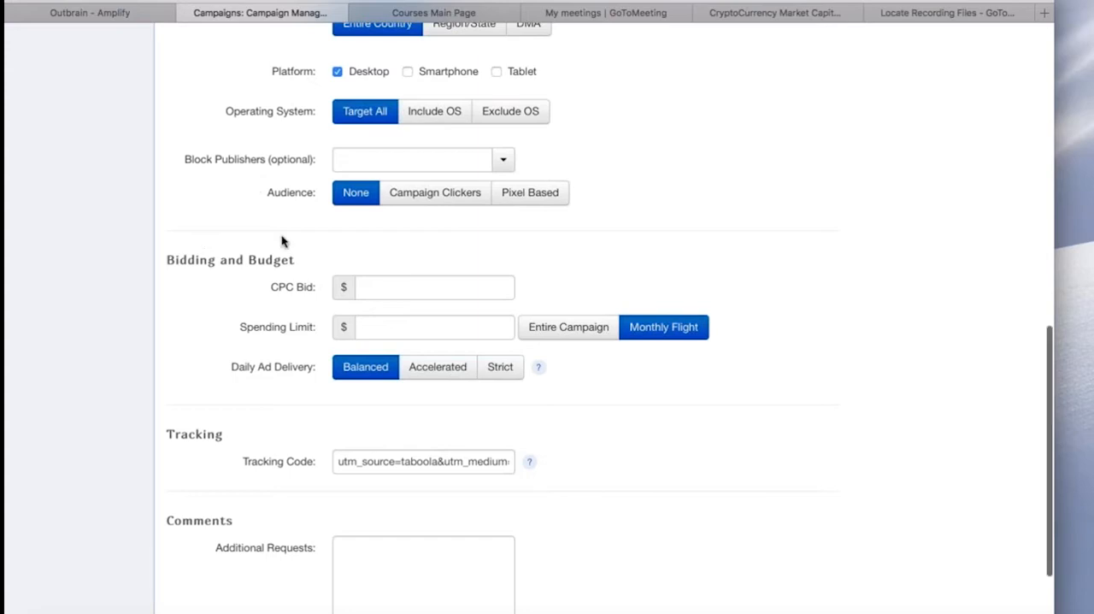
Enter a CPC bid of $0.51
{"action": "scroll", "scroll_direction": "down", "scroll_amount": 3}
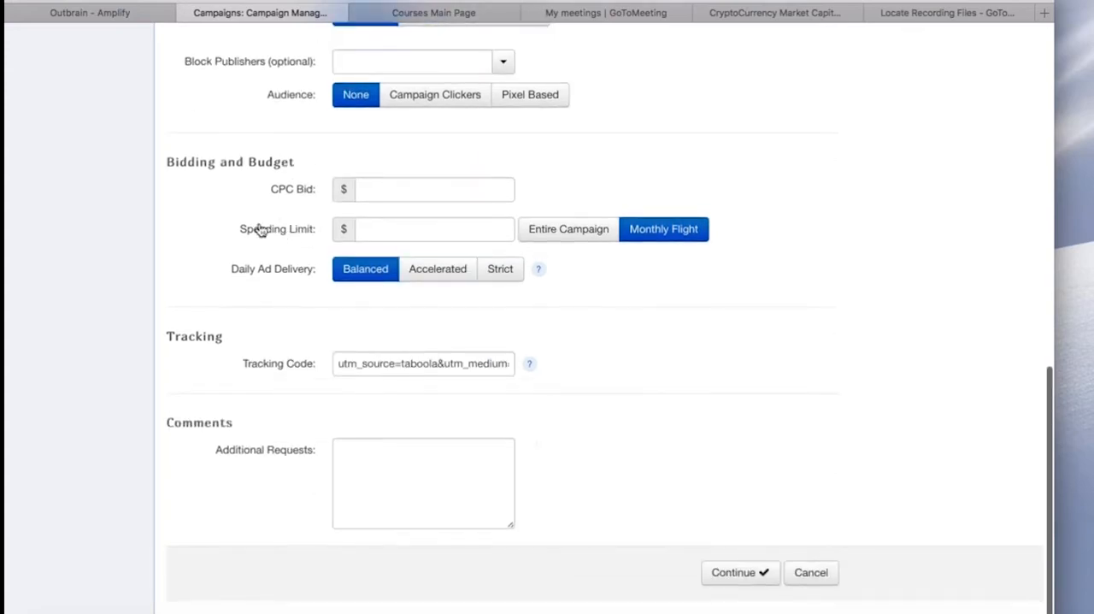
{"action": "mouse_move", "coordinate": [211, 188]}
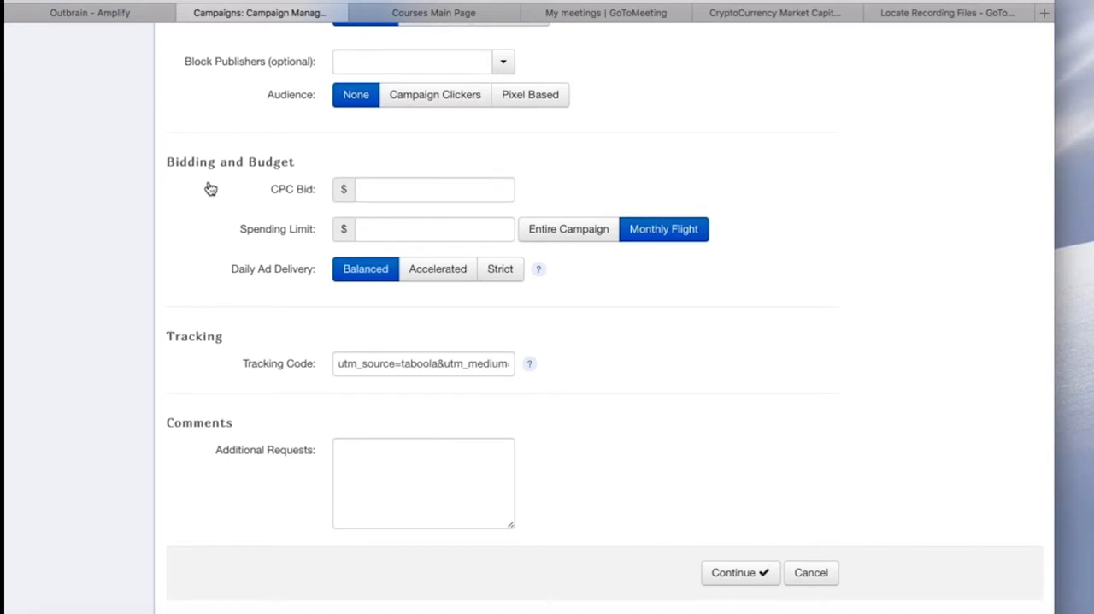
{"action": "left_click", "coordinate": [411, 189]}
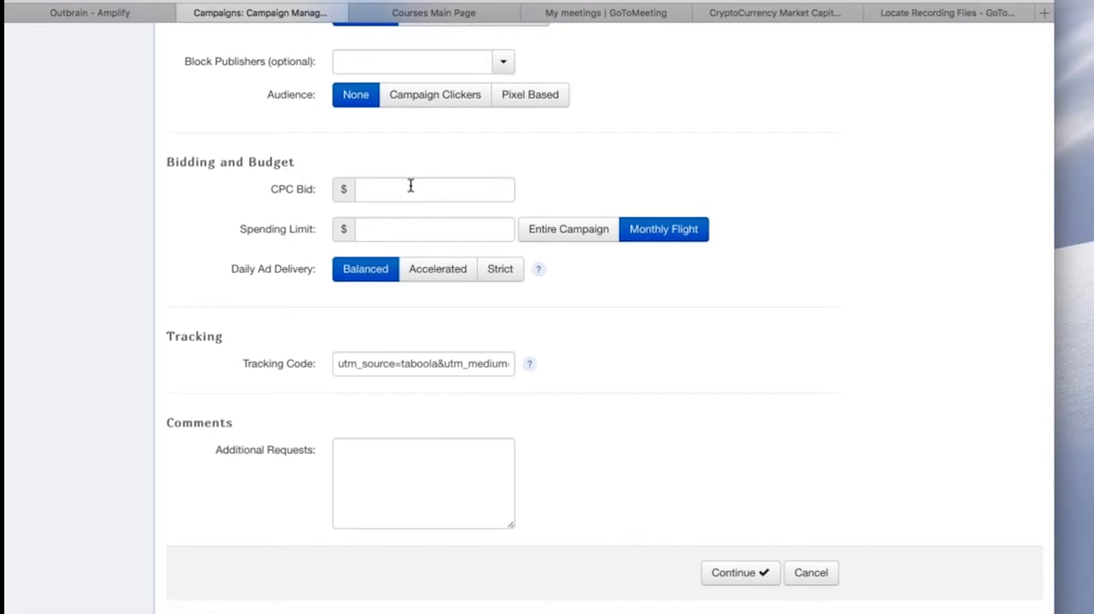
{"action": "left_click", "coordinate": [434, 189]}
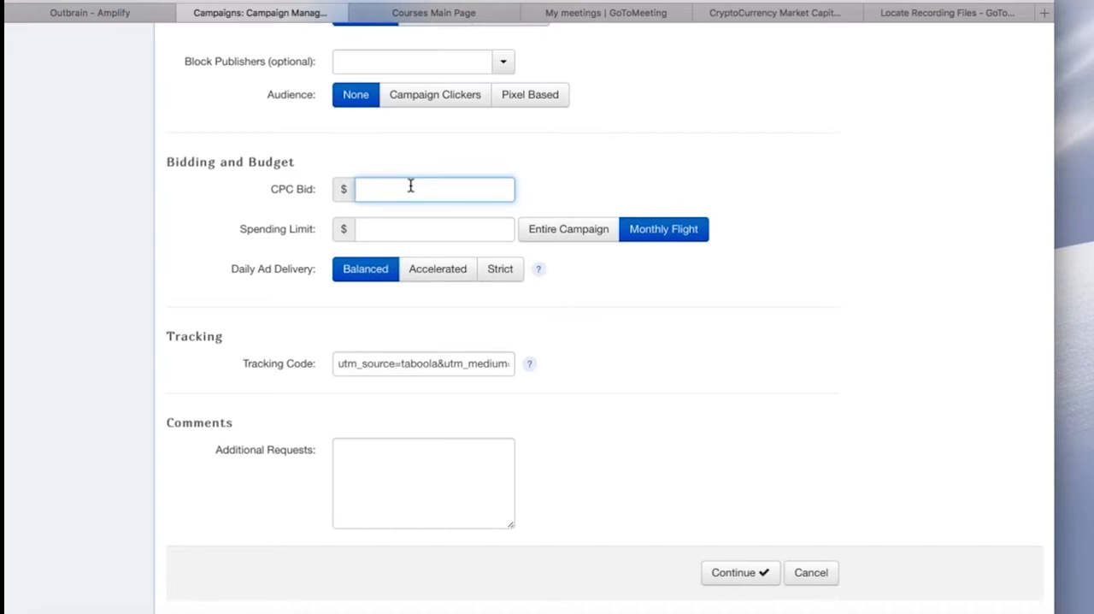
{"action": "left_click", "coordinate": [411, 188]}
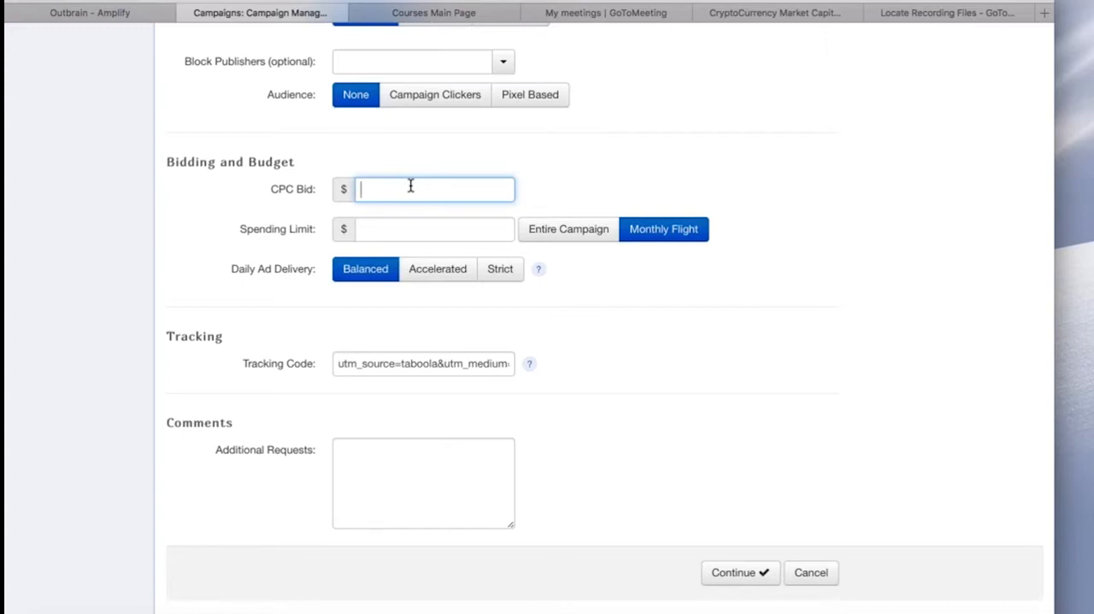
{"action": "type", "text": ".0"}
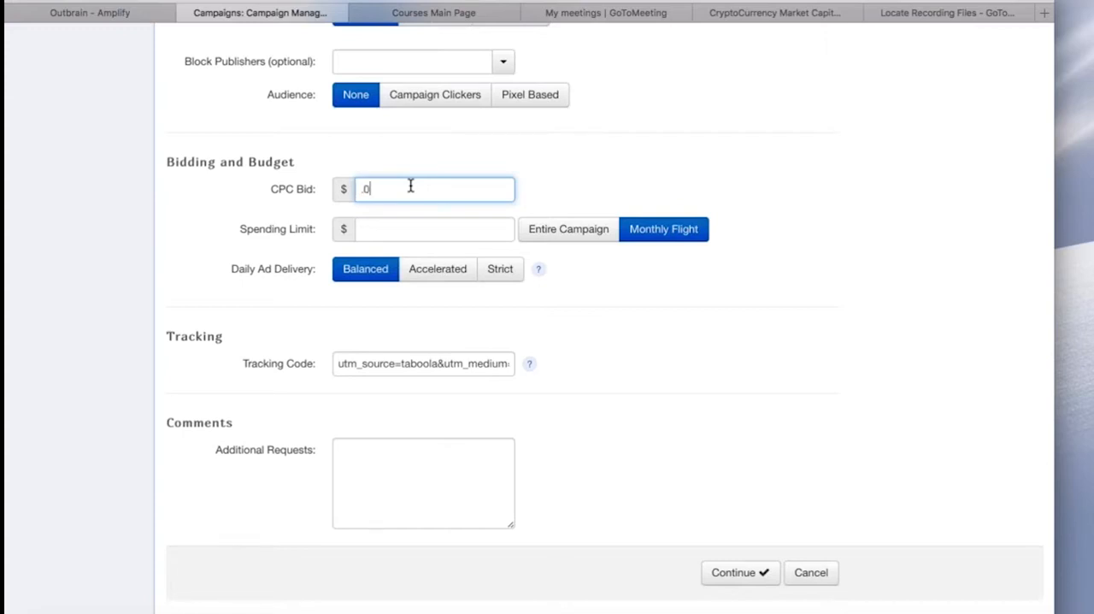
{"action": "type", "text": "51"}
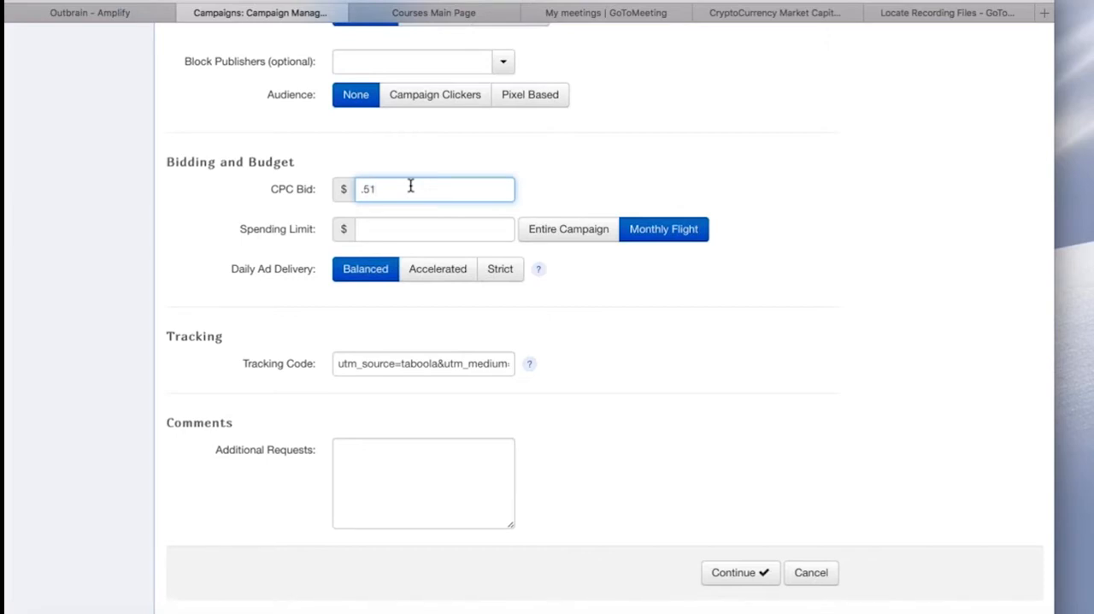
{"action": "left_click", "coordinate": [410, 188]}
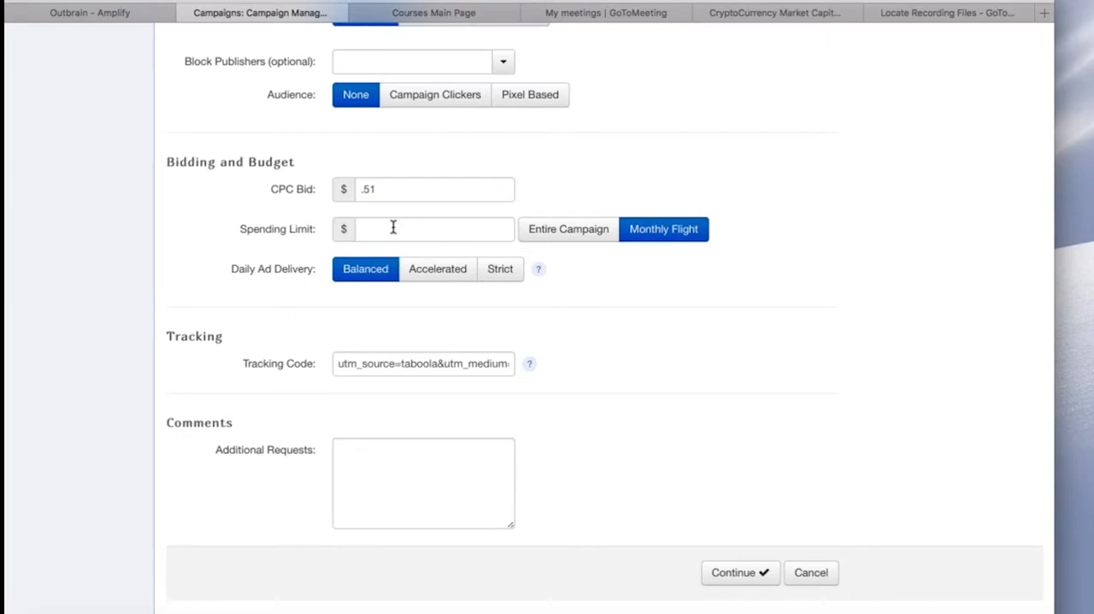
Set a $1000.00 spending limit covering the entire campaign
{"action": "left_click", "coordinate": [434, 228]}
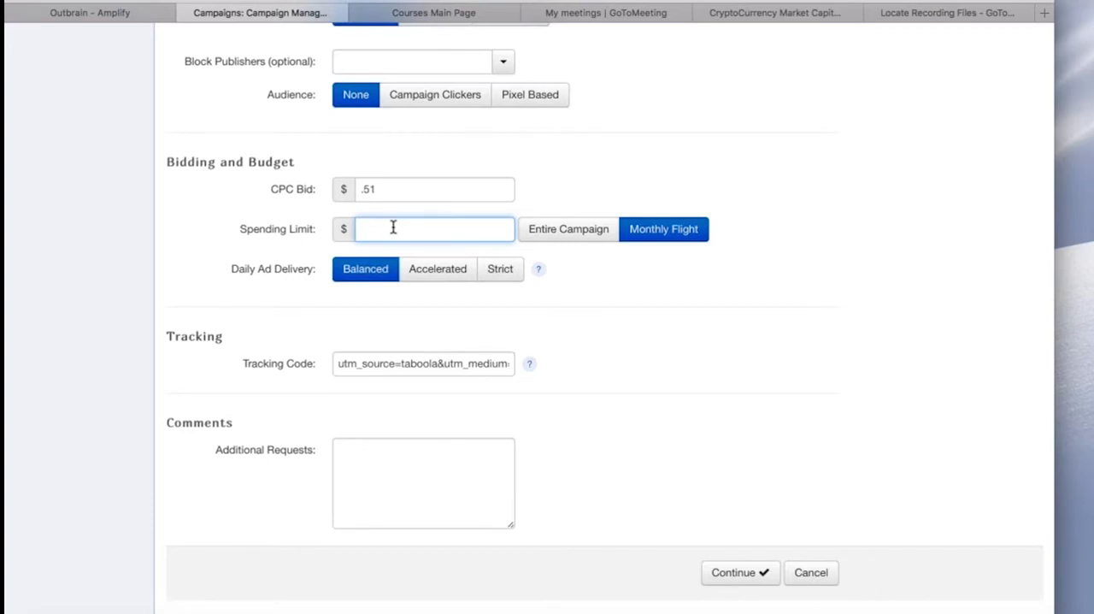
{"action": "left_click", "coordinate": [392, 229]}
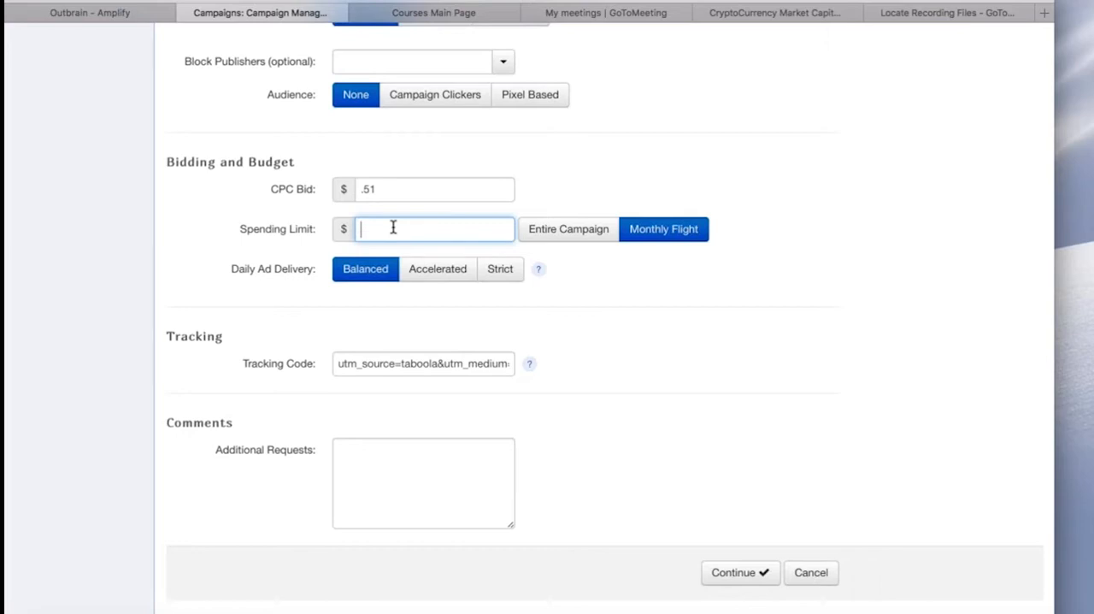
{"action": "type", "text": "1000.00"}
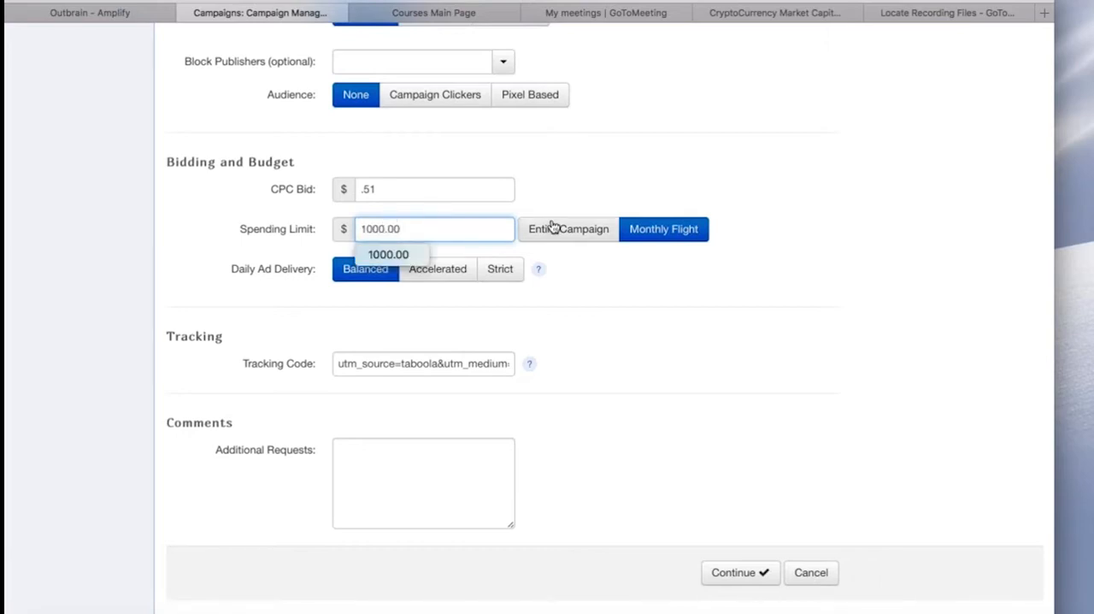
{"action": "left_click", "coordinate": [567, 228]}
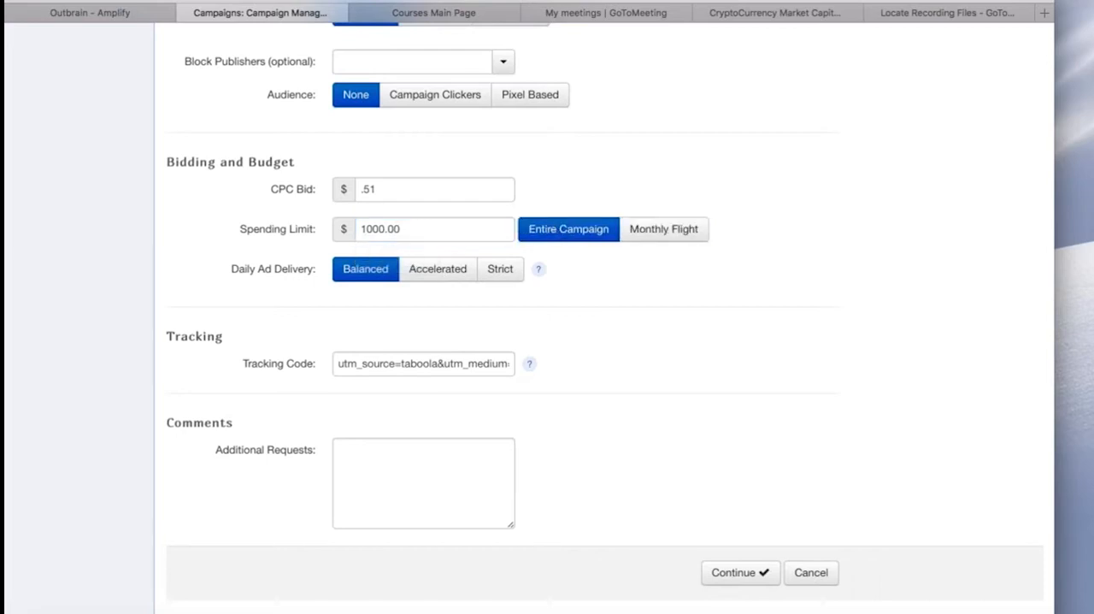
{"action": "mouse_move", "coordinate": [278, 284]}
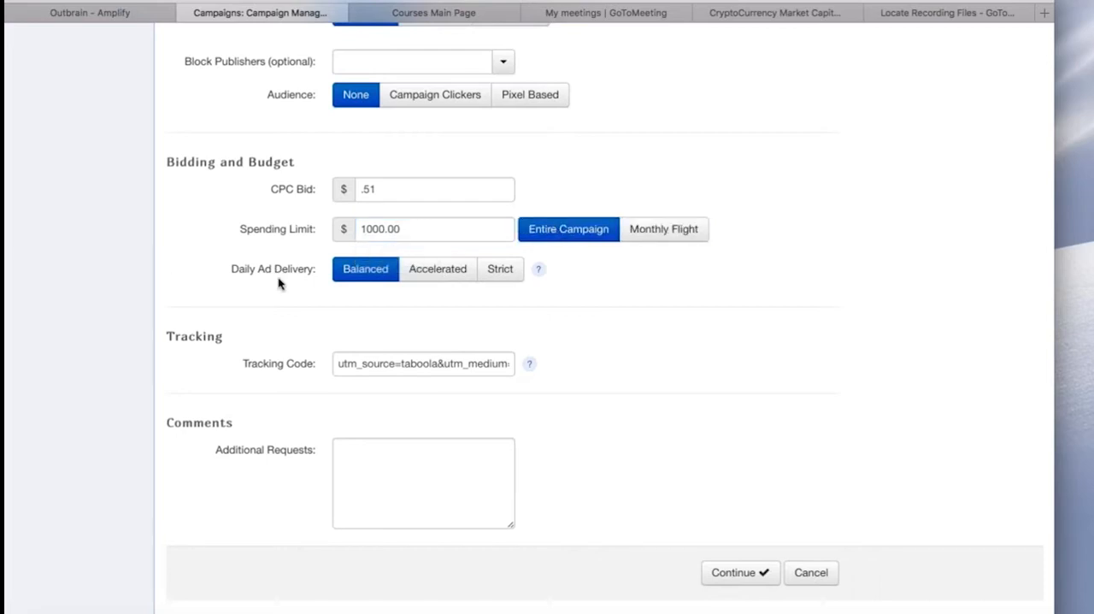
{"action": "mouse_move", "coordinate": [538, 269]}
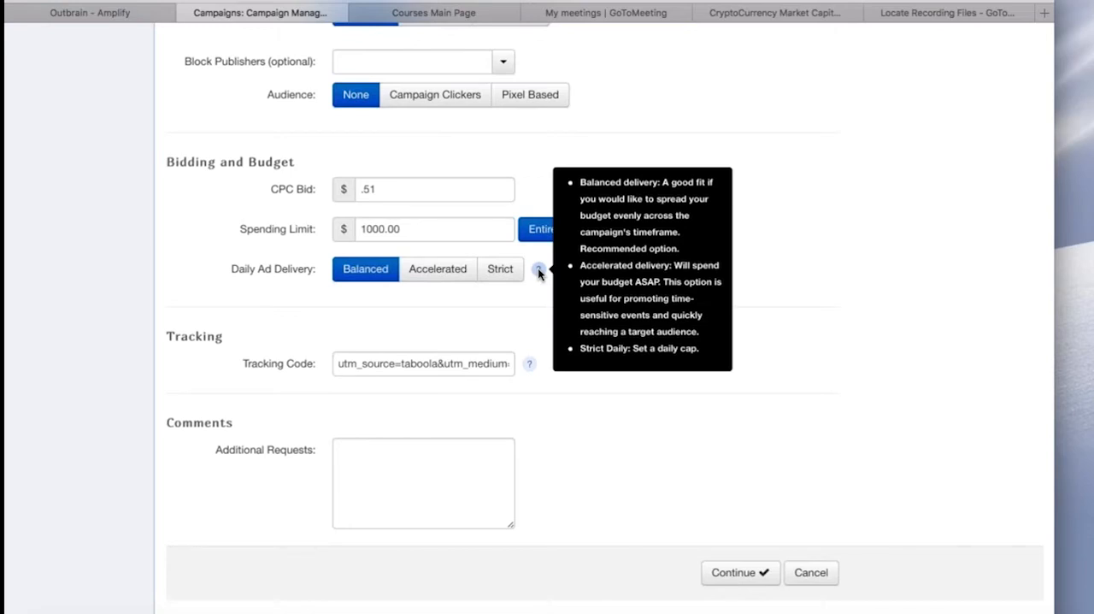
{"action": "mouse_move", "coordinate": [539, 272]}
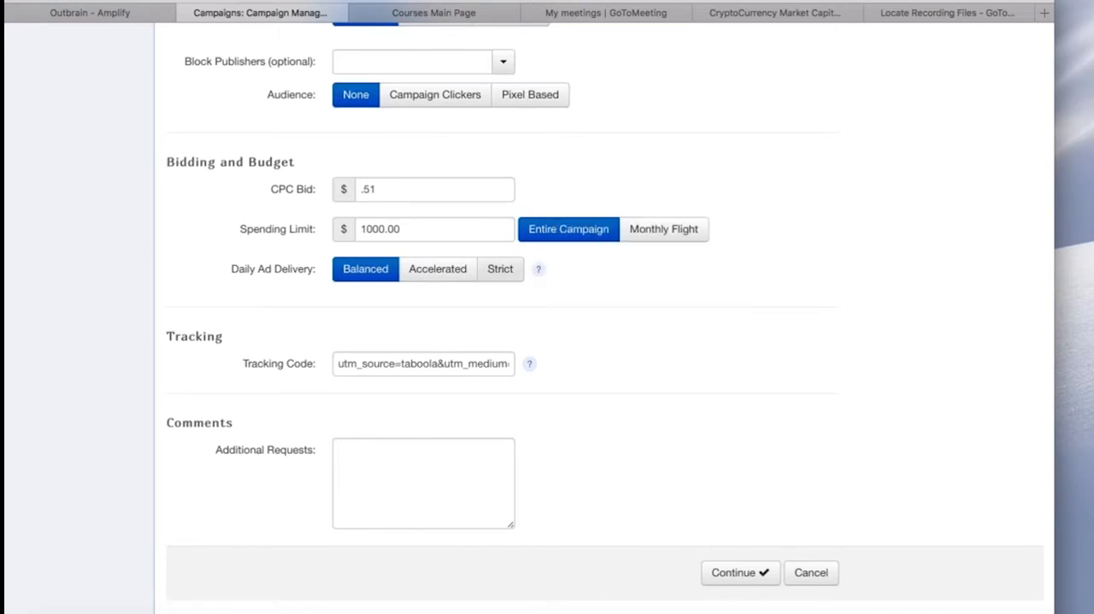
Switch daily ad delivery to Strict with a $200 daily cap
{"action": "left_click", "coordinate": [500, 269]}
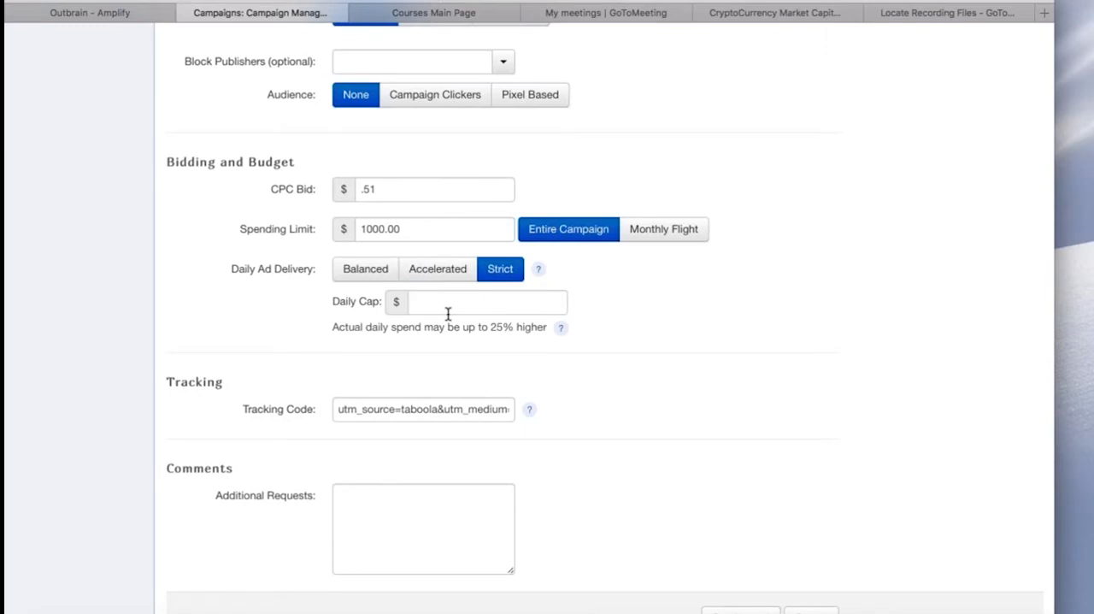
{"action": "type", "text": "200.00"}
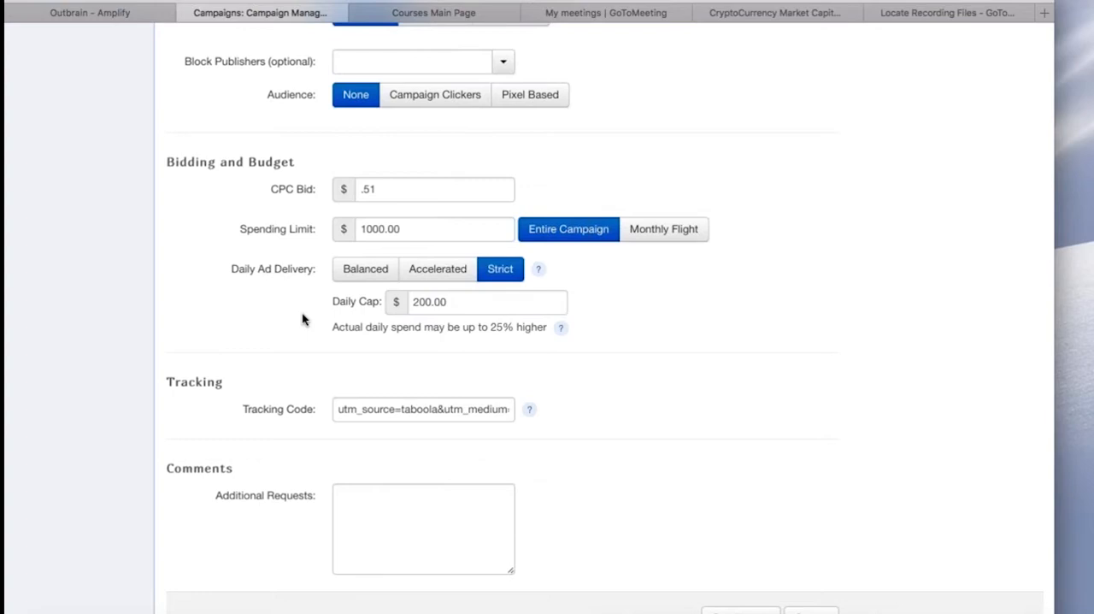
{"action": "scroll", "scroll_direction": "down", "scroll_amount": 3}
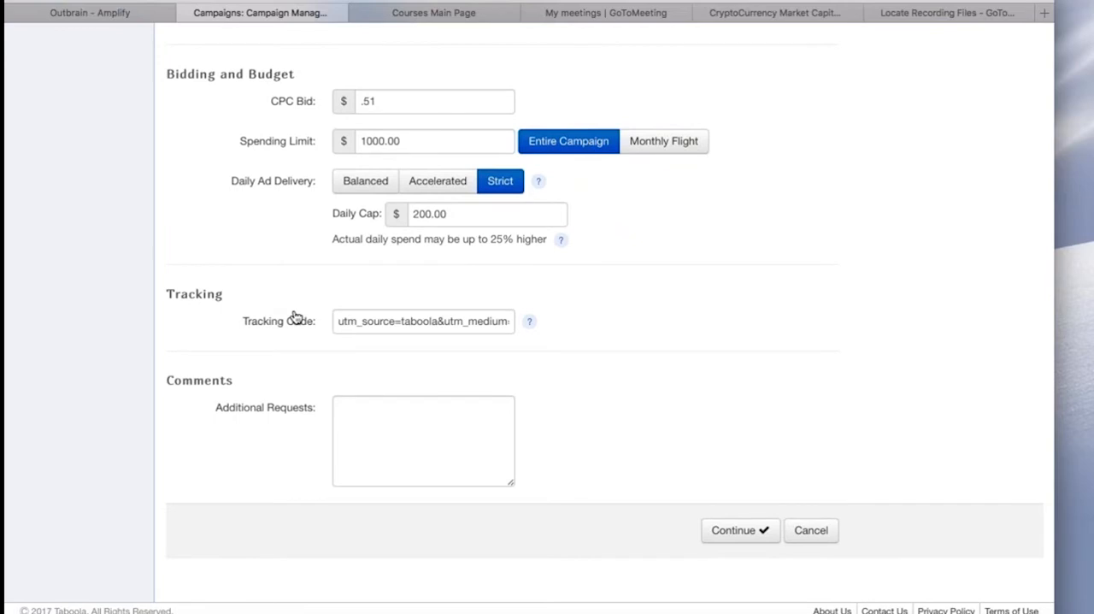
{"action": "mouse_move", "coordinate": [290, 308]}
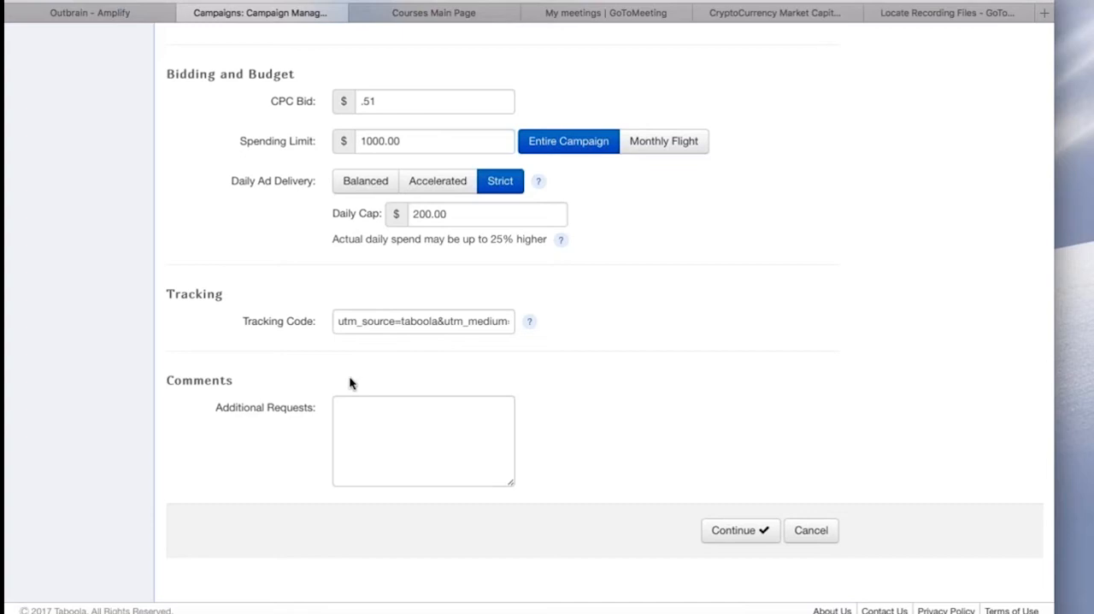
{"action": "left_click", "coordinate": [423, 440]}
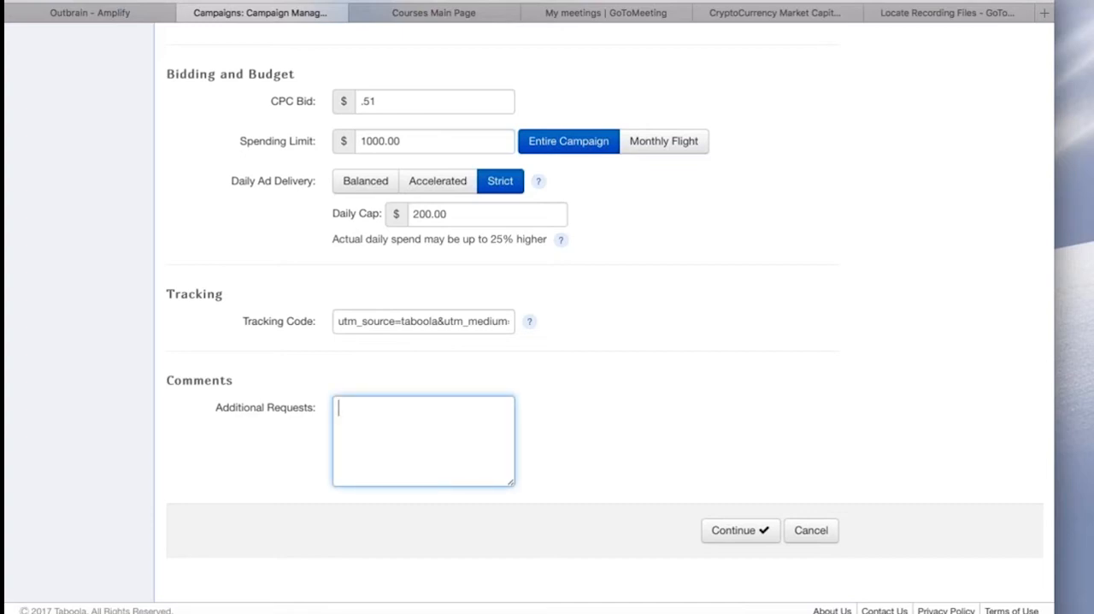
Request 'CPA Goal $50. Target top tier sites, avoid entertainment/viral sites.' and continue
{"action": "type", "text": "Cpa"}
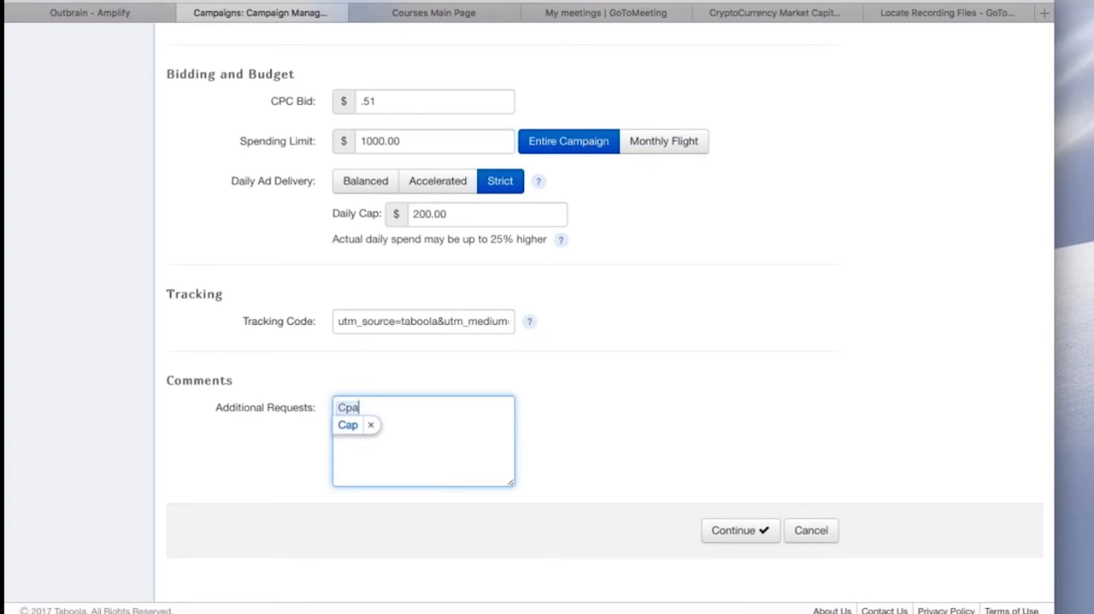
{"action": "type", "text": "CPA Goal $50."}
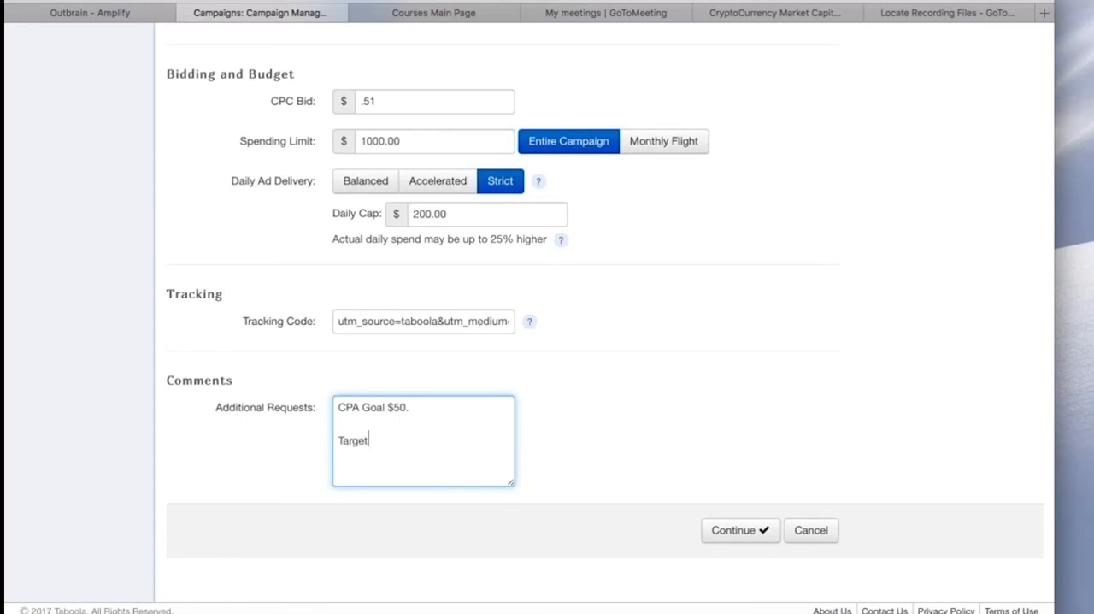
{"action": "type", "text": "top tier sites, avoid"}
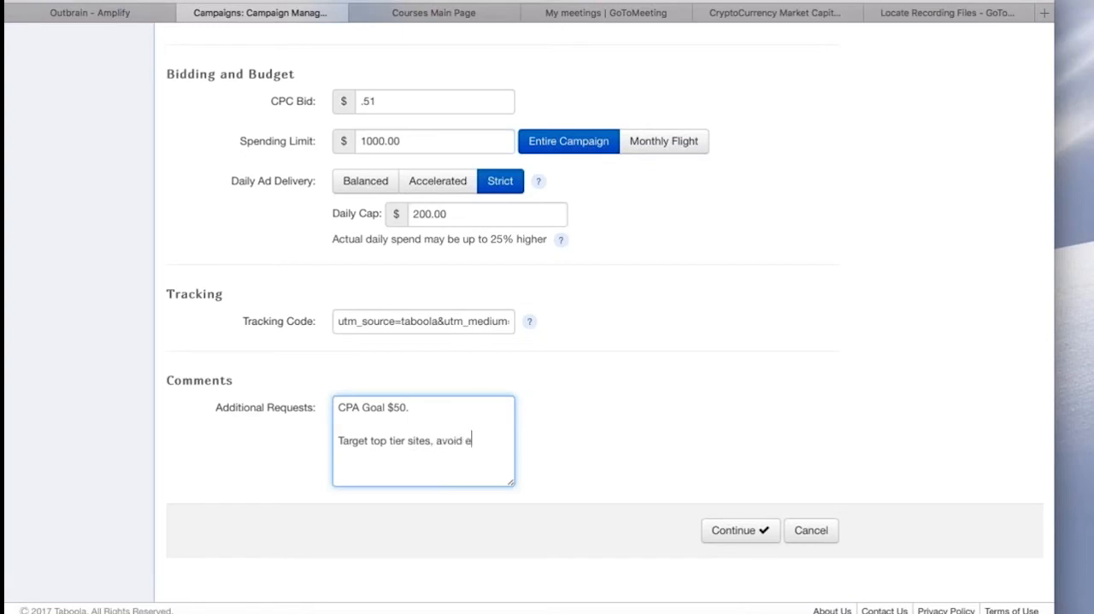
{"action": "type", "text": "entertainm"}
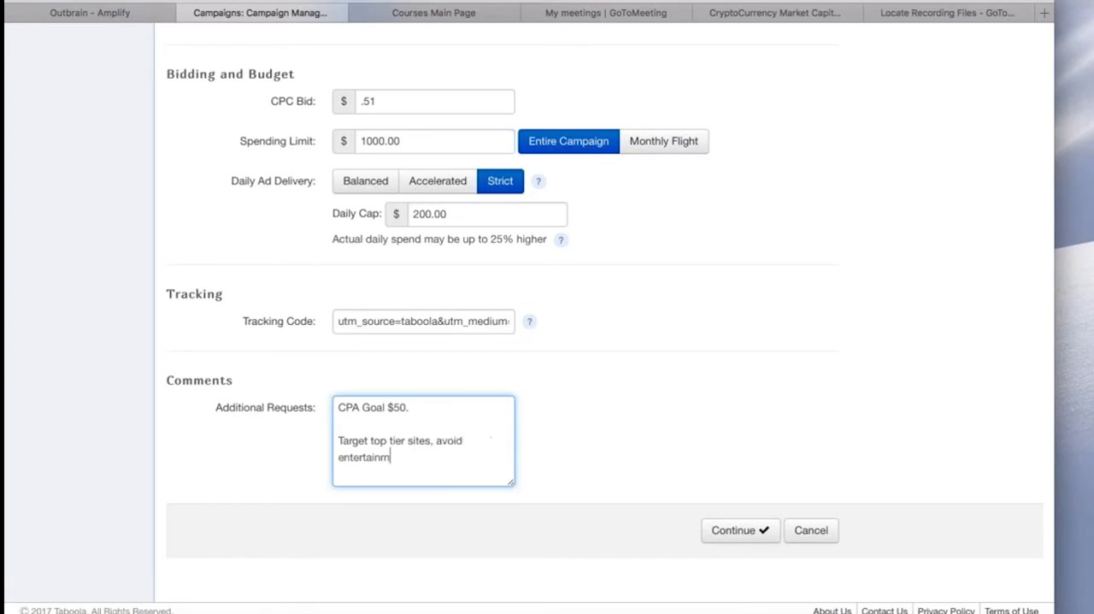
{"action": "type", "text": "ent/vi"}
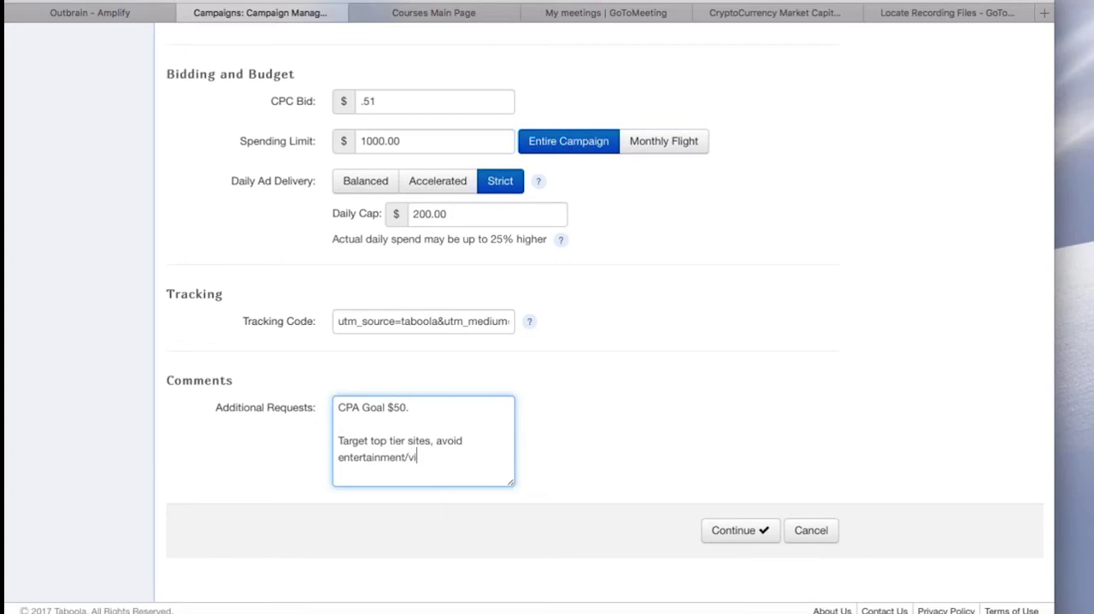
{"action": "type", "text": "ral sites."}
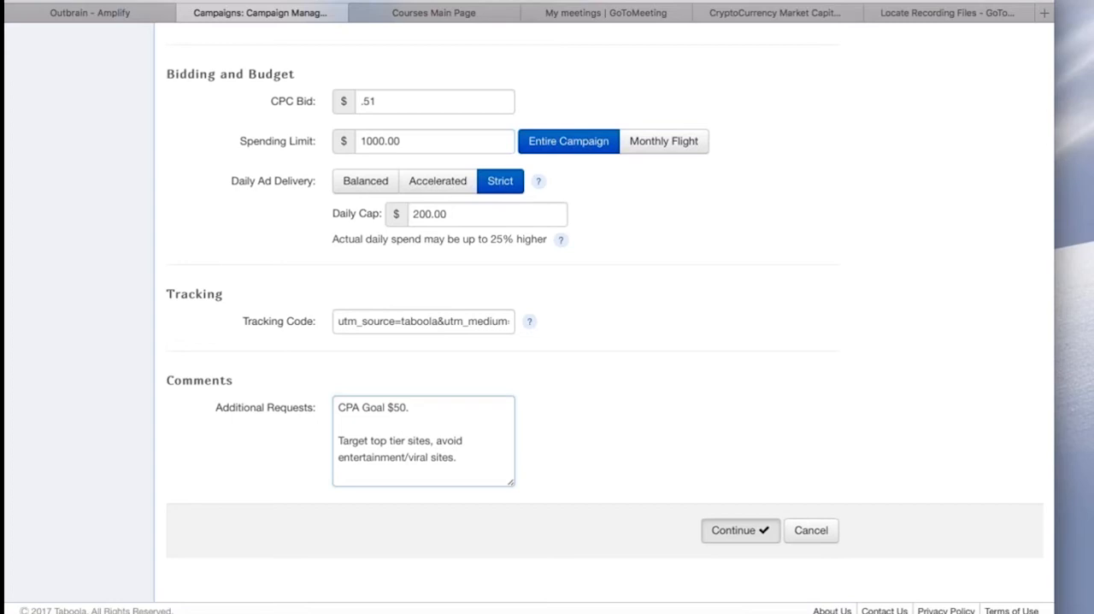
{"action": "left_click", "coordinate": [738, 530]}
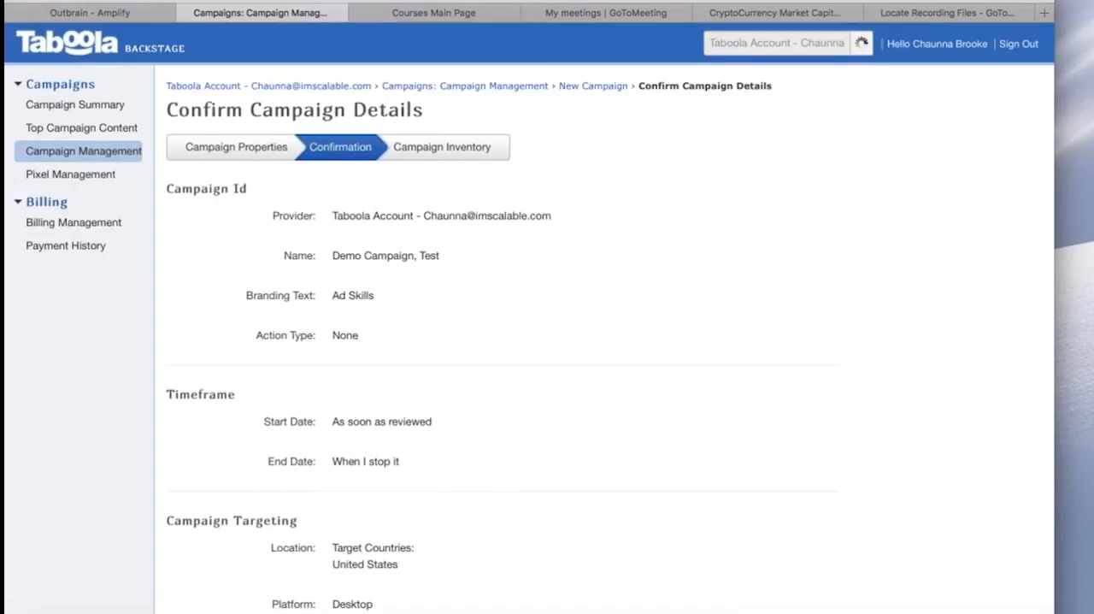
Review the confirmation summary and submit 'Demo Campaign, Test'
{"action": "scroll", "scroll_direction": "down", "scroll_amount": 3}
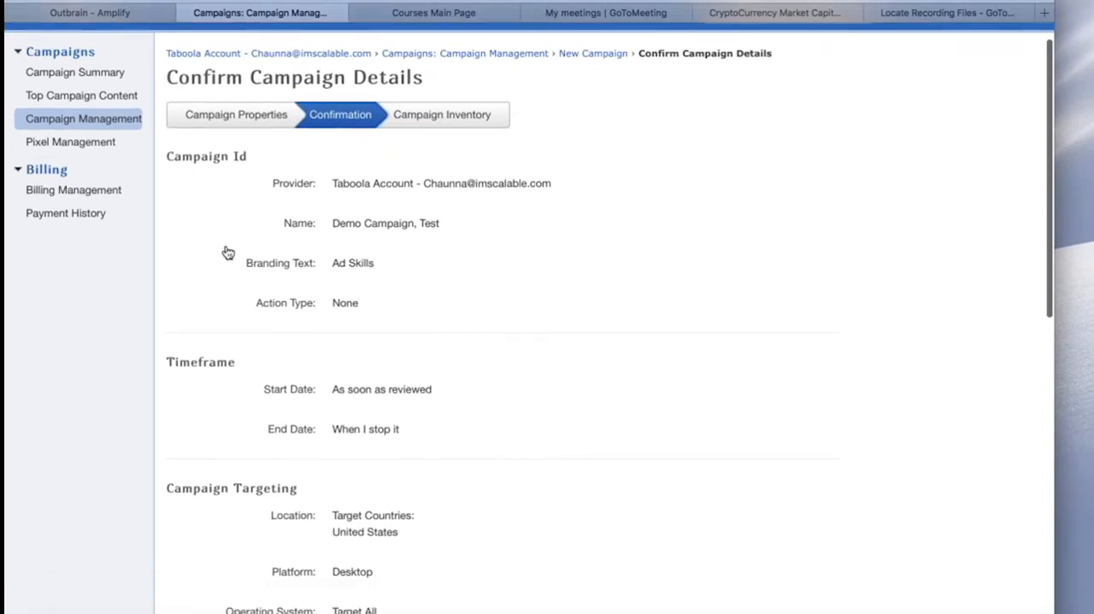
{"action": "scroll", "scroll_direction": "down", "scroll_amount": 3}
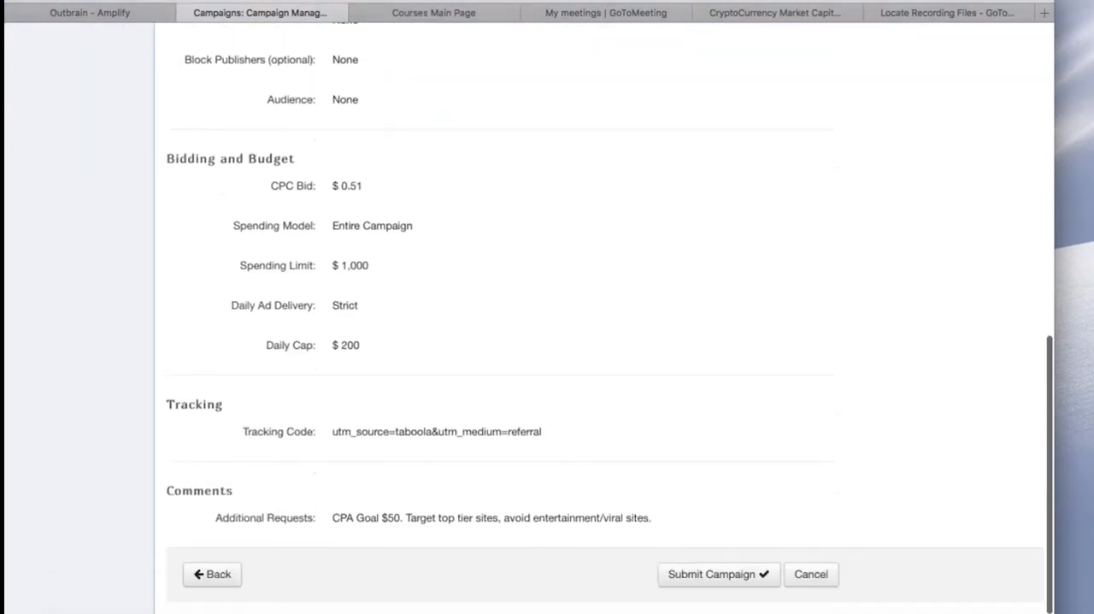
{"action": "scroll", "scroll_direction": "down", "scroll_amount": 3}
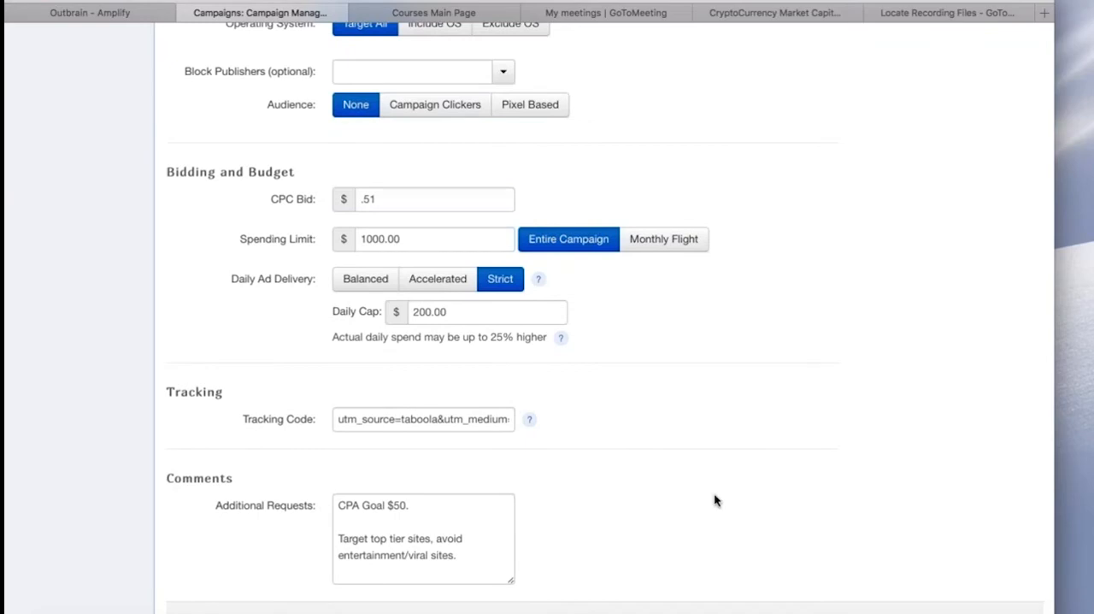
{"action": "scroll", "scroll_direction": "down", "scroll_amount": 3}
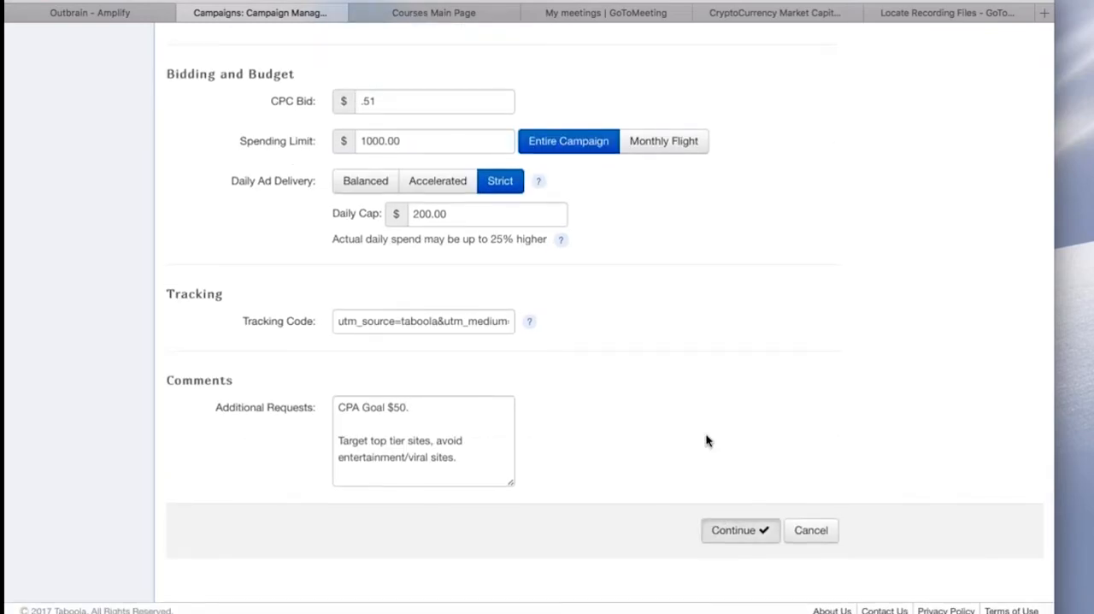
{"action": "left_click", "coordinate": [740, 530]}
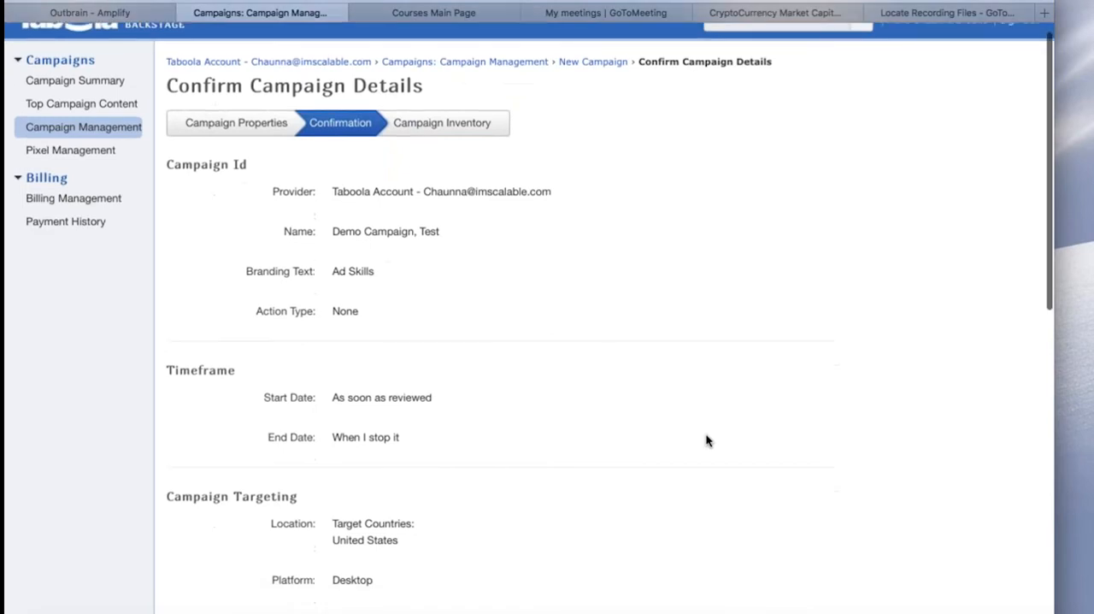
{"action": "scroll", "scroll_direction": "down", "scroll_amount": 3}
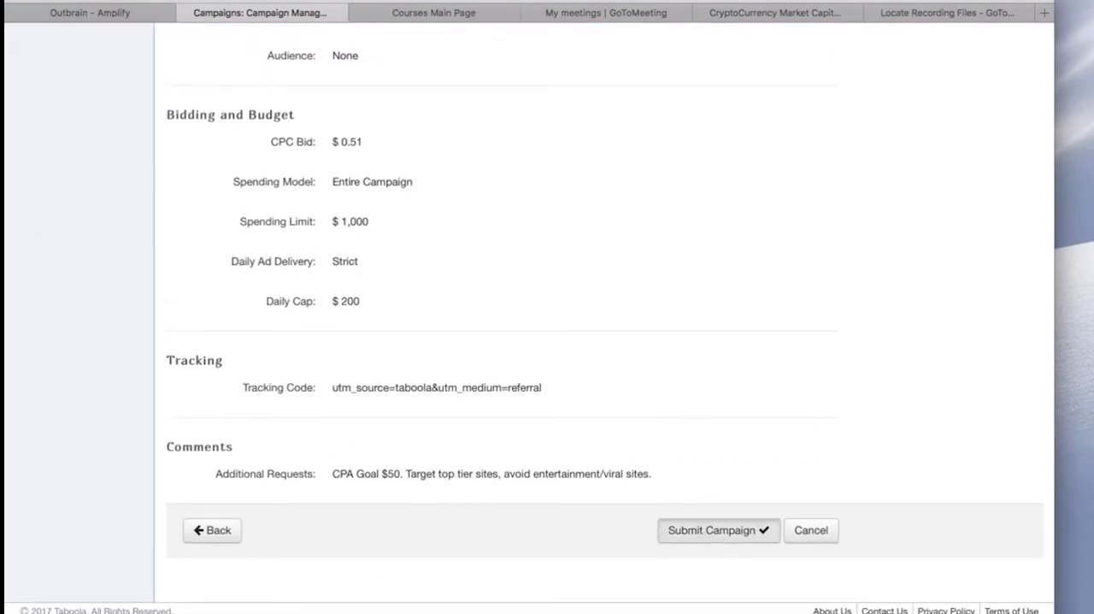
{"action": "left_click", "coordinate": [718, 530]}
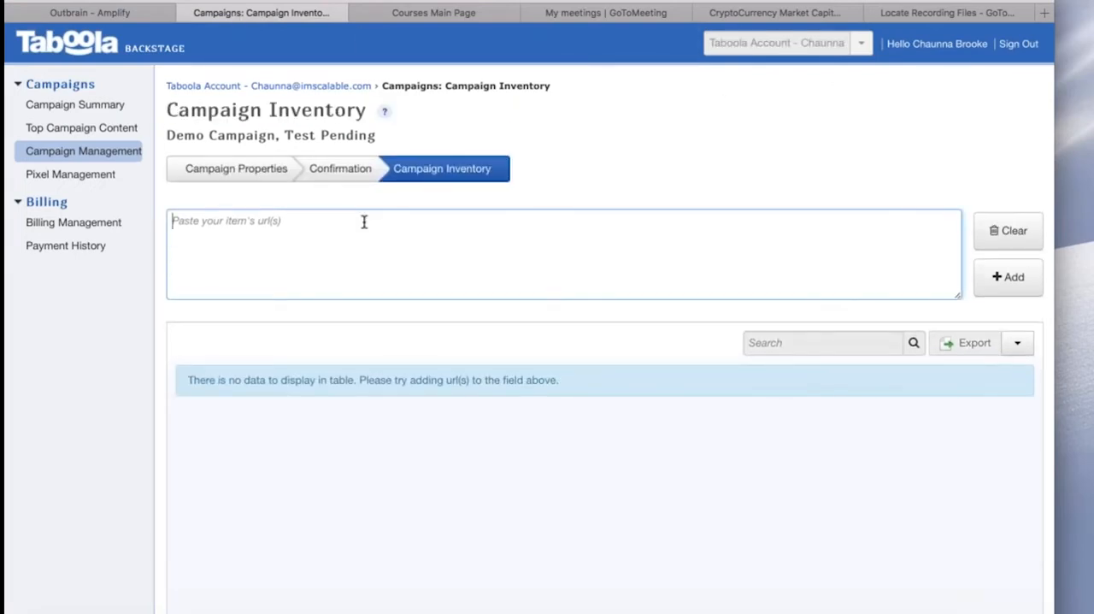
{"action": "type", "text": "https://www.adskills.com/courses"}
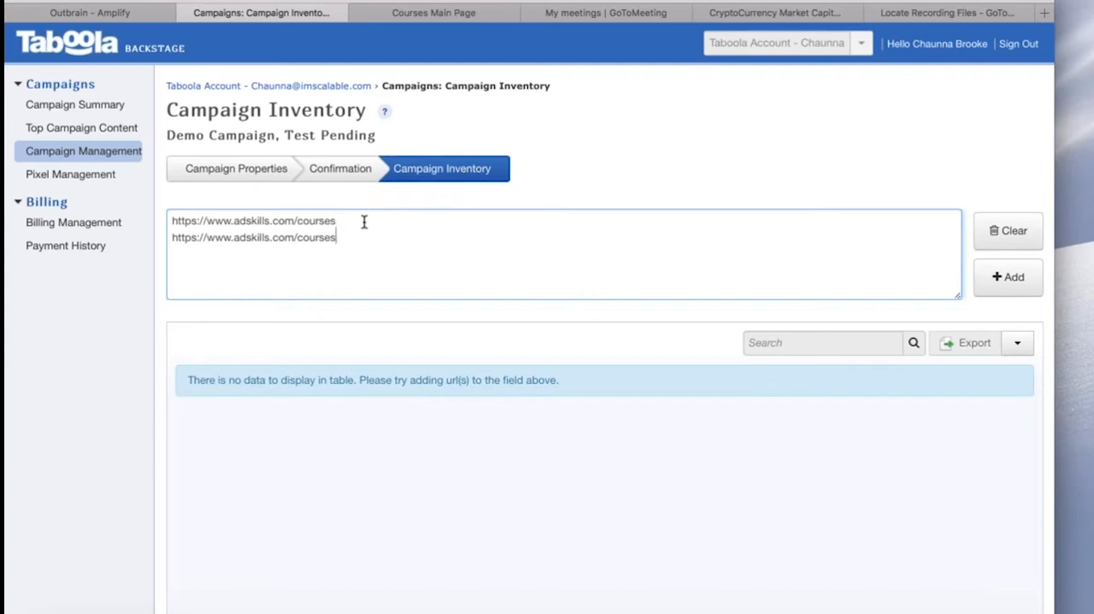
{"action": "type", "text": "https://www.adskills.com/courses"}
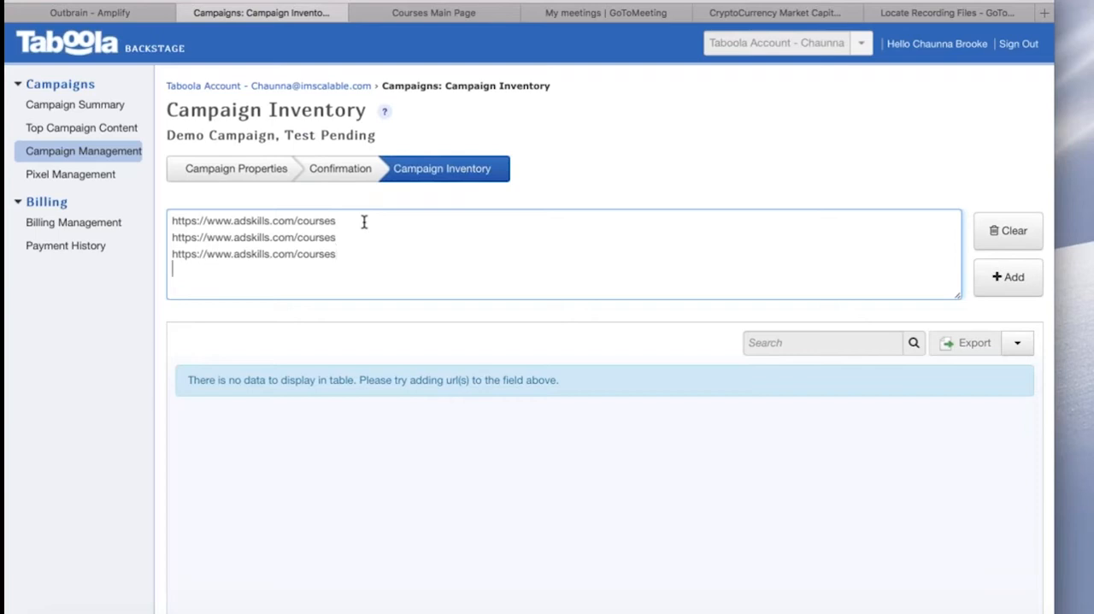
{"action": "type", "text": "https://www.adskills.com/courses"}
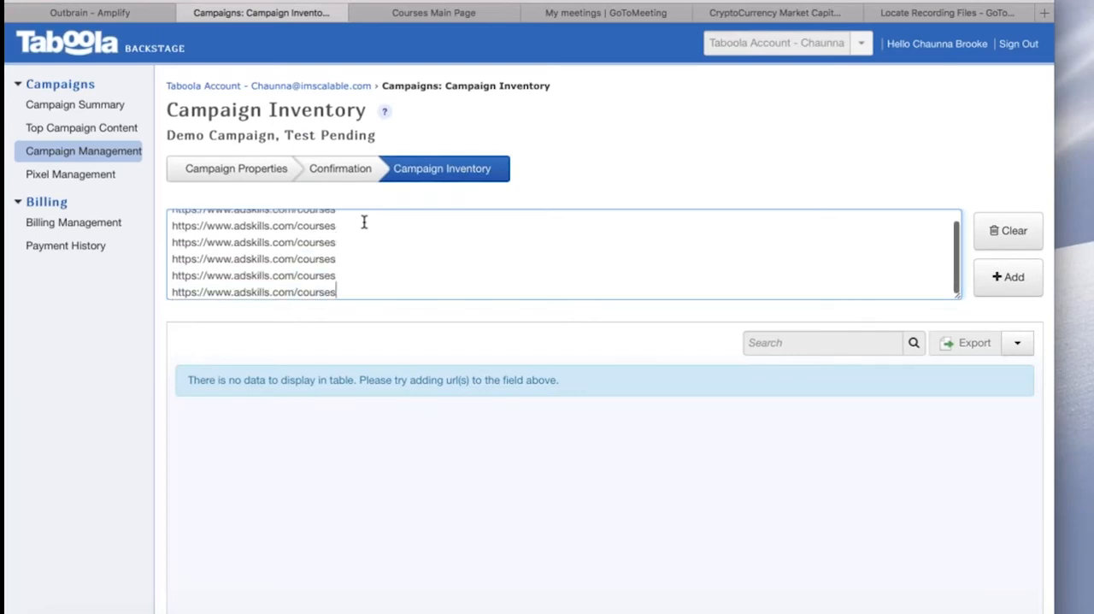
{"action": "mouse_move", "coordinate": [892, 234]}
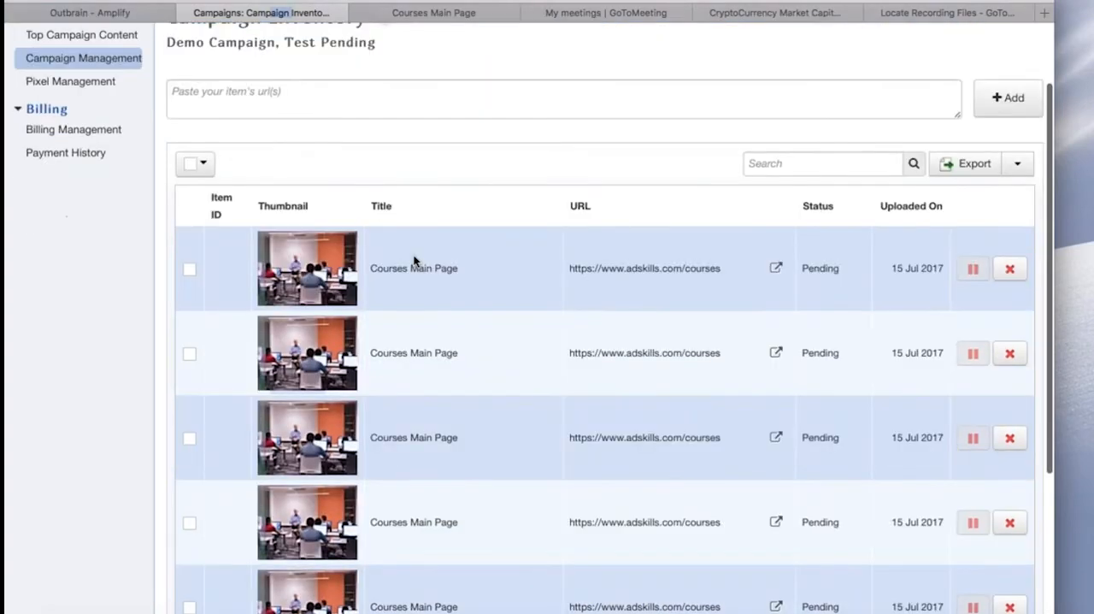
Retitle the first two items 'Best Marketing Tips for 2017'
{"action": "scroll", "scroll_direction": "down", "scroll_amount": 3}
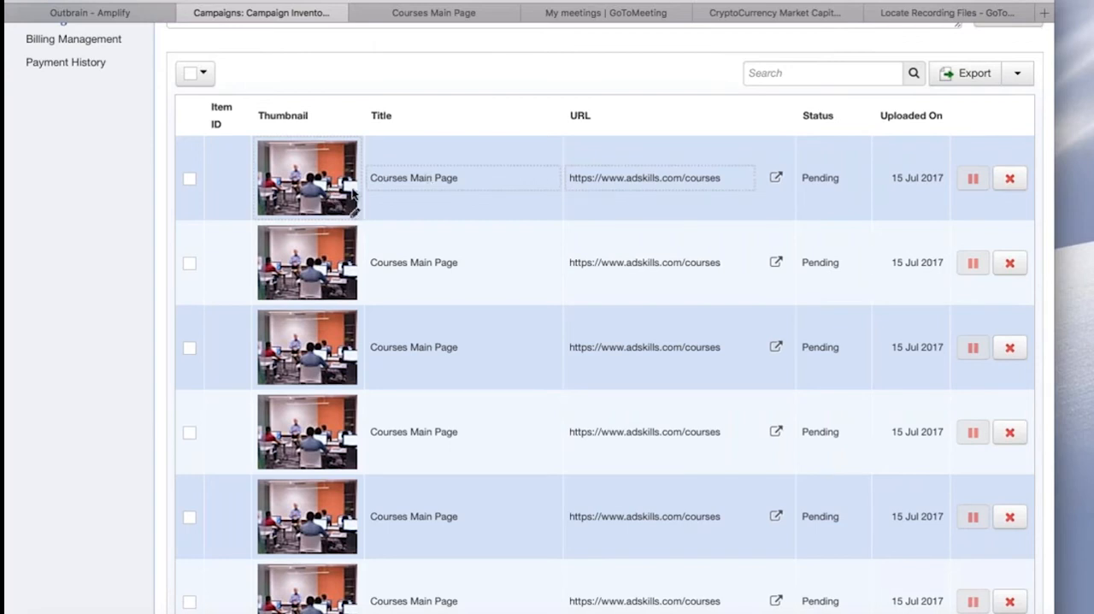
{"action": "mouse_move", "coordinate": [501, 184]}
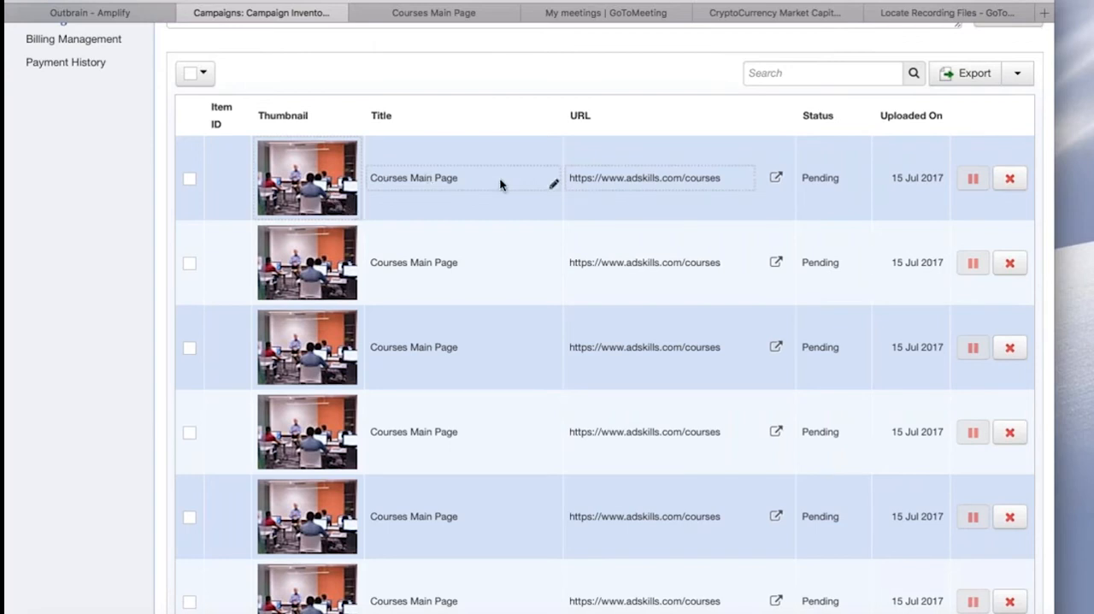
{"action": "scroll", "scroll_direction": "down", "scroll_amount": 3}
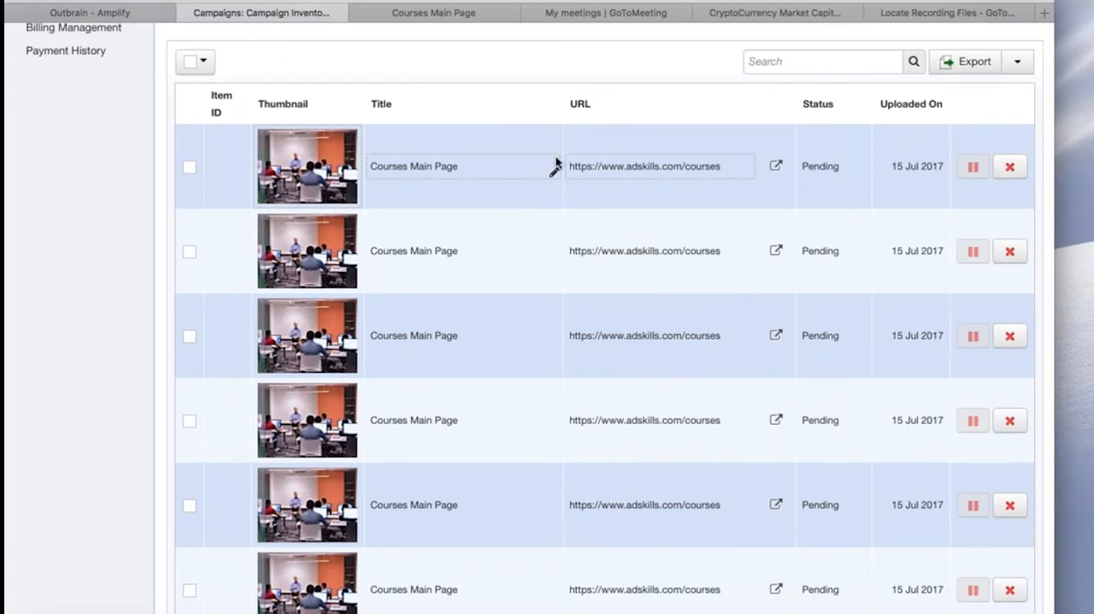
{"action": "left_click", "coordinate": [413, 166]}
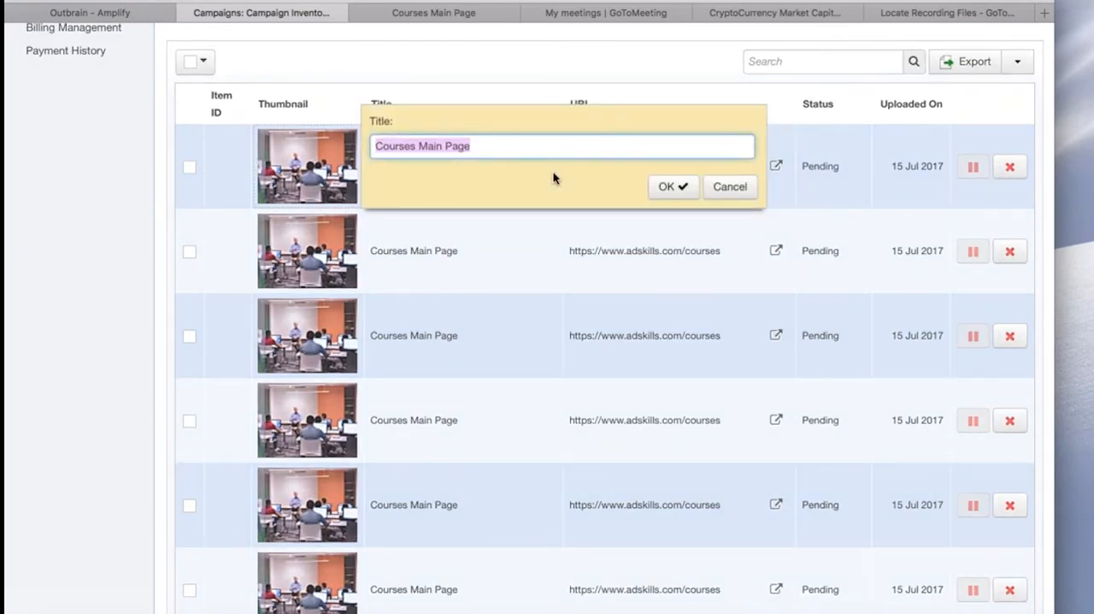
{"action": "type", "text": "Best"}
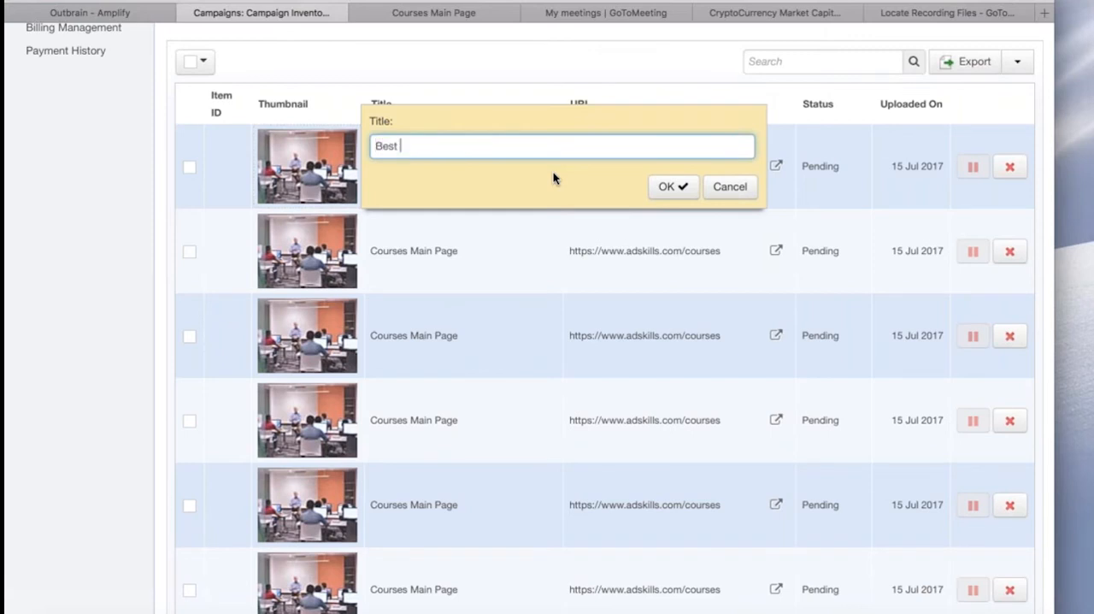
{"action": "type", "text": "Marketing Tips for 2017"}
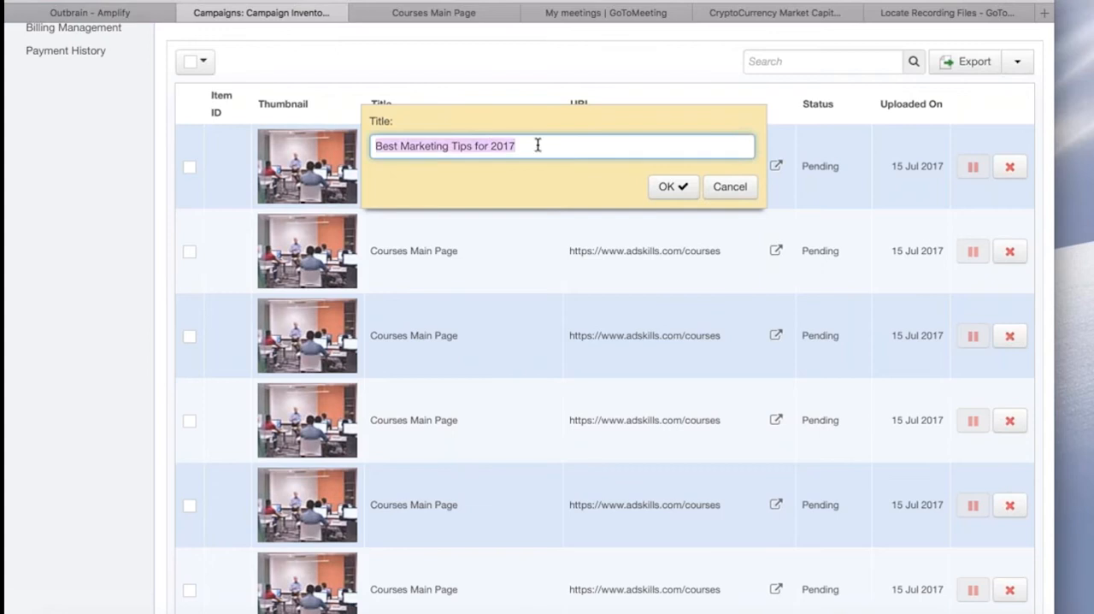
{"action": "left_click", "coordinate": [672, 186]}
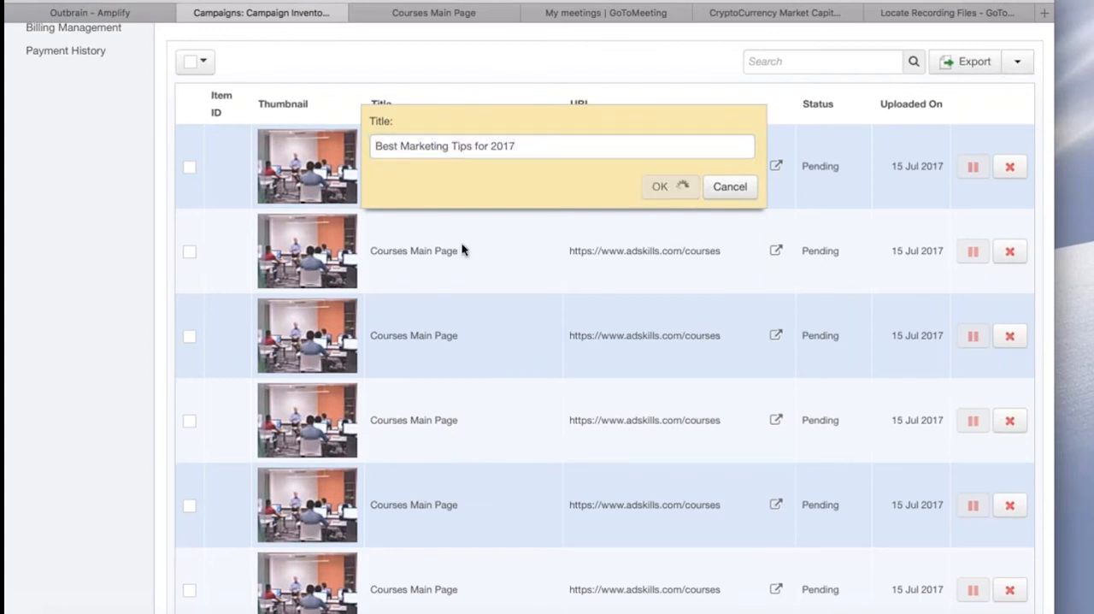
{"action": "left_click", "coordinate": [659, 186]}
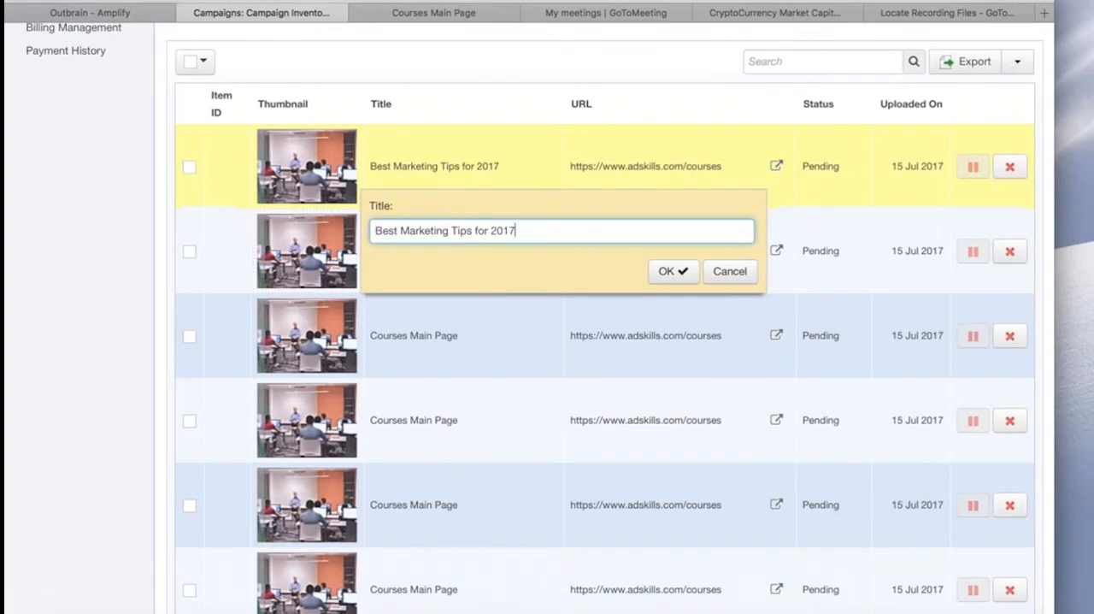
{"action": "left_click", "coordinate": [672, 271]}
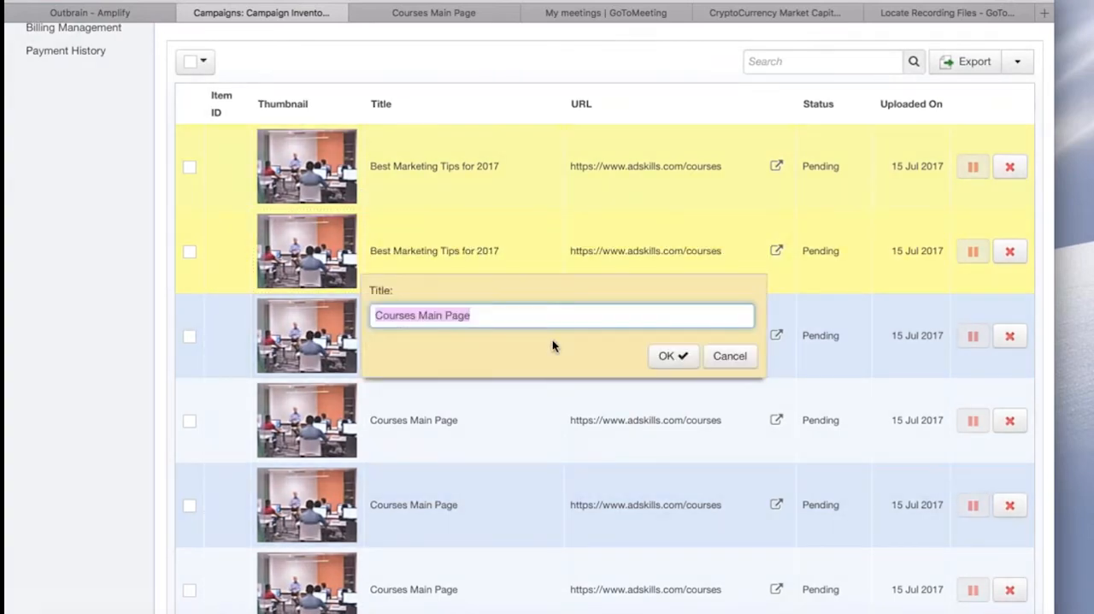
Retitle the third and fourth items '3 Ways To Dominate PPC'
{"action": "type", "text": "3 Ways To"}
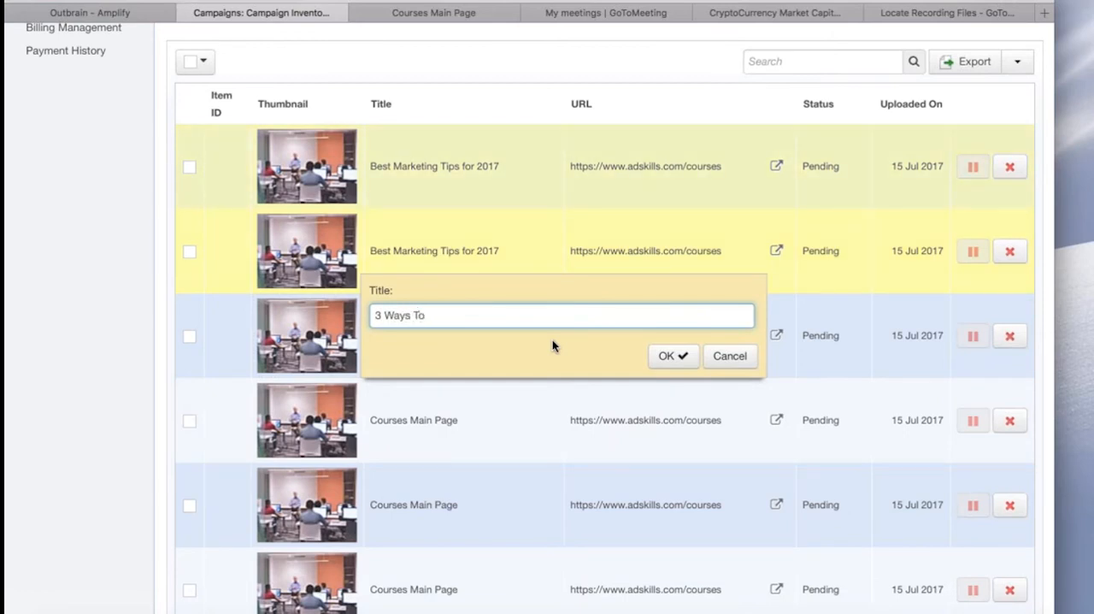
{"action": "type", "text": "Dominate PPC"}
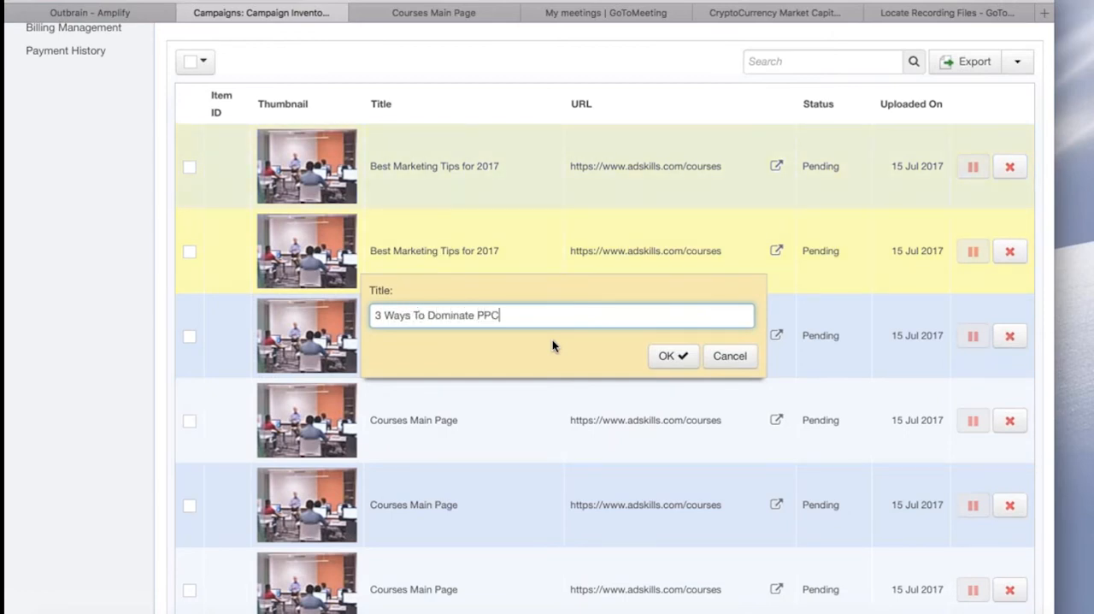
{"action": "mouse_move", "coordinate": [575, 321]}
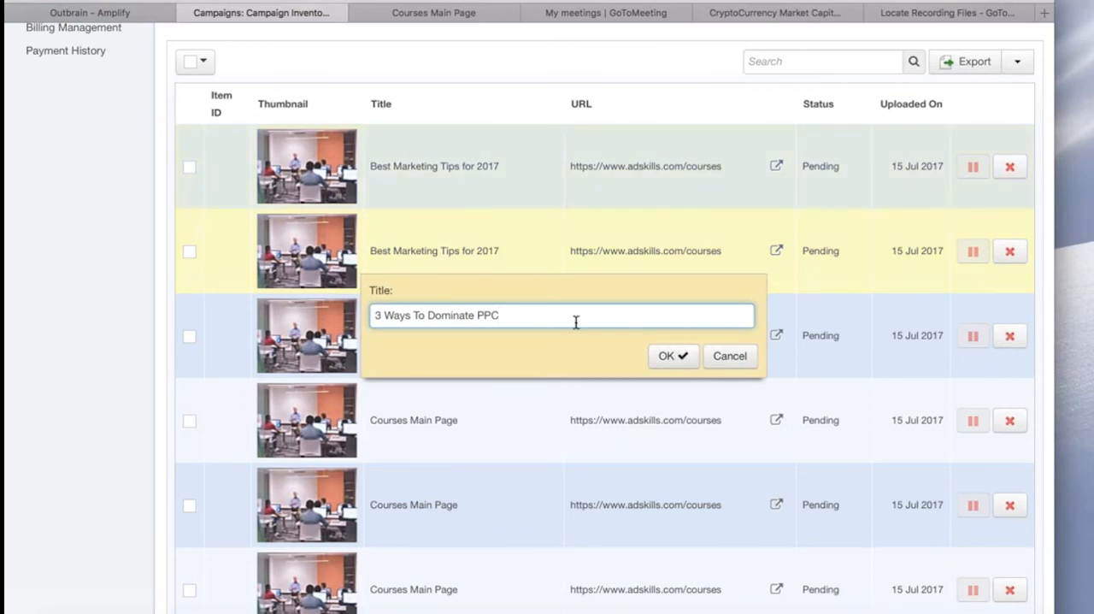
{"action": "triple_click", "coordinate": [440, 315]}
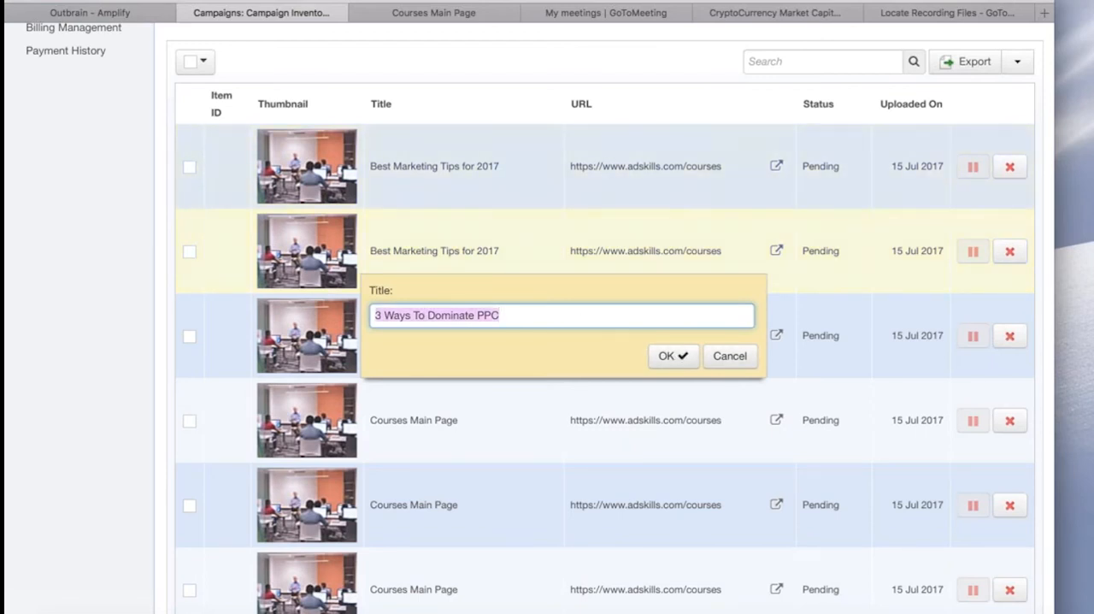
{"action": "left_click", "coordinate": [671, 355]}
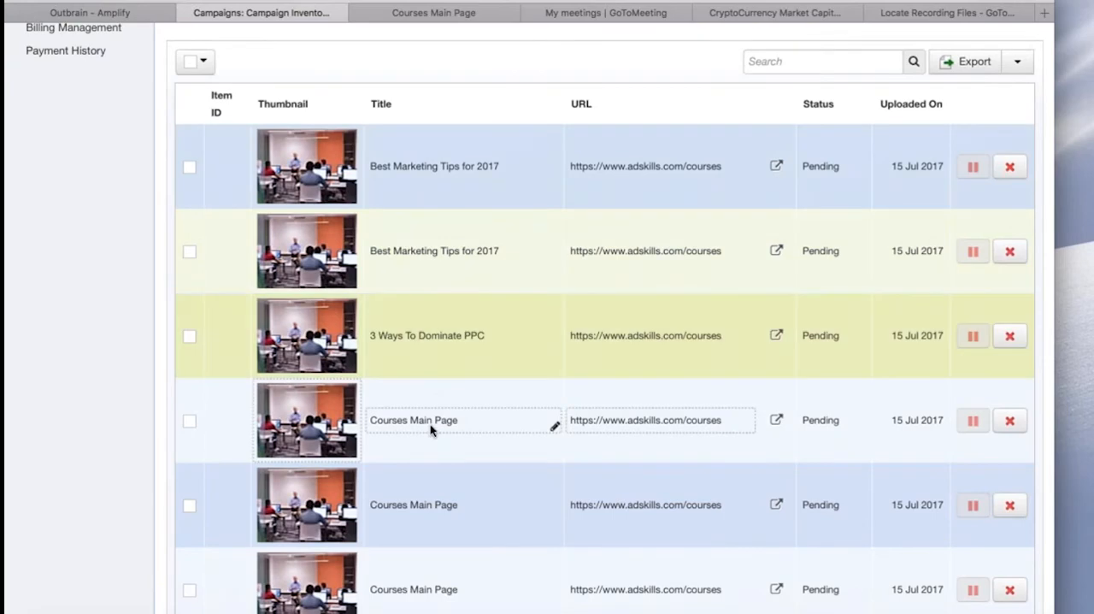
{"action": "left_click", "coordinate": [427, 335]}
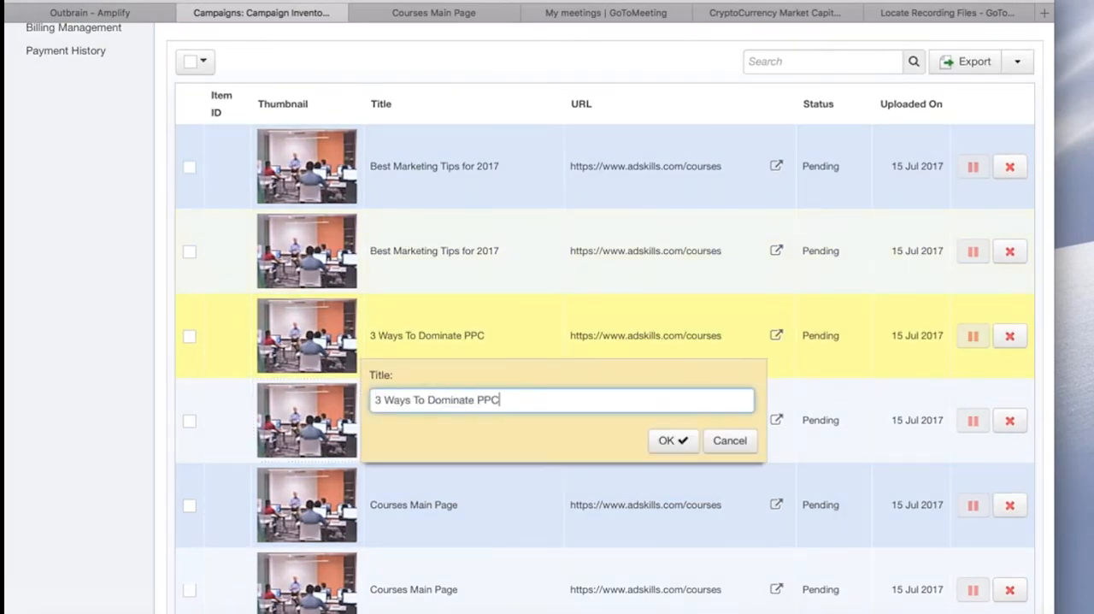
{"action": "left_click", "coordinate": [673, 440]}
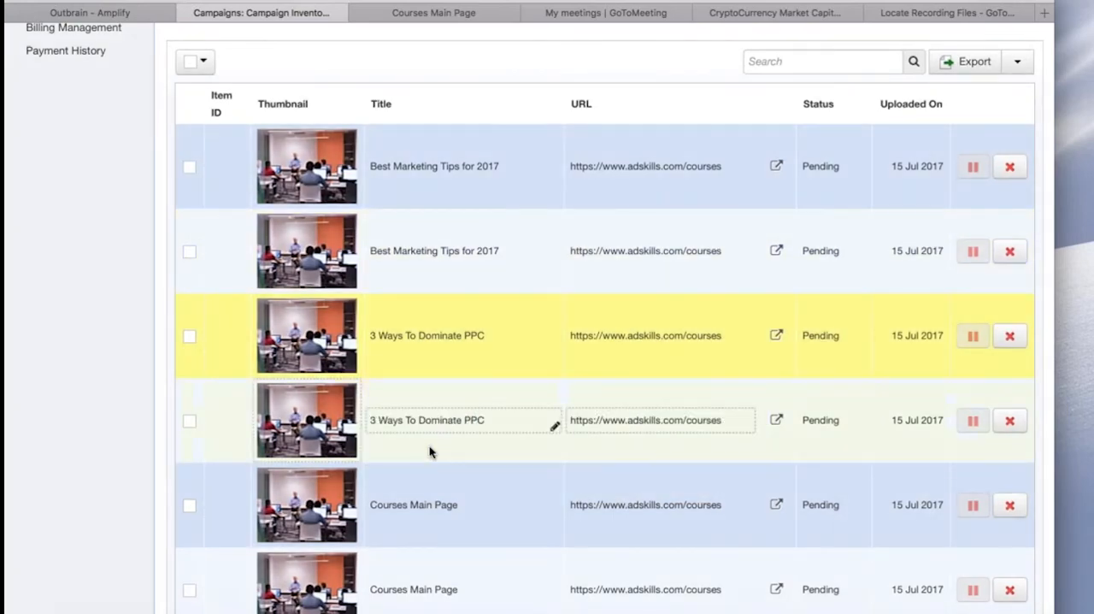
Retitle the last two items '5 Reasons To Learn Digital Marketing'
{"action": "scroll", "scroll_direction": "down", "scroll_amount": 3}
{"action": "type", "text": "5 Reasons To Lear"}
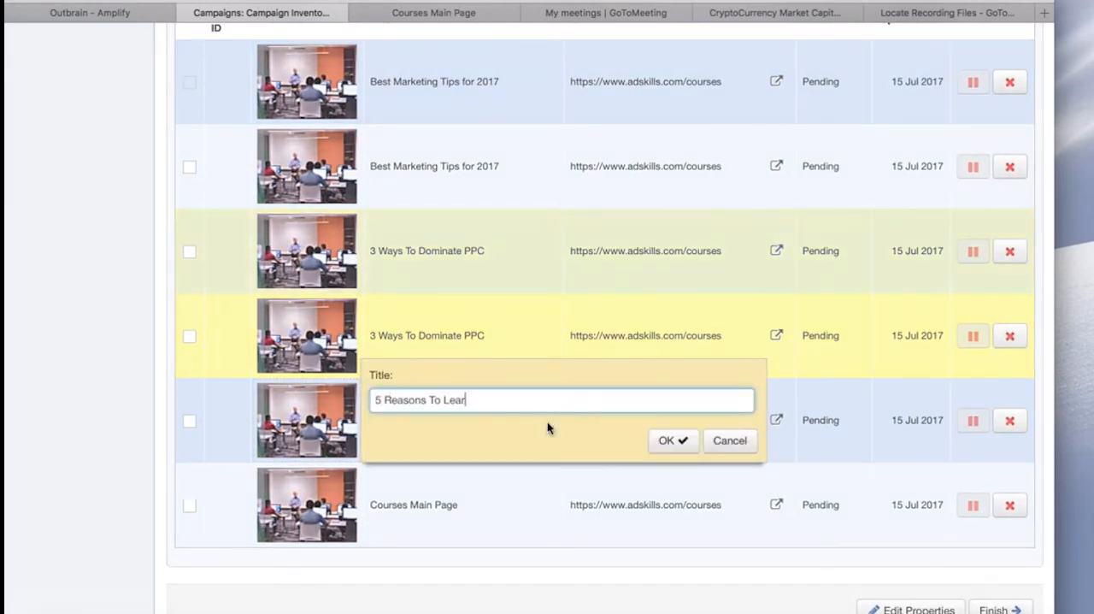
{"action": "type", "text": "n Digital MArketing"}
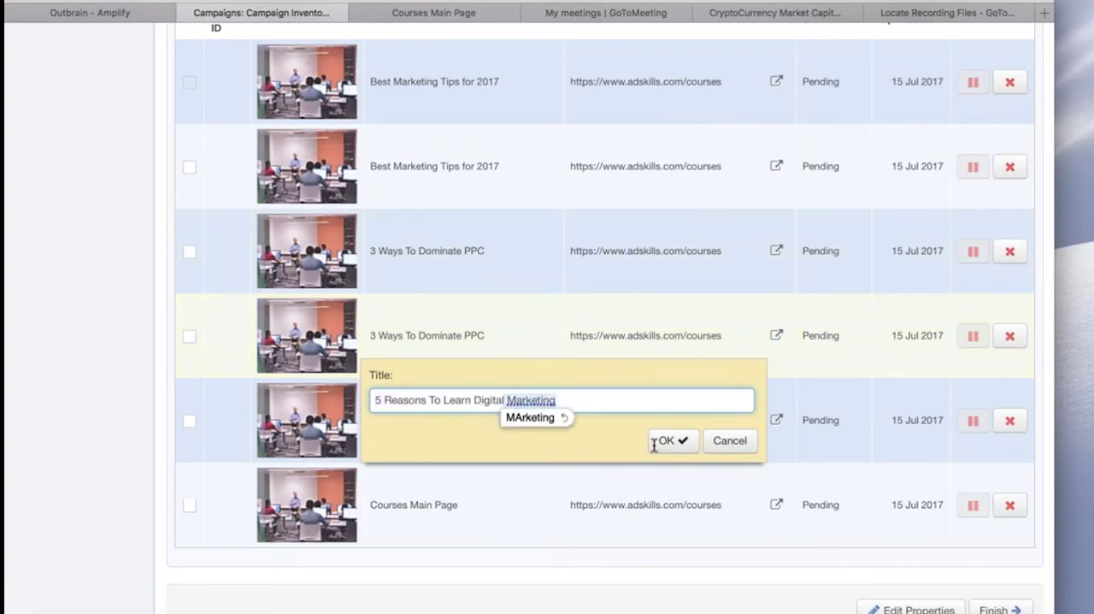
{"action": "left_click", "coordinate": [673, 440]}
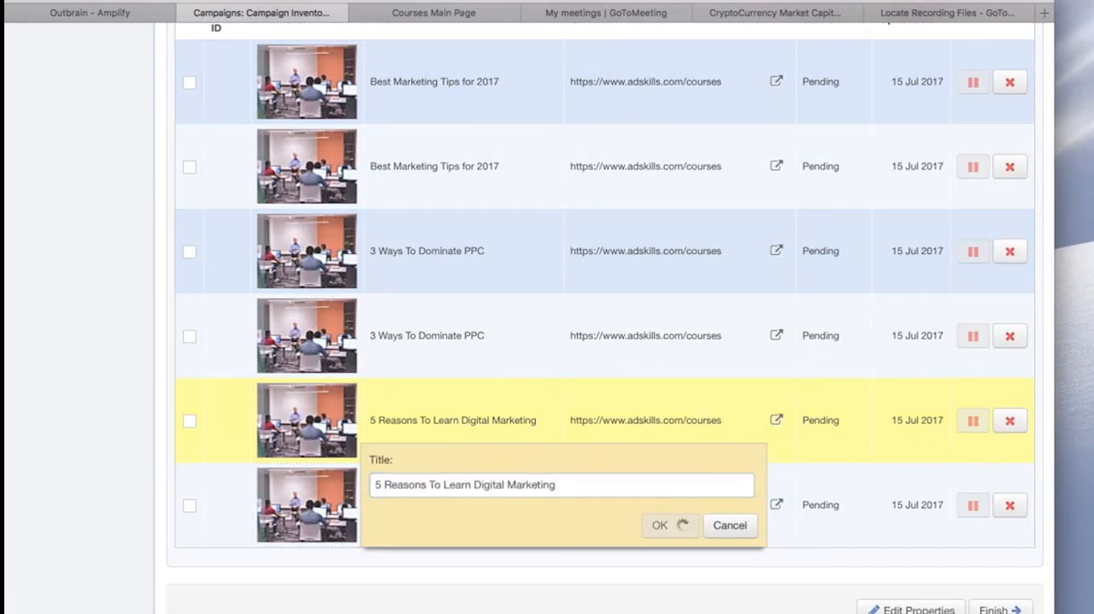
{"action": "left_click", "coordinate": [664, 525]}
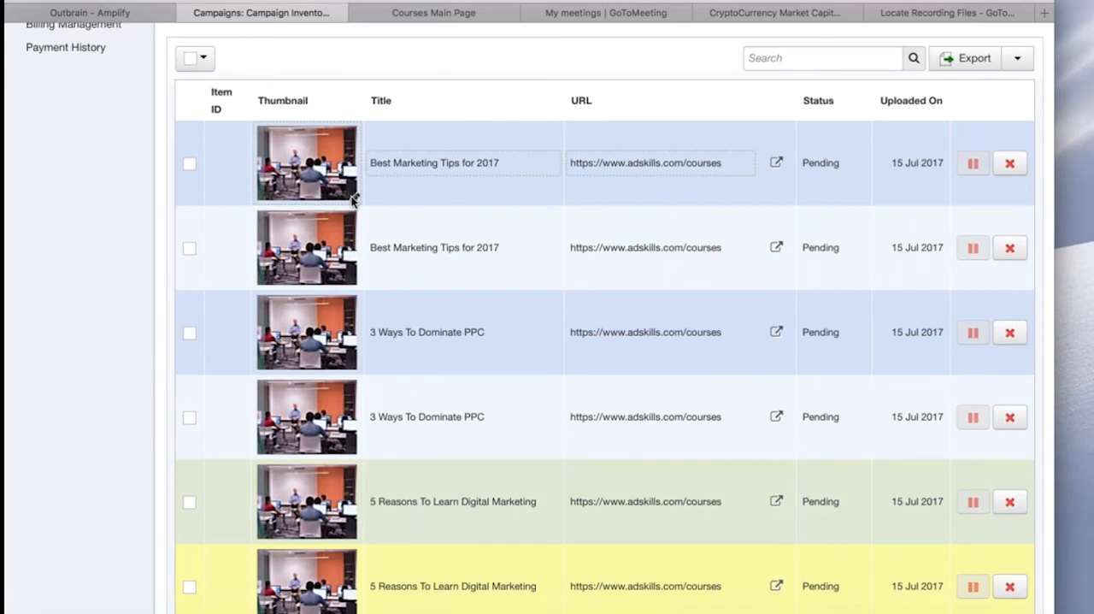
Upload BusinessMan 400x300.jpg as the first item's thumbnail
{"action": "left_click", "coordinate": [306, 163]}
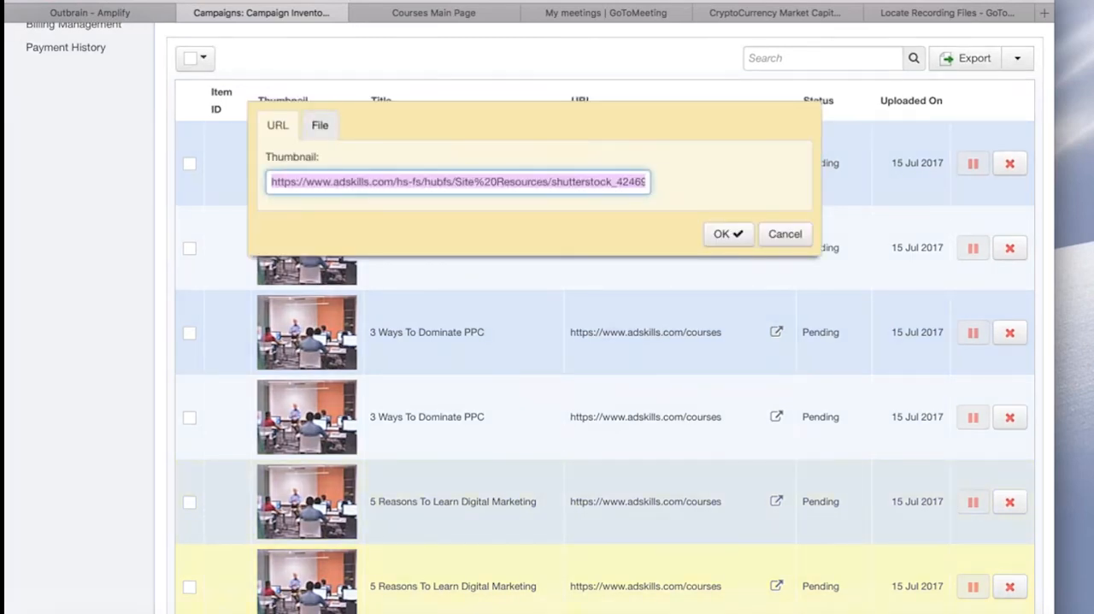
{"action": "left_click", "coordinate": [319, 125]}
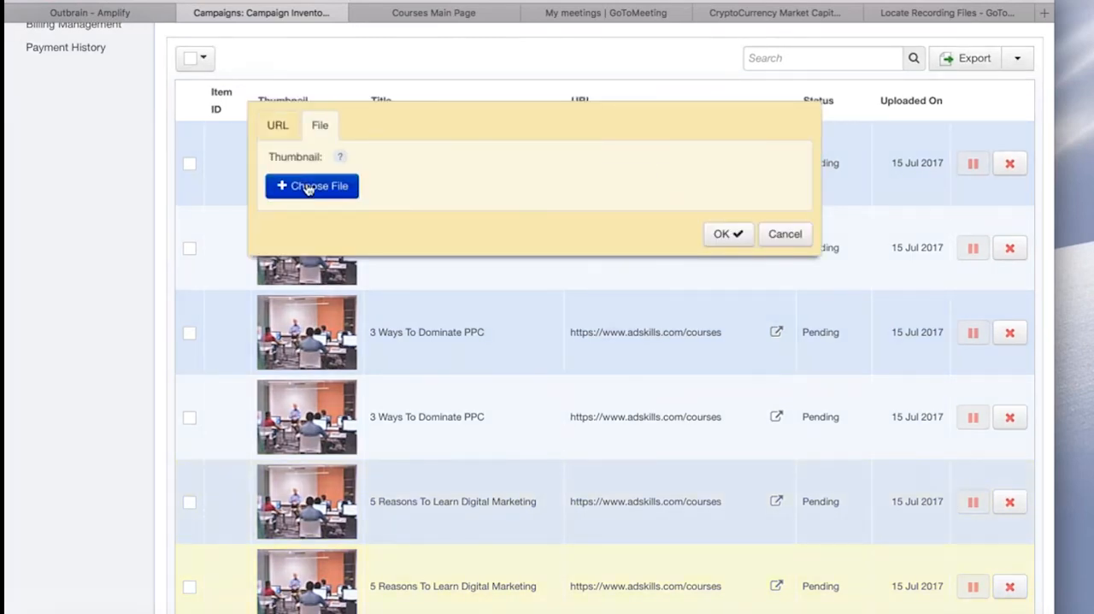
{"action": "left_click", "coordinate": [311, 186]}
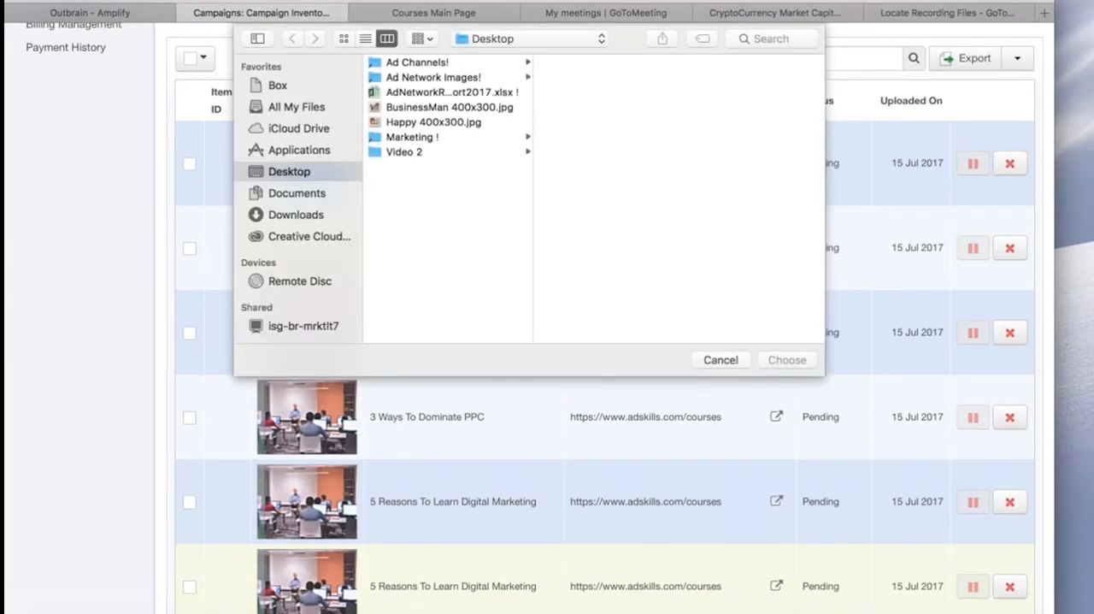
{"action": "mouse_move", "coordinate": [401, 122]}
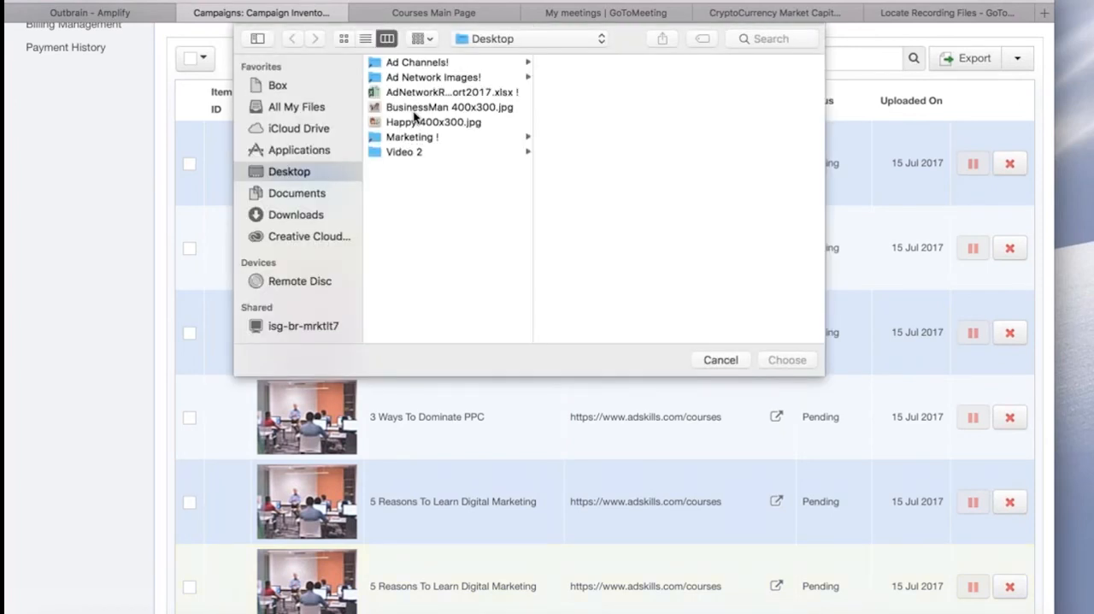
{"action": "left_click", "coordinate": [444, 107]}
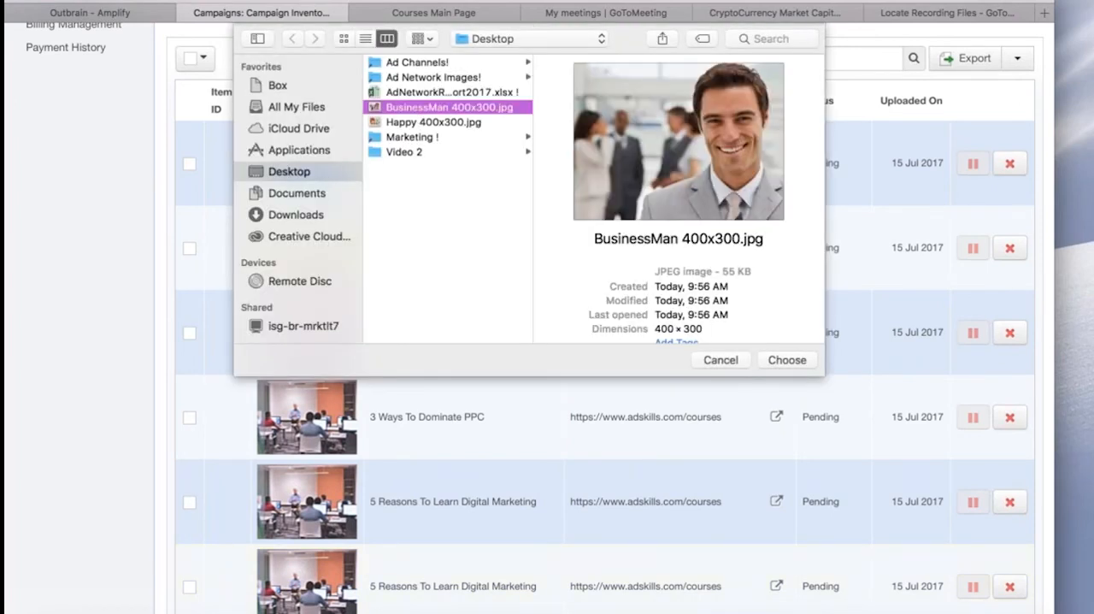
{"action": "left_click", "coordinate": [787, 360]}
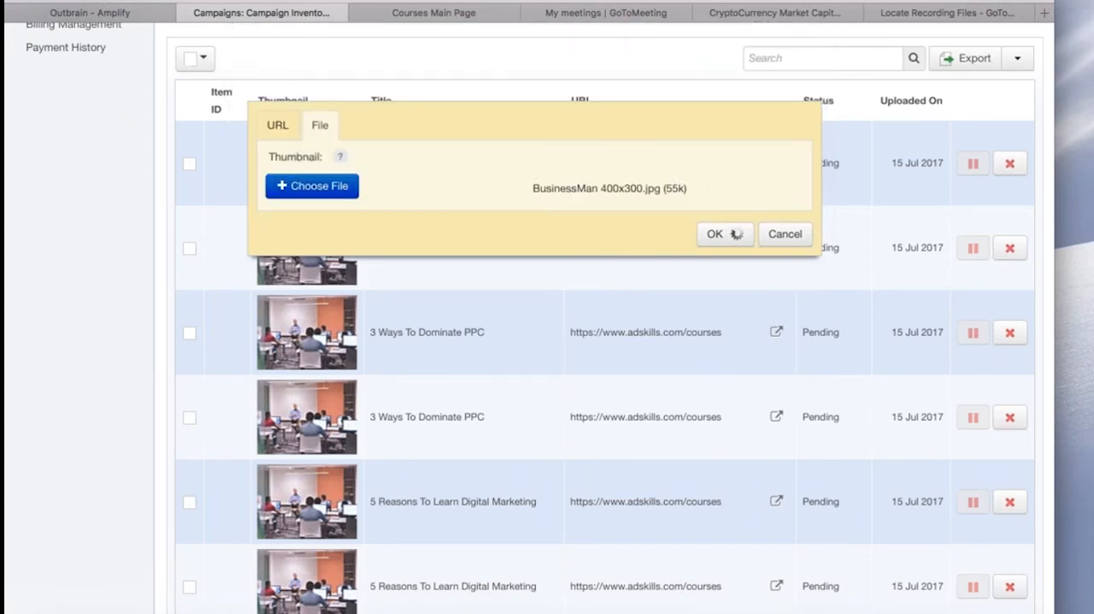
{"action": "mouse_move", "coordinate": [737, 233]}
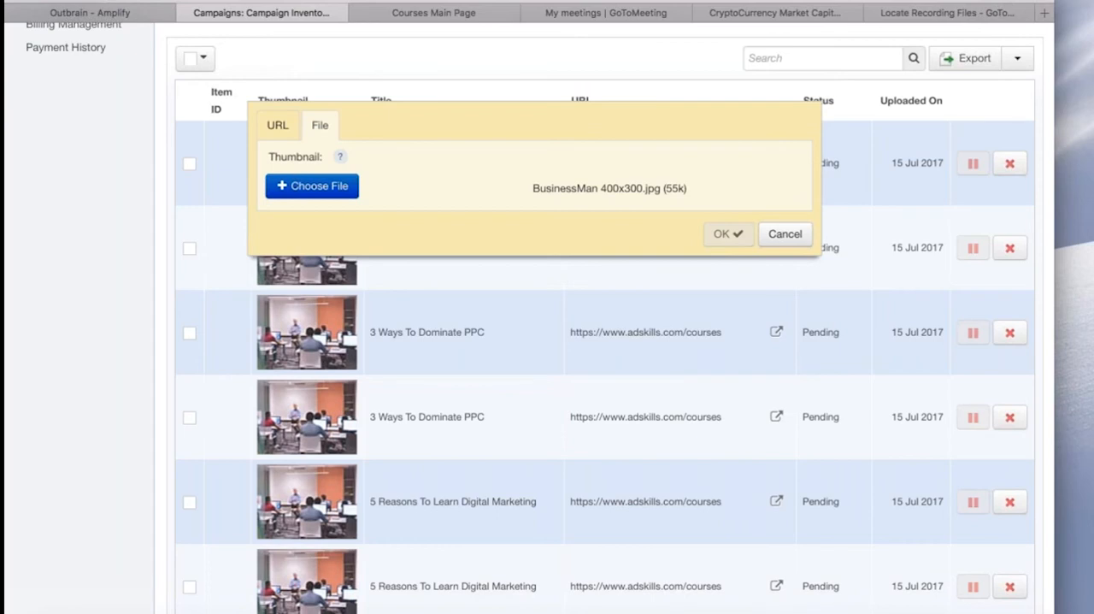
{"action": "left_click", "coordinate": [728, 233]}
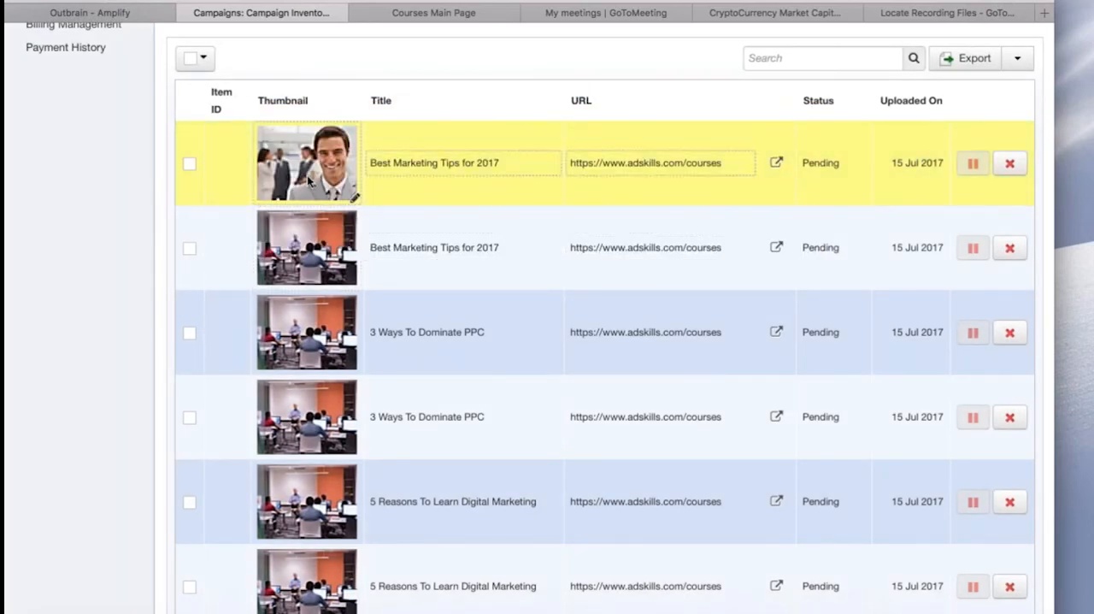
Apply the businessman thumbnail URL to the first PPC and Digital Marketing items
{"action": "left_click", "coordinate": [306, 162]}
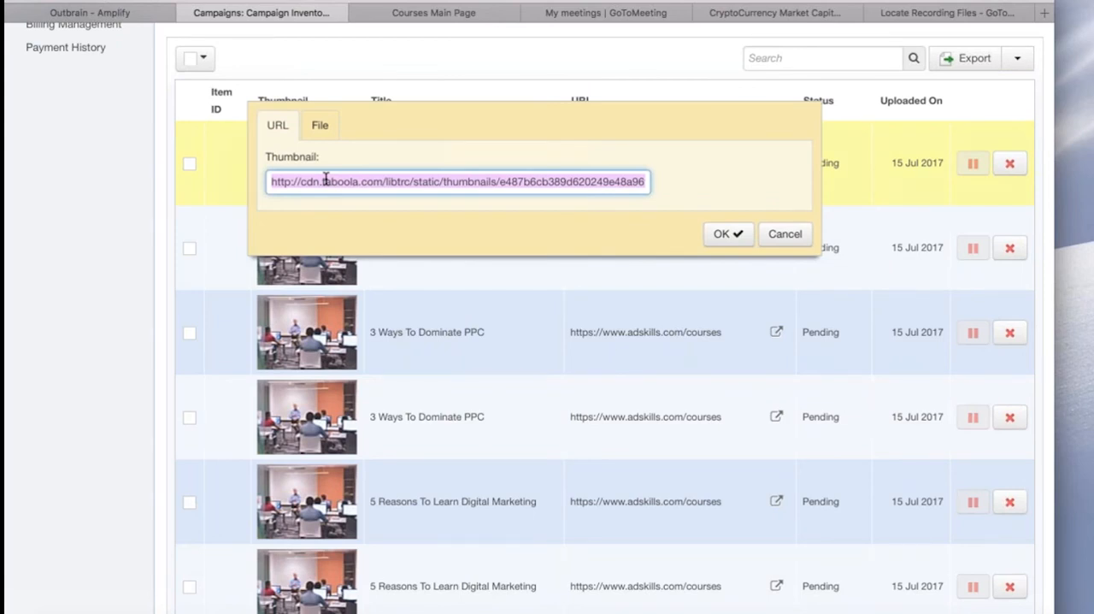
{"action": "mouse_move", "coordinate": [785, 233]}
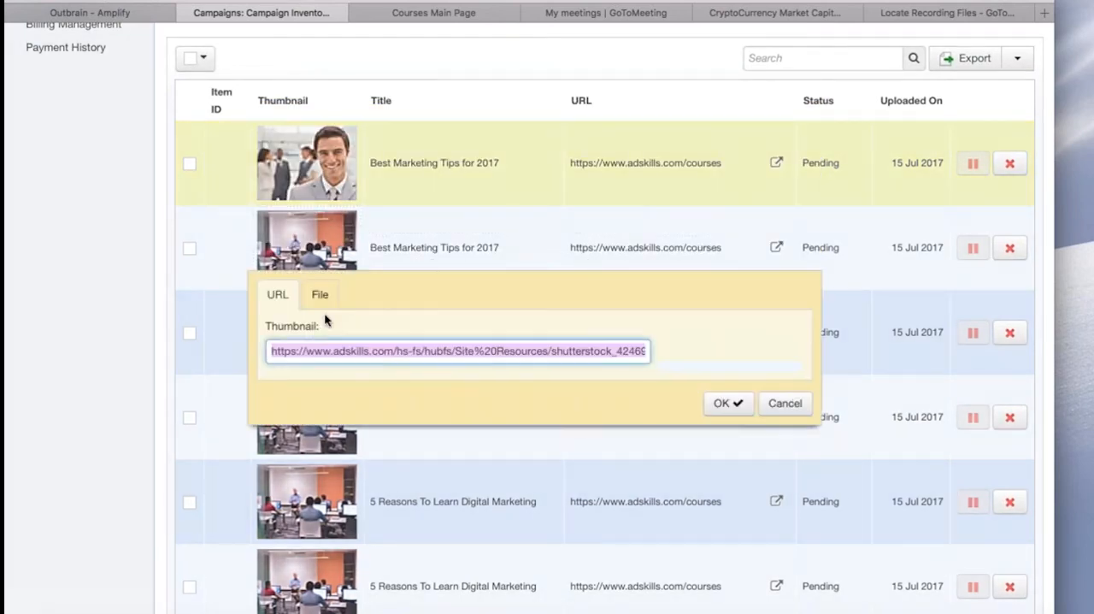
{"action": "type", "text": "boola.com/libtrc/static/thumbnails/e487b6cb389d620249e48a96fcb58faa.jpg"}
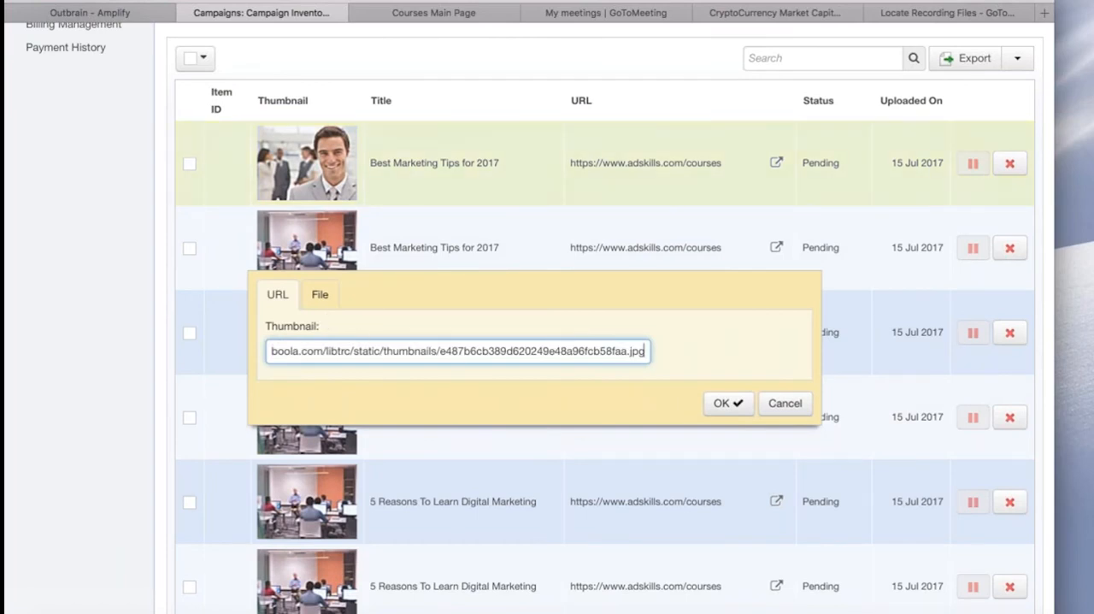
{"action": "left_click", "coordinate": [728, 403]}
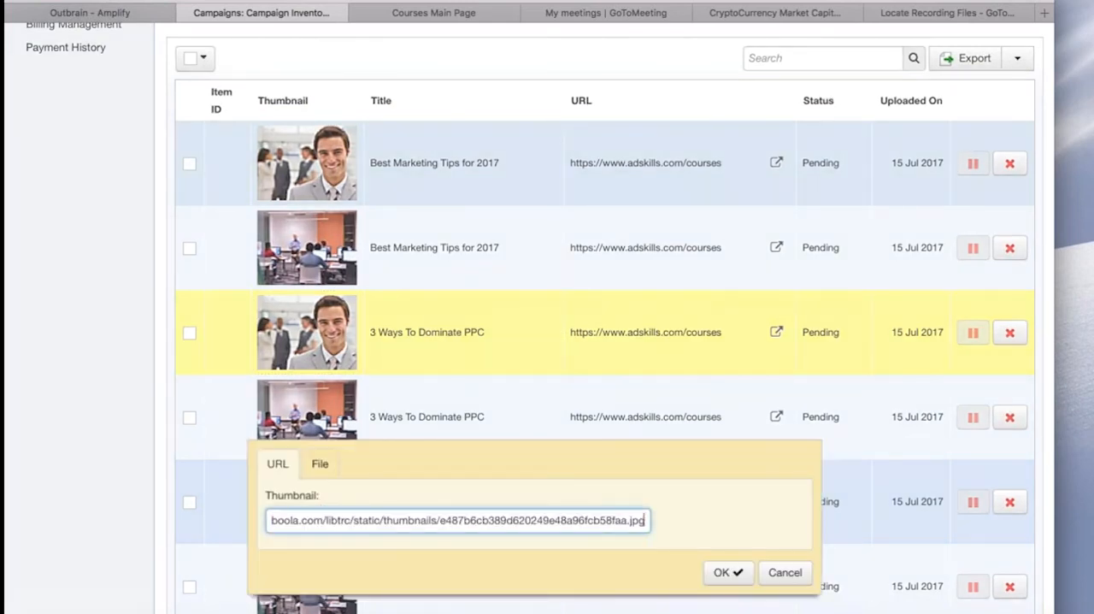
{"action": "left_click", "coordinate": [725, 572]}
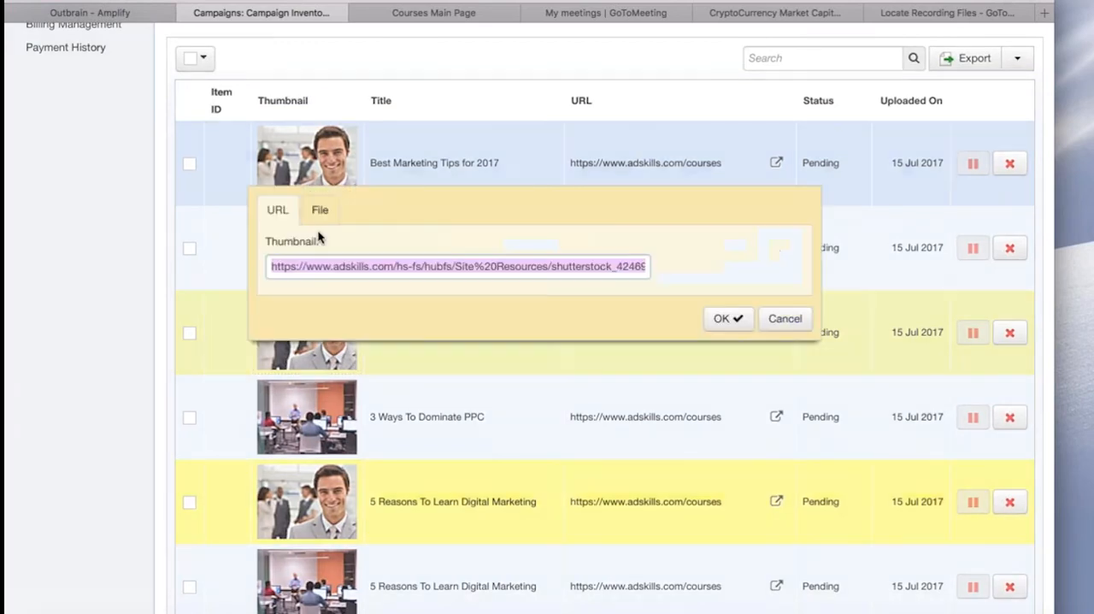
Upload 'Happy 400x300.jpg' as the second Best Marketing Tips item's thumbnail and copy its link
{"action": "left_click", "coordinate": [320, 209]}
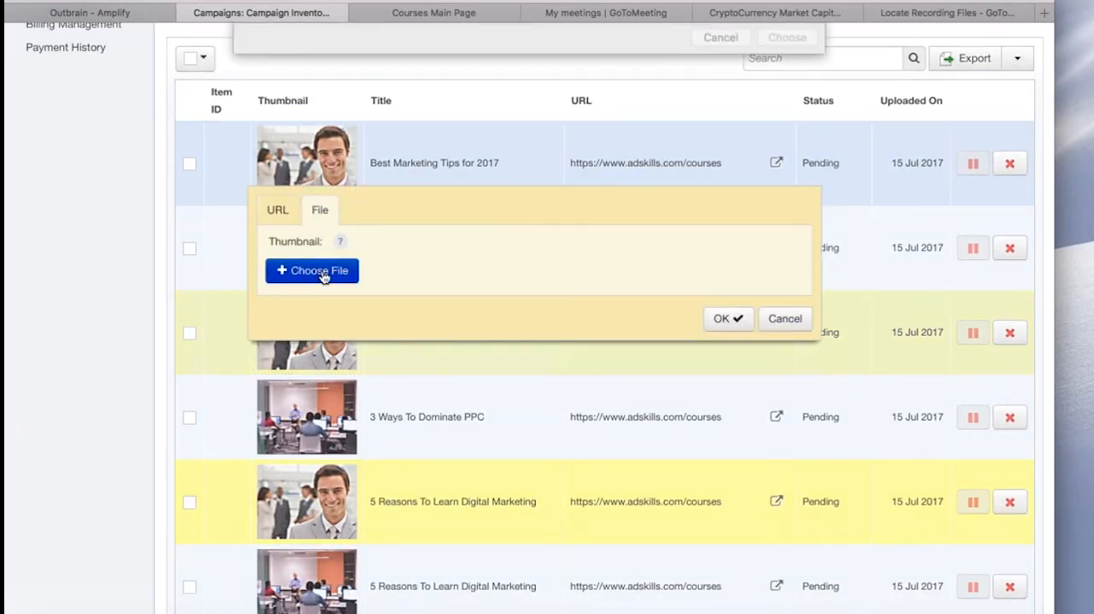
{"action": "left_click", "coordinate": [312, 270]}
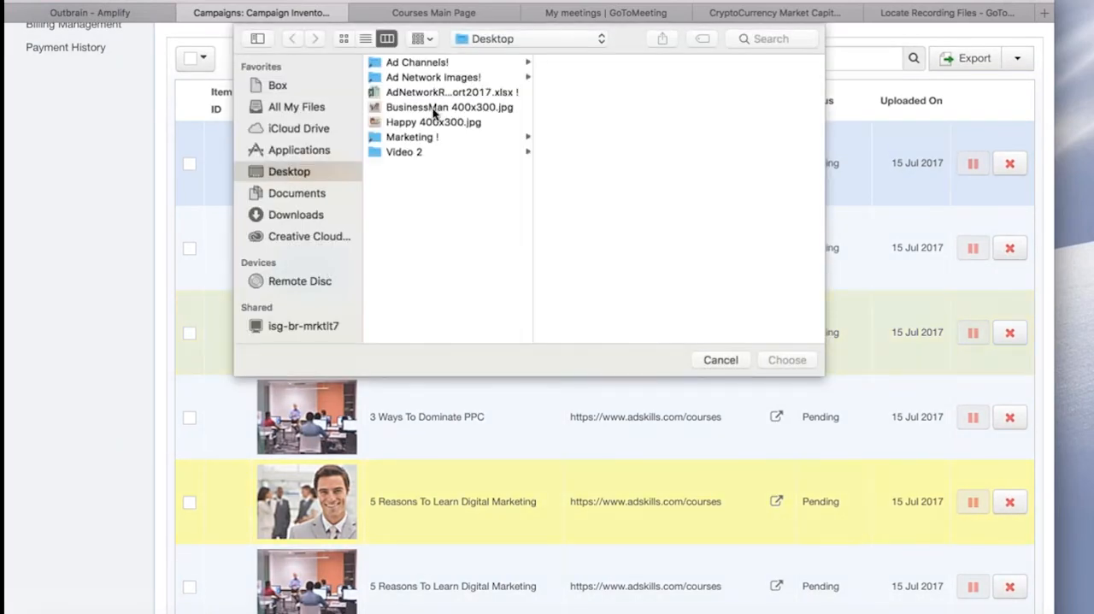
{"action": "left_click", "coordinate": [432, 121]}
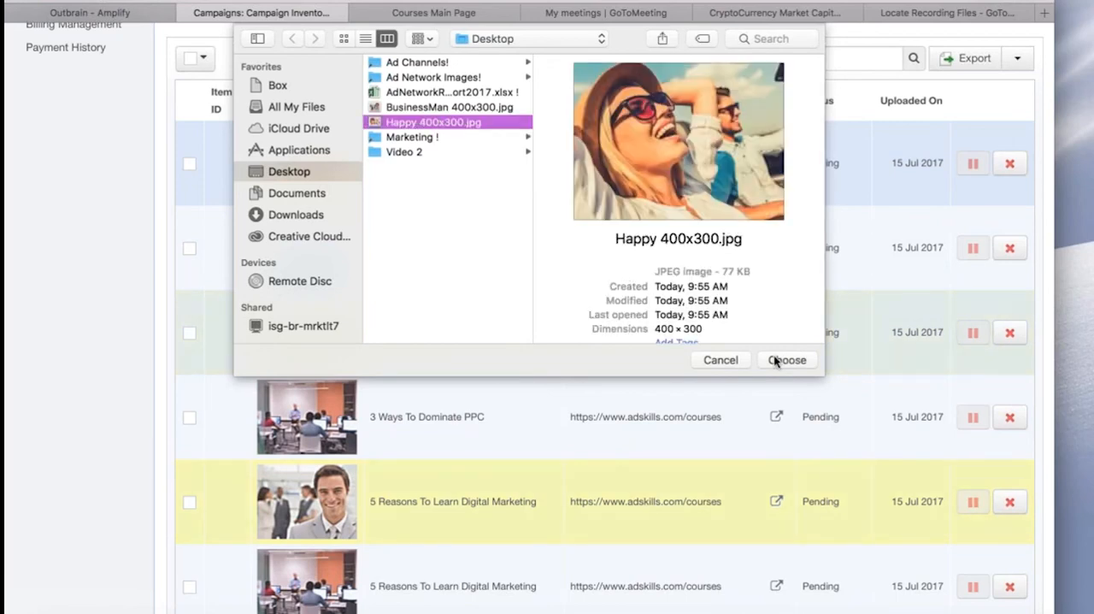
{"action": "left_click", "coordinate": [787, 360]}
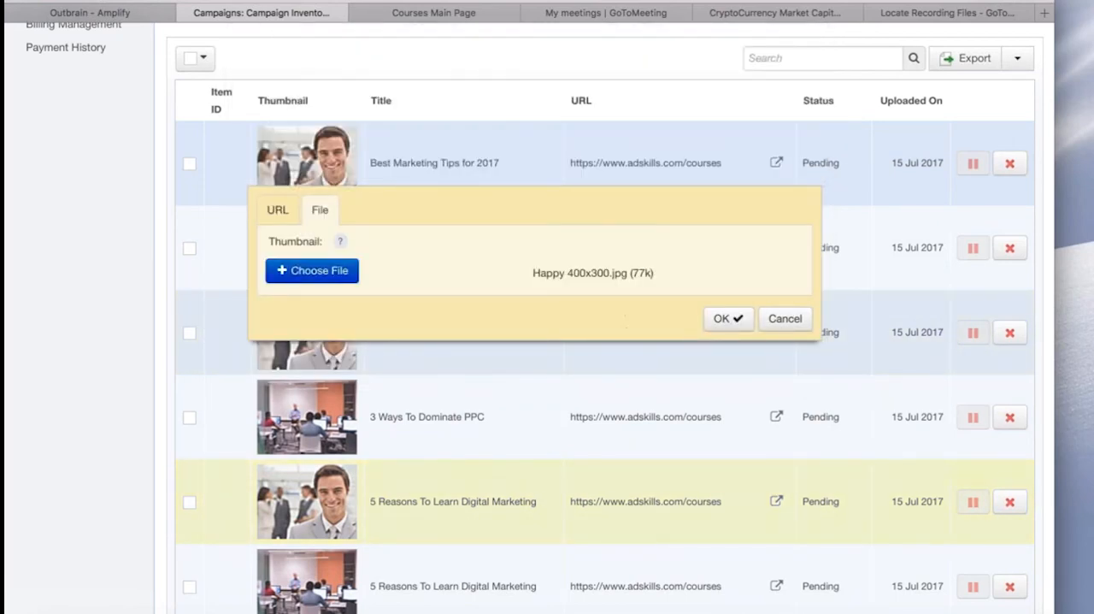
{"action": "left_click", "coordinate": [727, 318]}
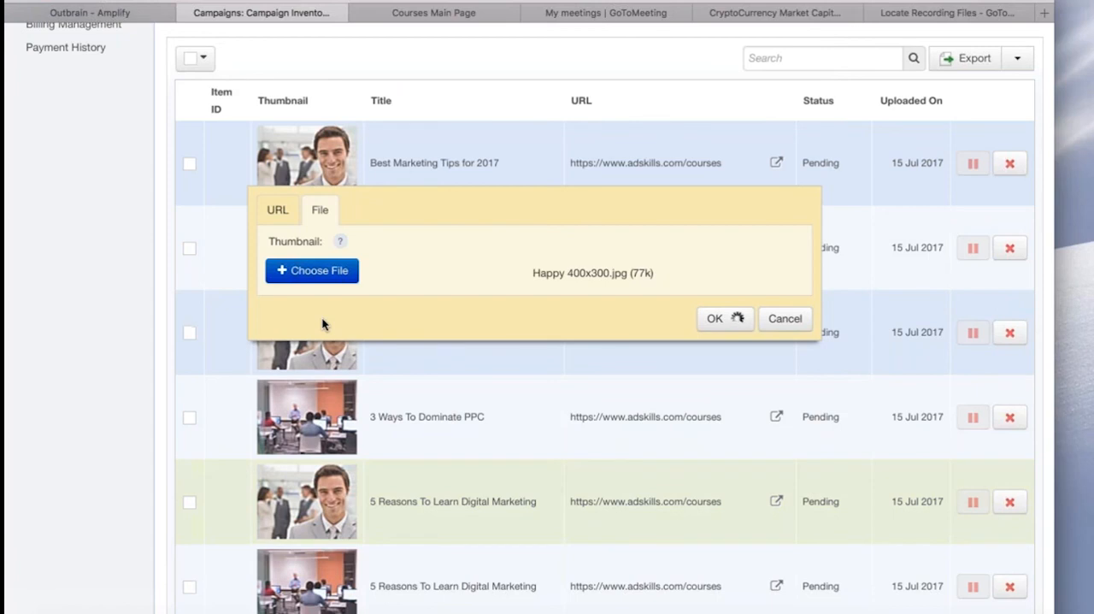
{"action": "left_click", "coordinate": [715, 317]}
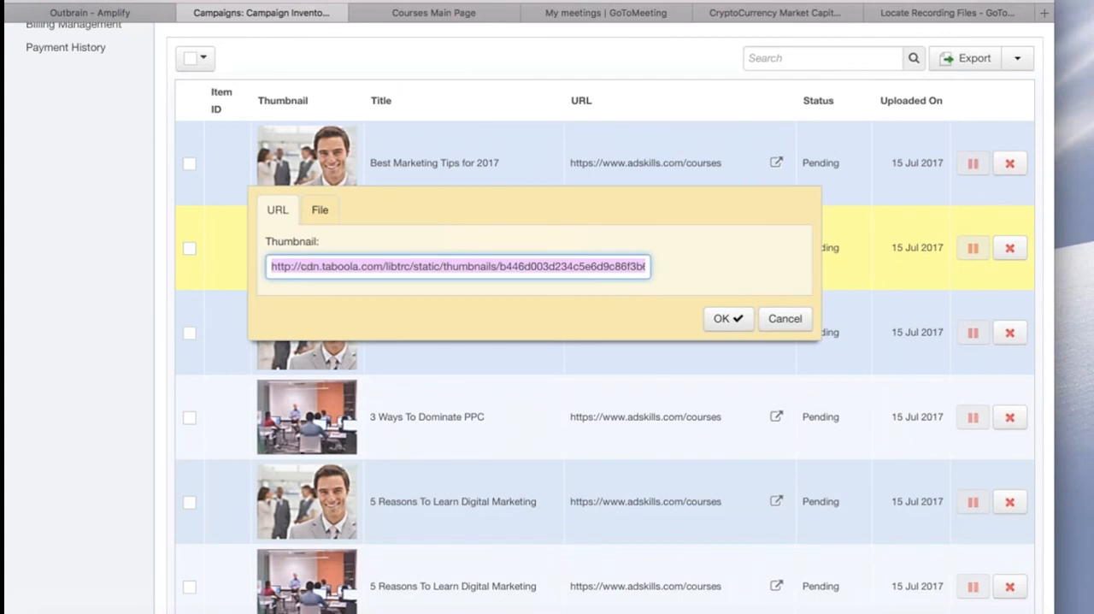
Apply the Happy image URL to the second PPC and Digital Marketing items
{"action": "left_click", "coordinate": [727, 318]}
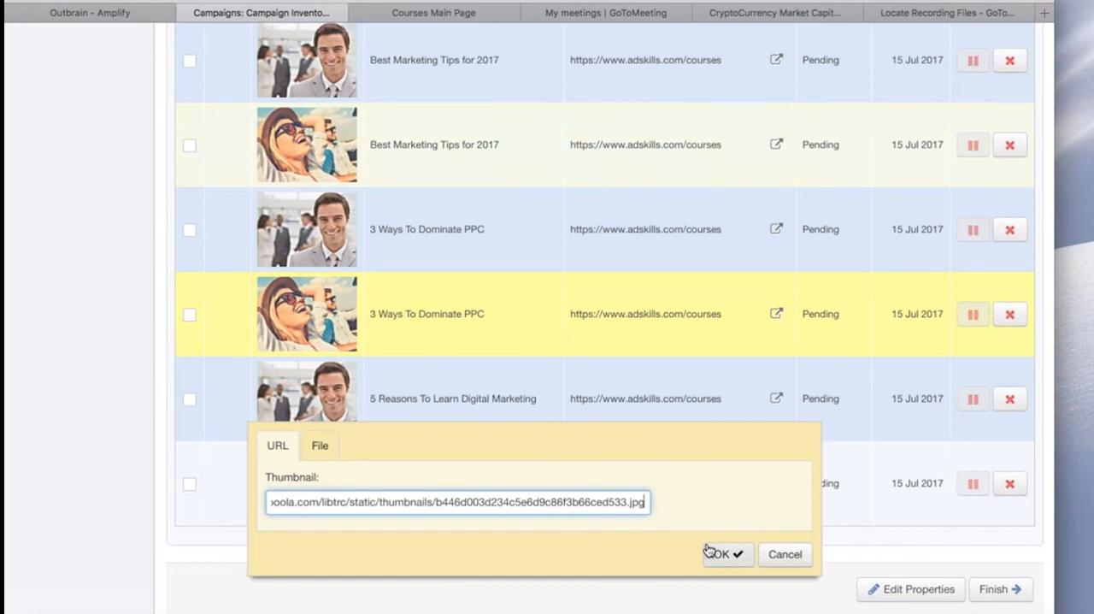
{"action": "left_click", "coordinate": [724, 554]}
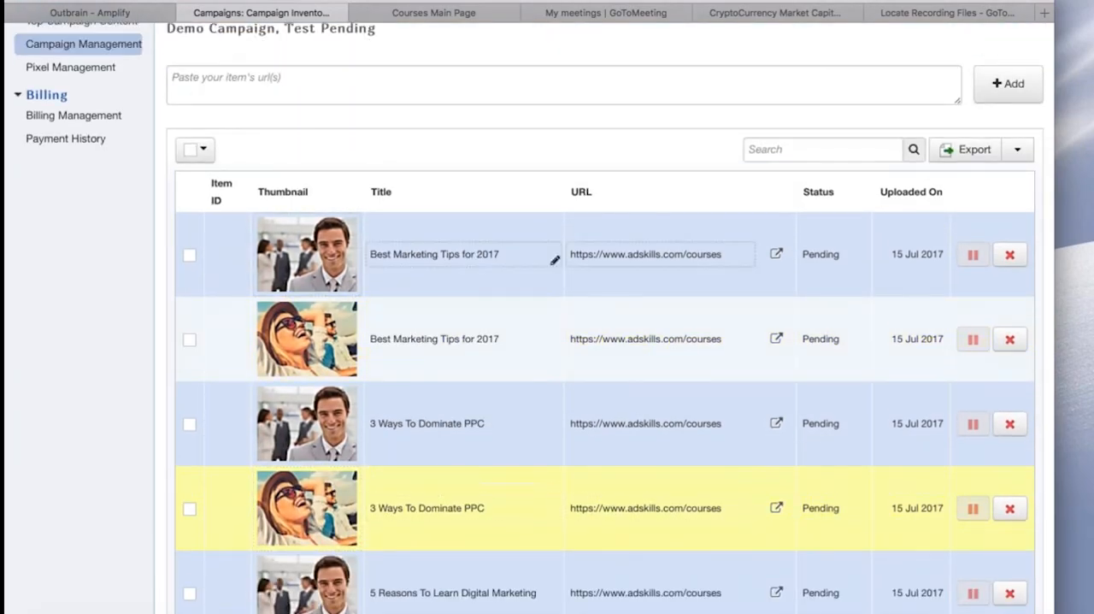
{"action": "scroll", "scroll_direction": "down", "scroll_amount": 3}
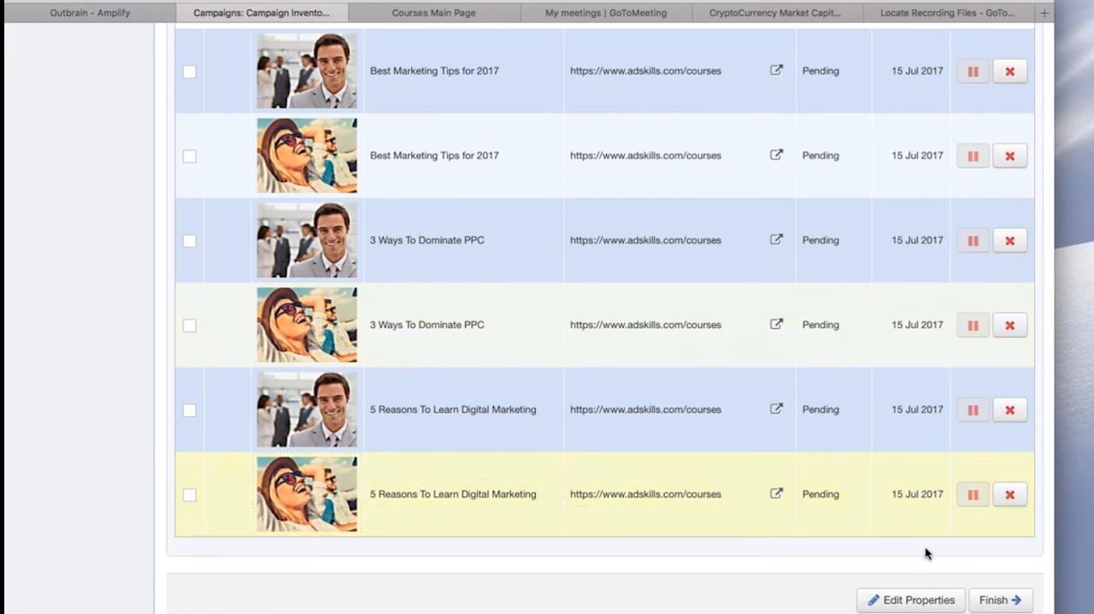
{"action": "mouse_move", "coordinate": [1000, 599]}
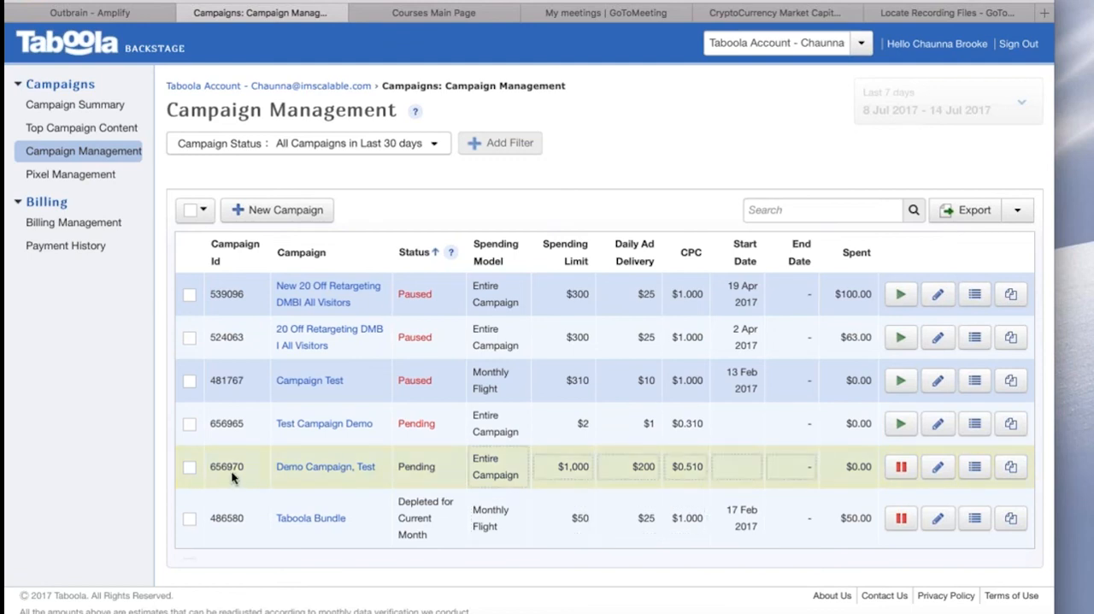
{"action": "mouse_move", "coordinate": [466, 482]}
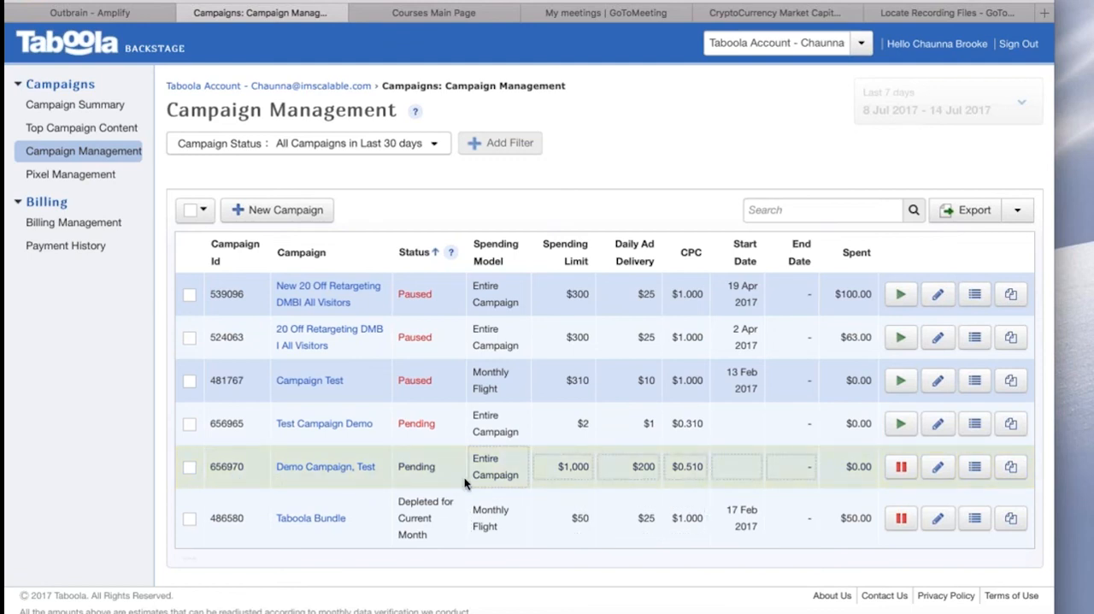
{"action": "mouse_move", "coordinate": [685, 483]}
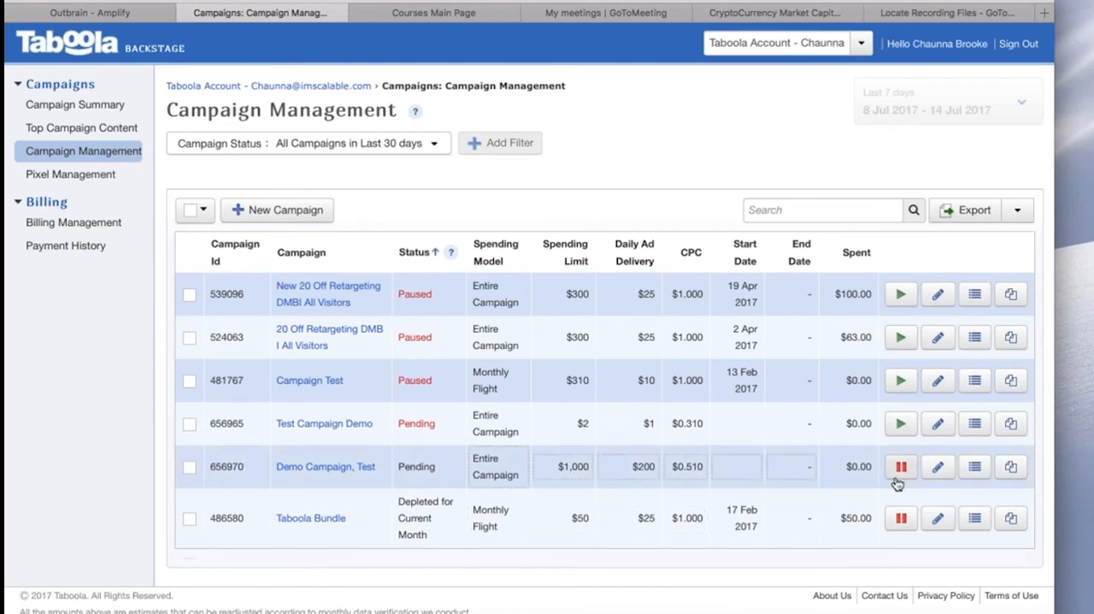
{"action": "mouse_move", "coordinate": [898, 482]}
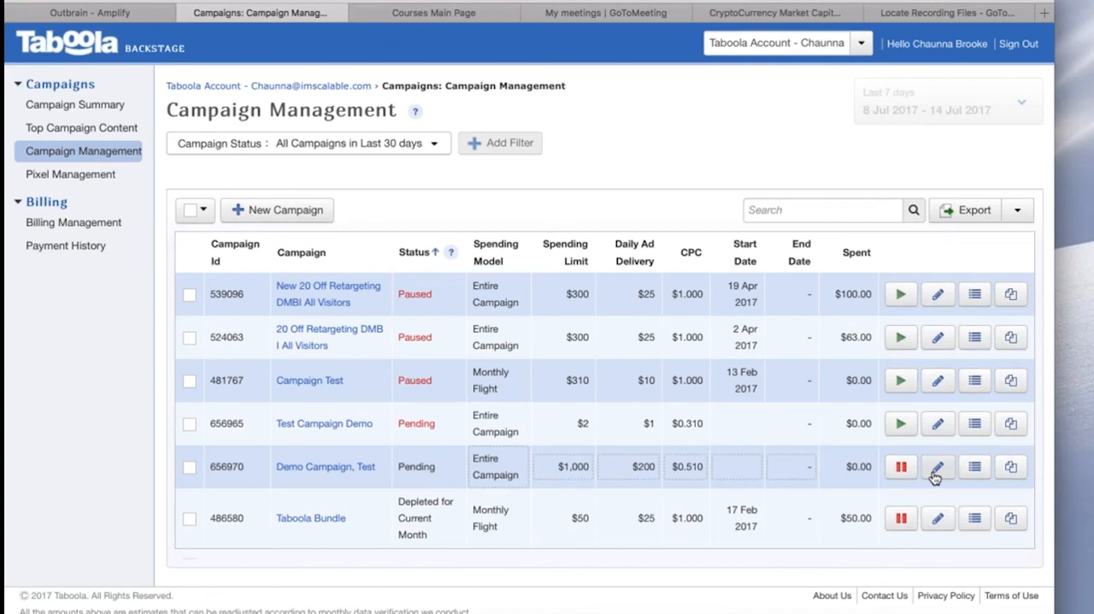
{"action": "mouse_move", "coordinate": [973, 467]}
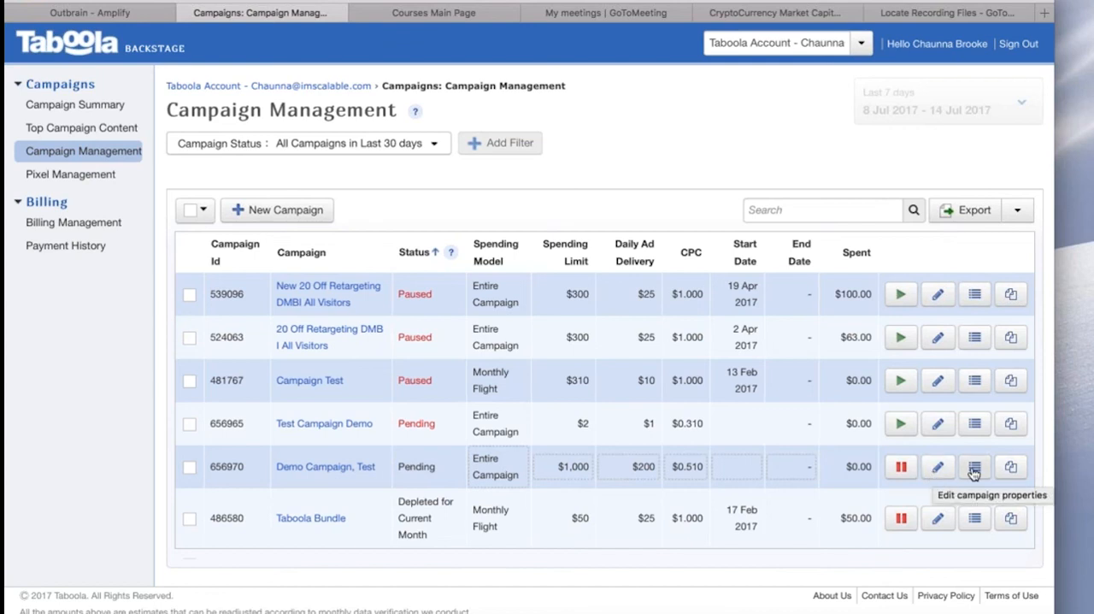
{"action": "mouse_move", "coordinate": [974, 465]}
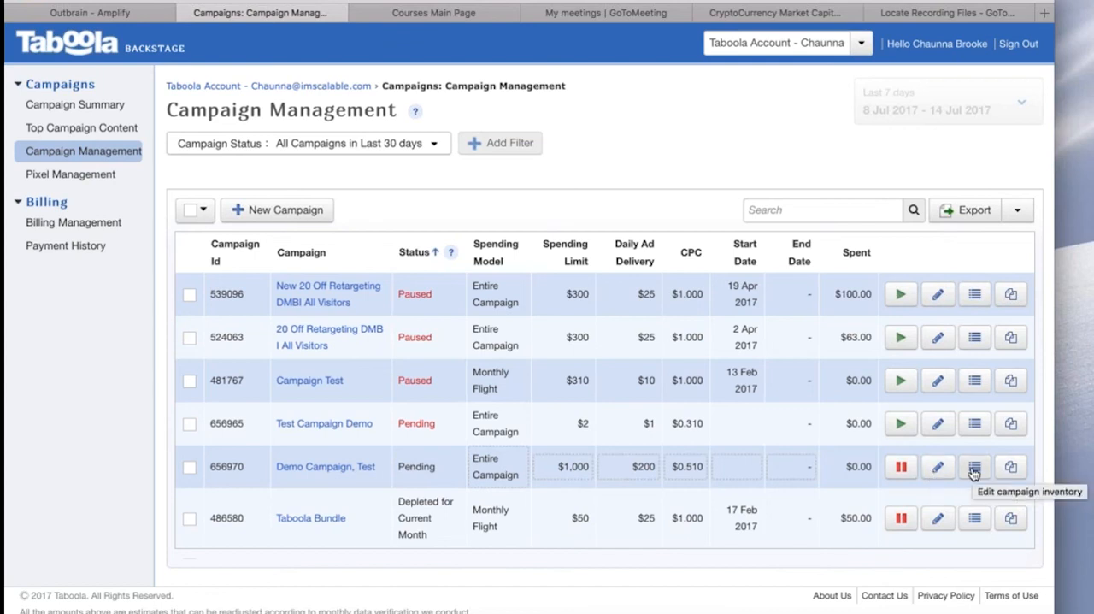
{"action": "mouse_move", "coordinate": [1010, 466]}
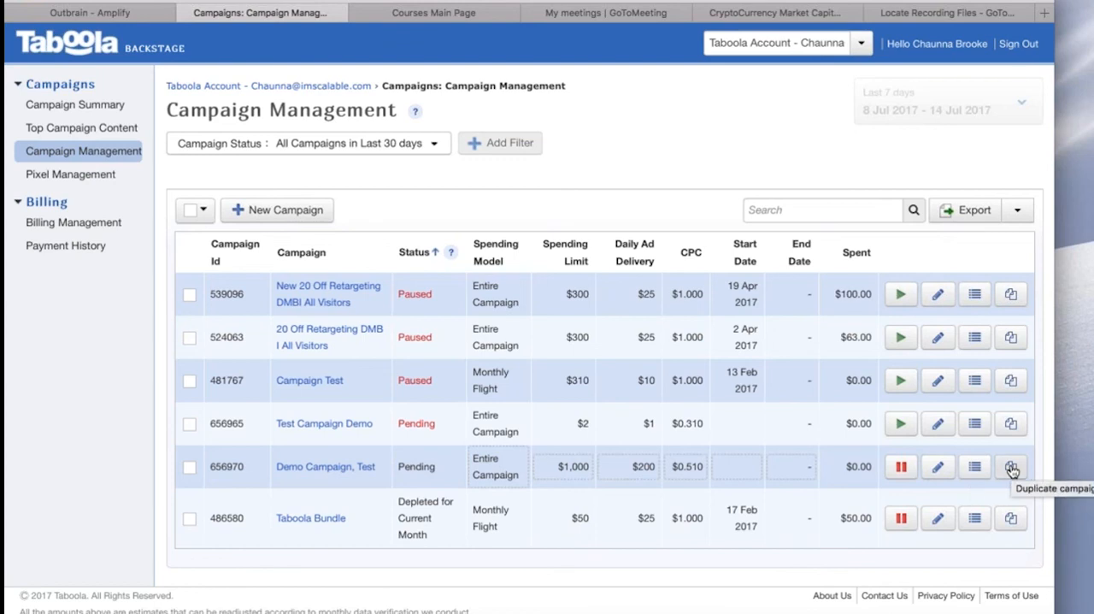
{"action": "mouse_move", "coordinate": [840, 490]}
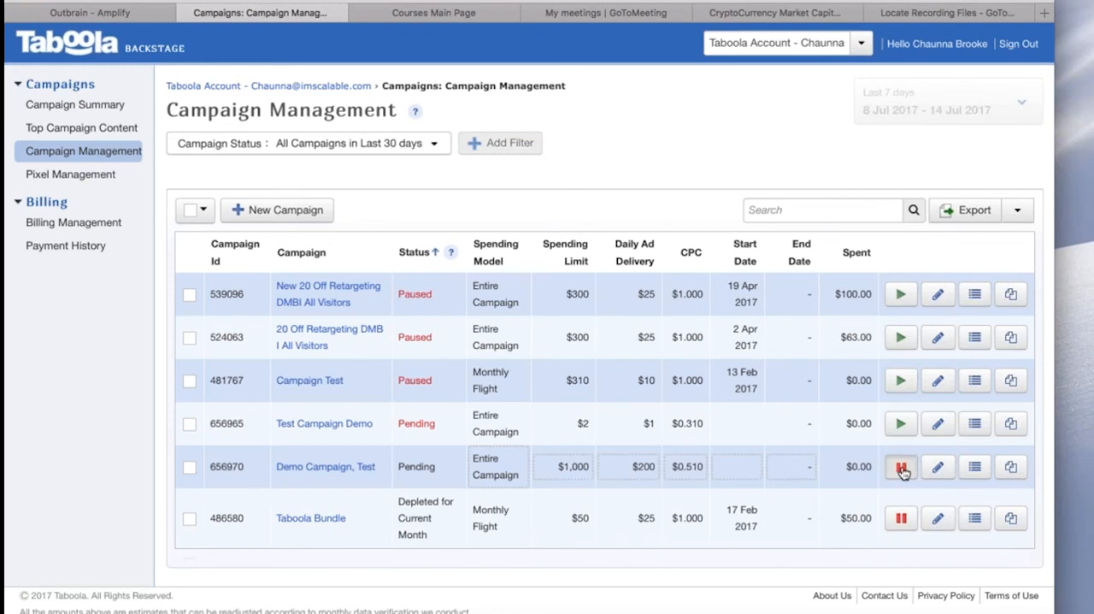
Pause the Demo Campaign, Test campaign in Campaign Management
{"action": "left_click", "coordinate": [900, 465]}
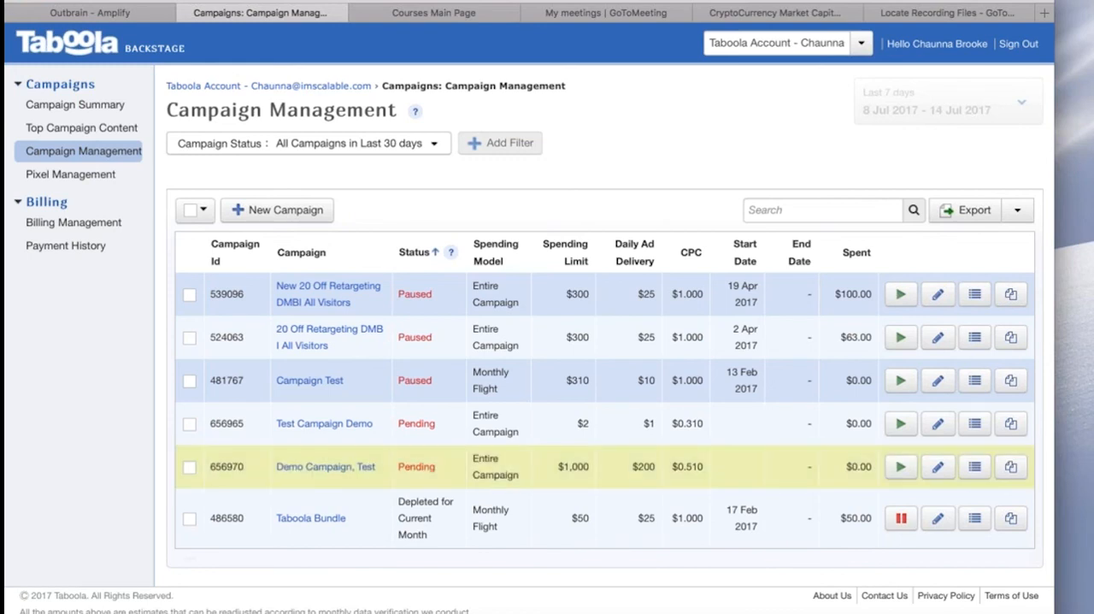